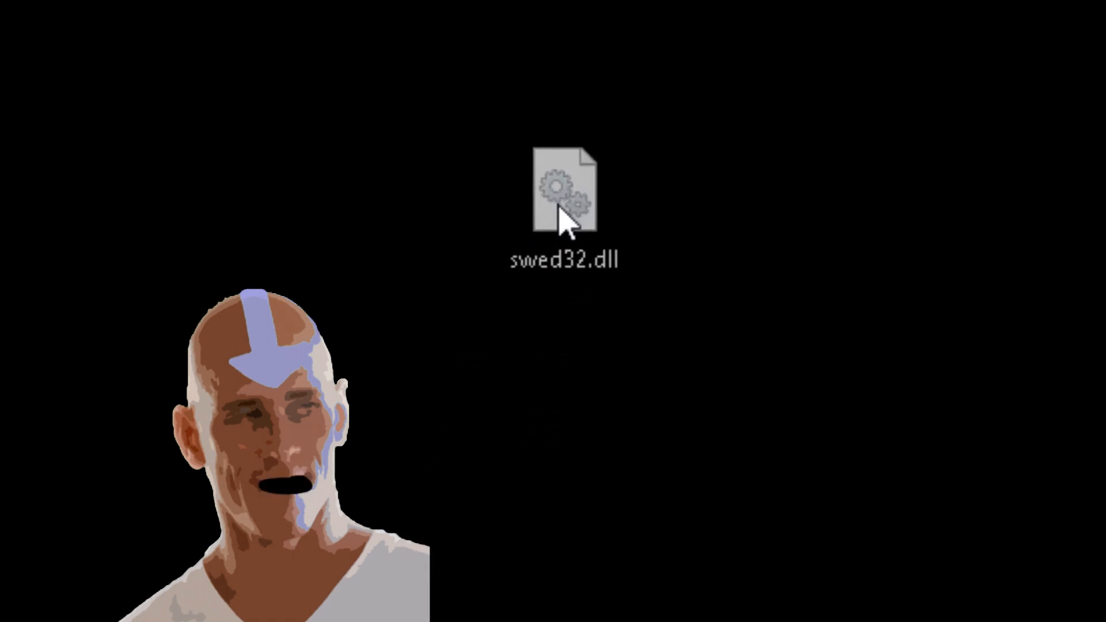
- Download the swed32 GitHub repository as a ZIP archive
{"action": "left_click", "coordinate": [564, 197]}
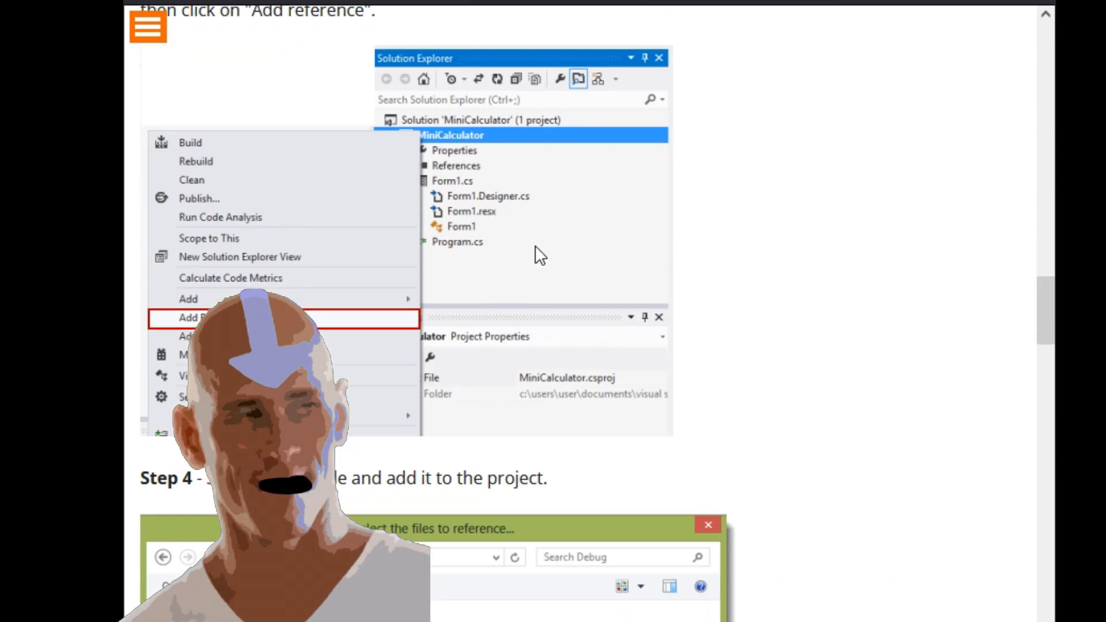
{"action": "scroll", "scroll_direction": "down", "scroll_amount": 3}
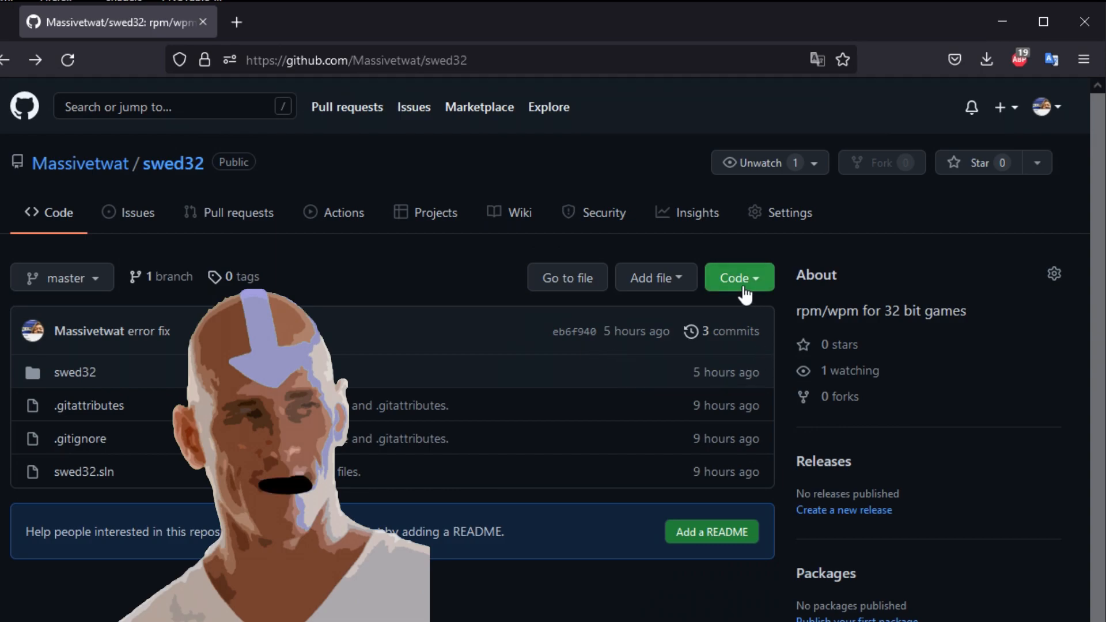
{"action": "mouse_move", "coordinate": [765, 336]}
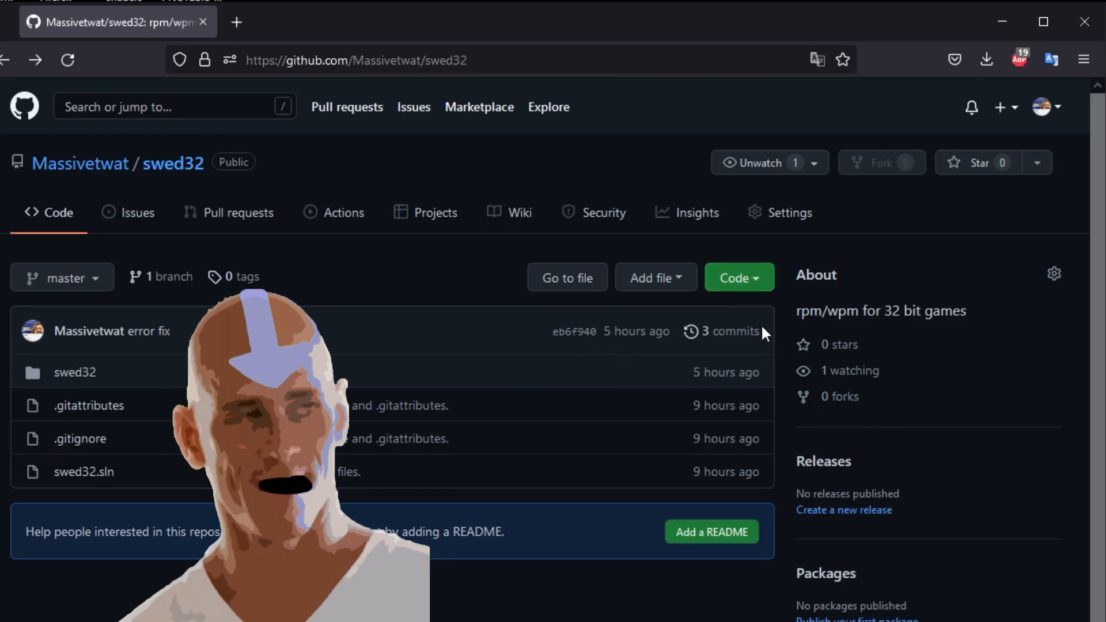
{"action": "left_click", "coordinate": [738, 277]}
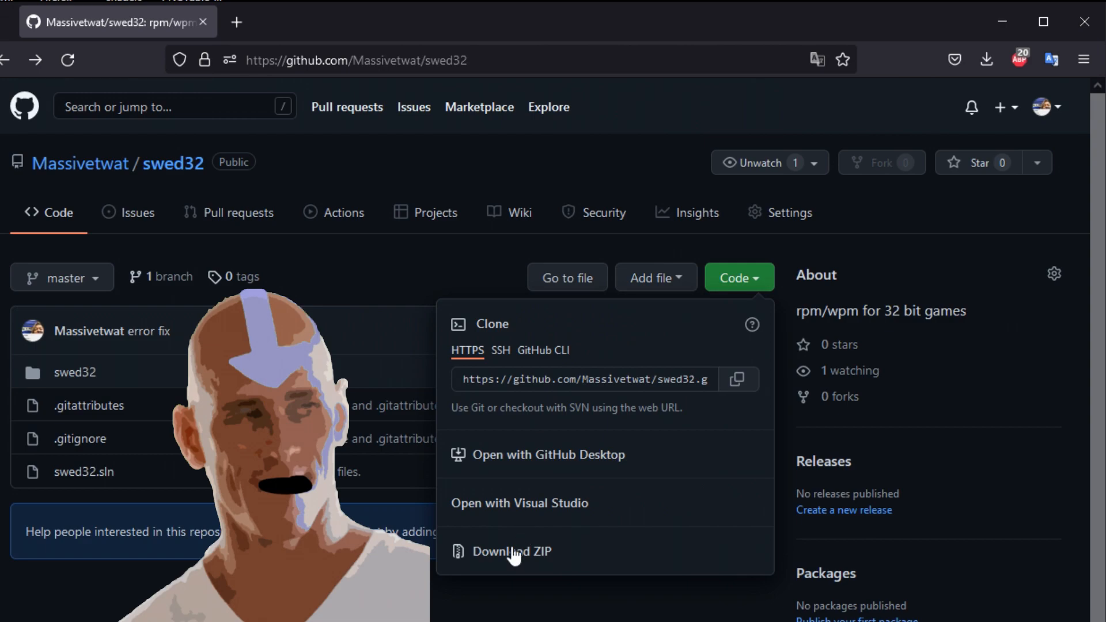
{"action": "left_click", "coordinate": [511, 550]}
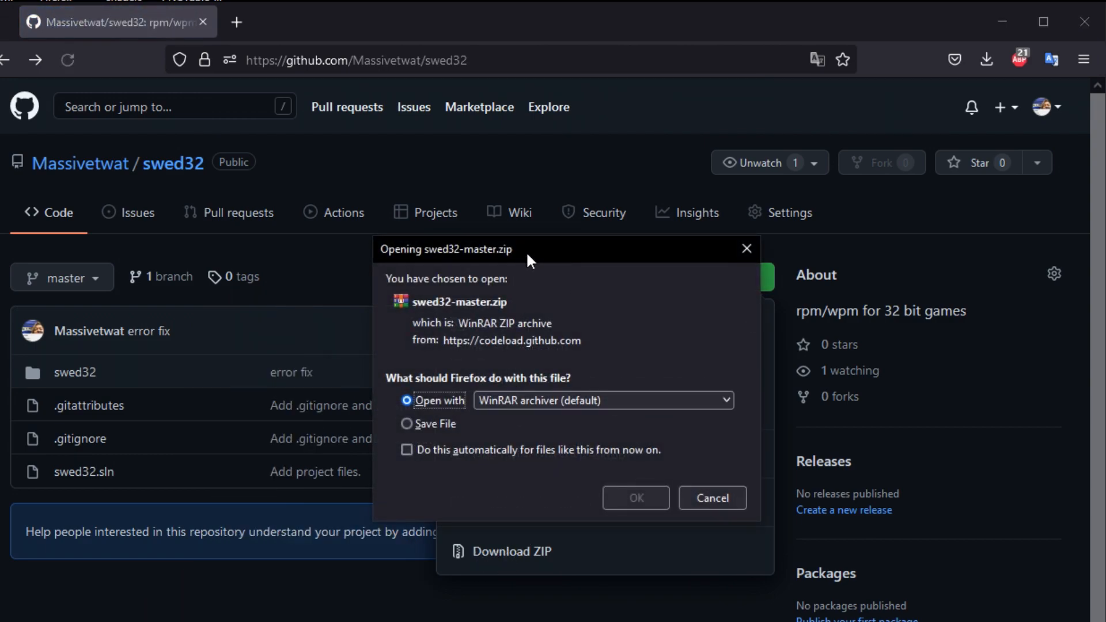
- Extract the archive to the Desktop with WinRAR, replacing files, and open swed32.sln
{"action": "left_click", "coordinate": [711, 497]}
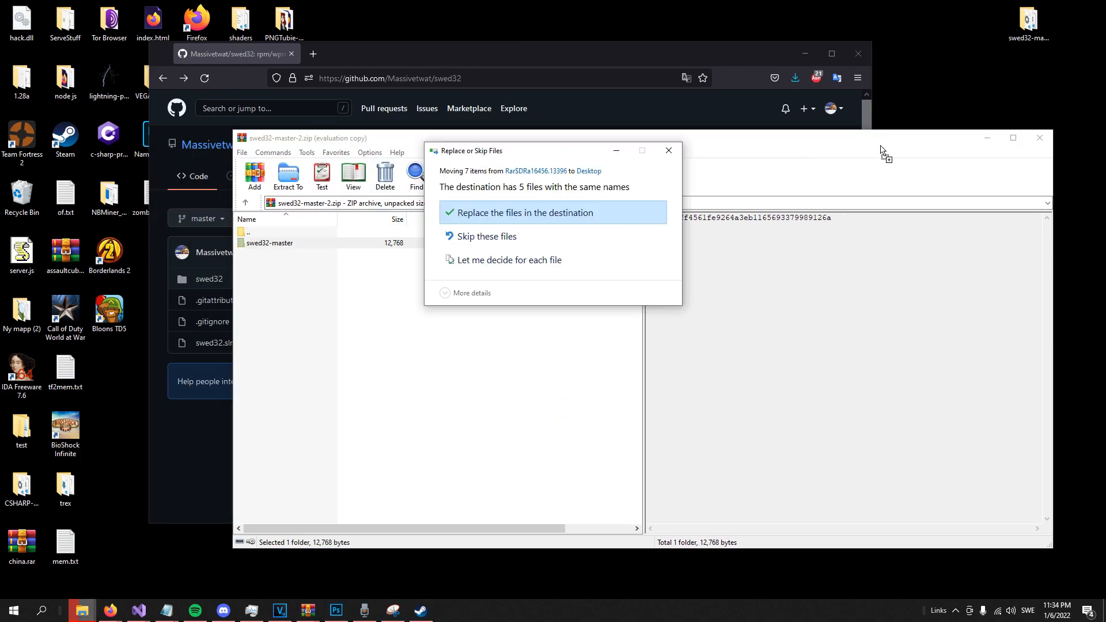
{"action": "left_click", "coordinate": [525, 212]}
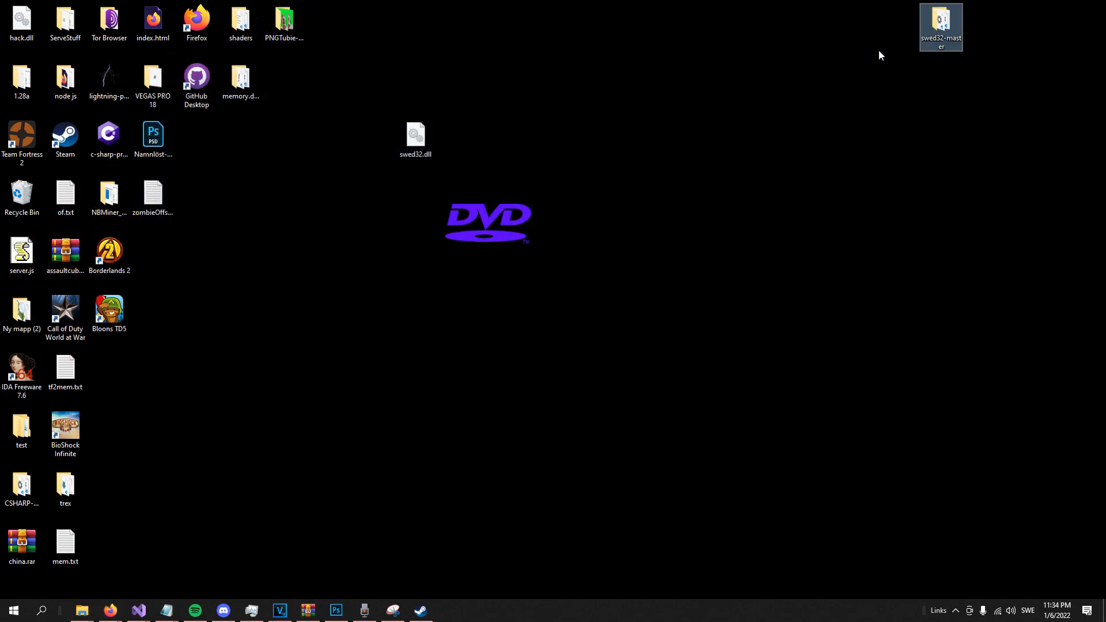
{"action": "double_click", "coordinate": [940, 23]}
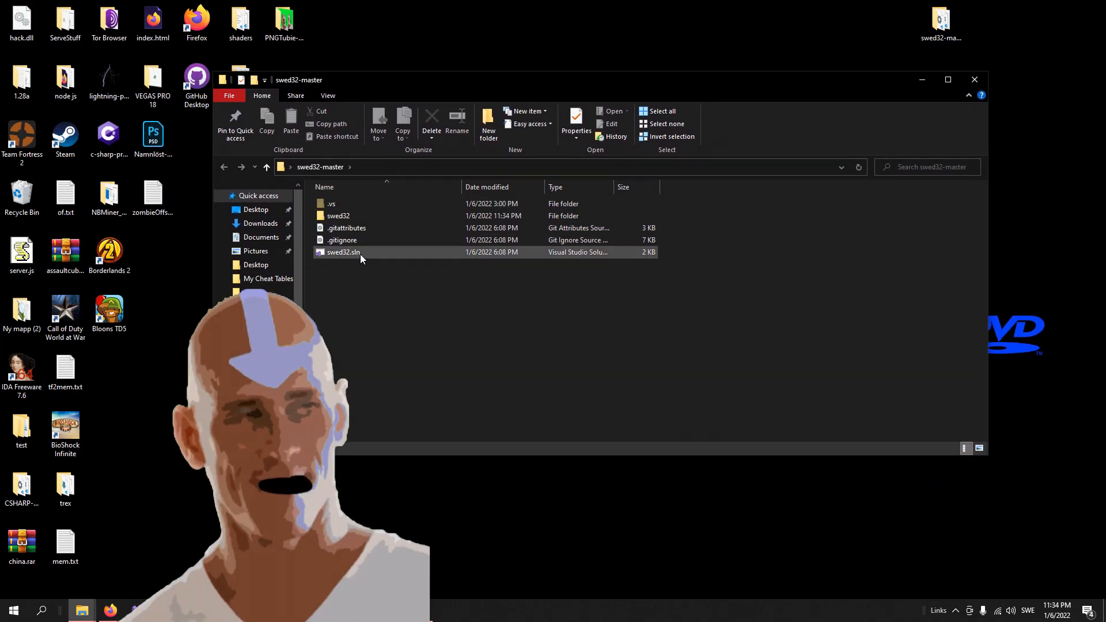
{"action": "double_click", "coordinate": [343, 252]}
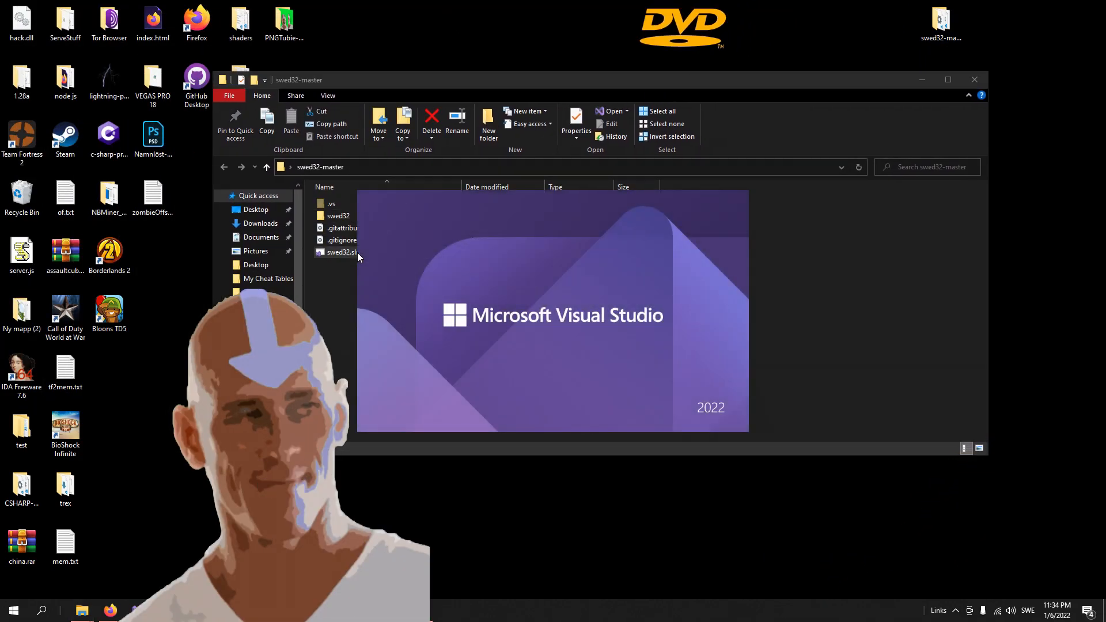
- Build the swed32 library as an x86 .NET Framework 4.7.2 DLL with Ctrl+B
{"action": "double_click", "coordinate": [342, 252]}
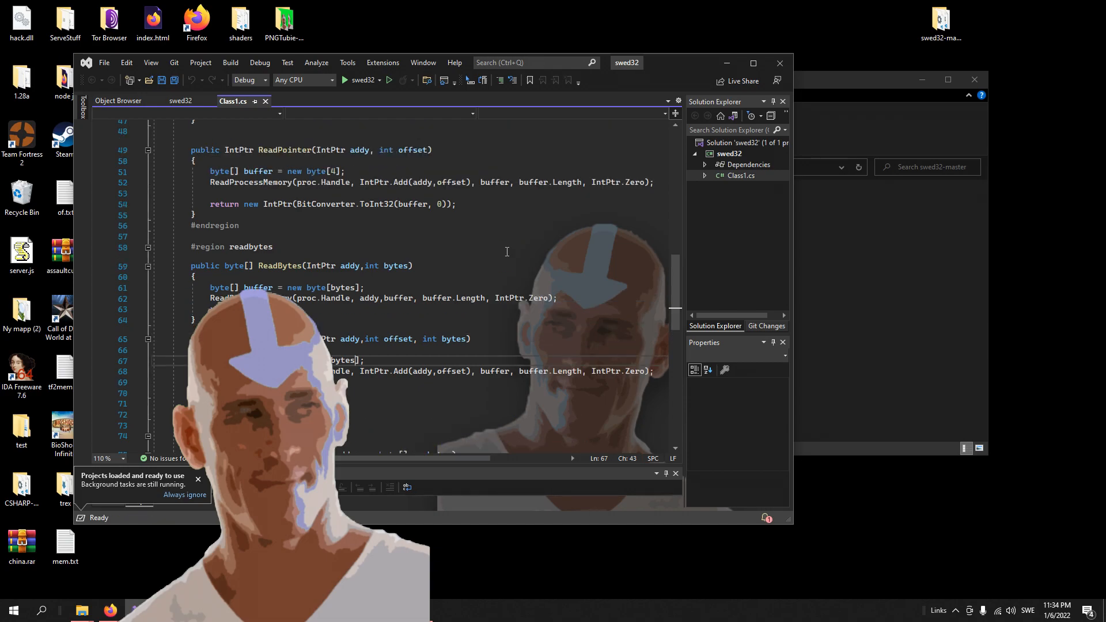
{"action": "scroll", "scroll_direction": "up", "scroll_amount": 3}
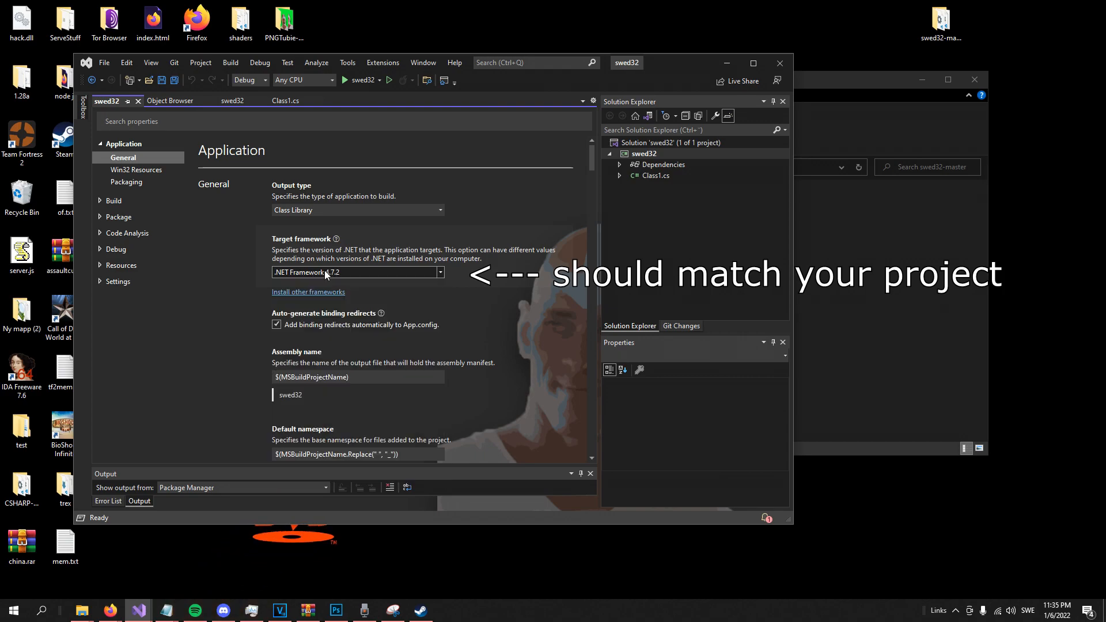
{"action": "mouse_move", "coordinate": [134, 160]}
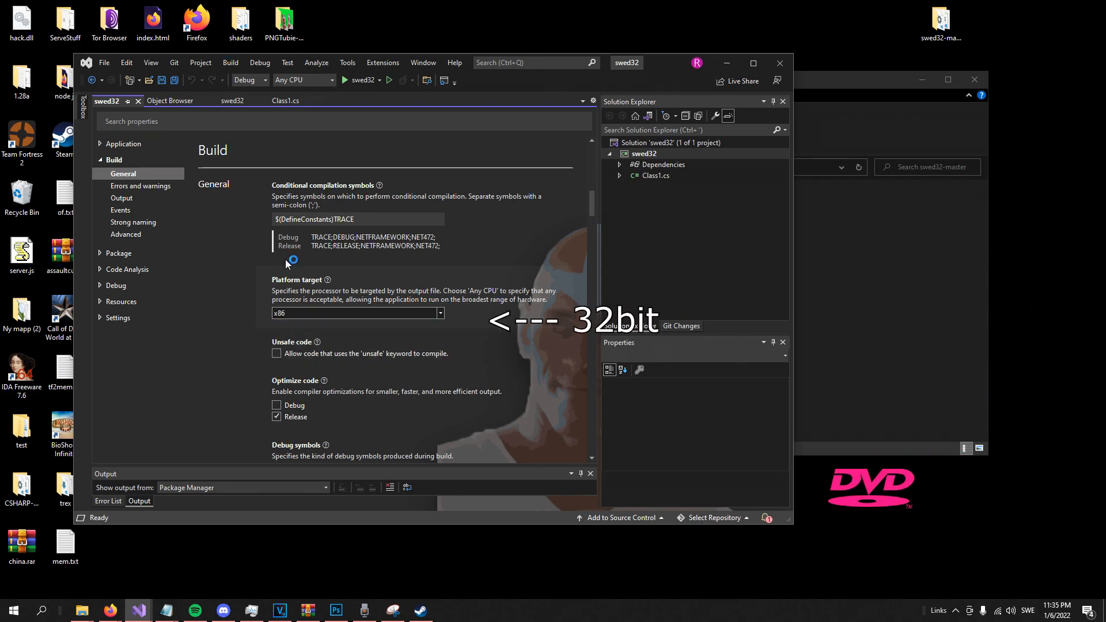
{"action": "left_click", "coordinate": [284, 101]}
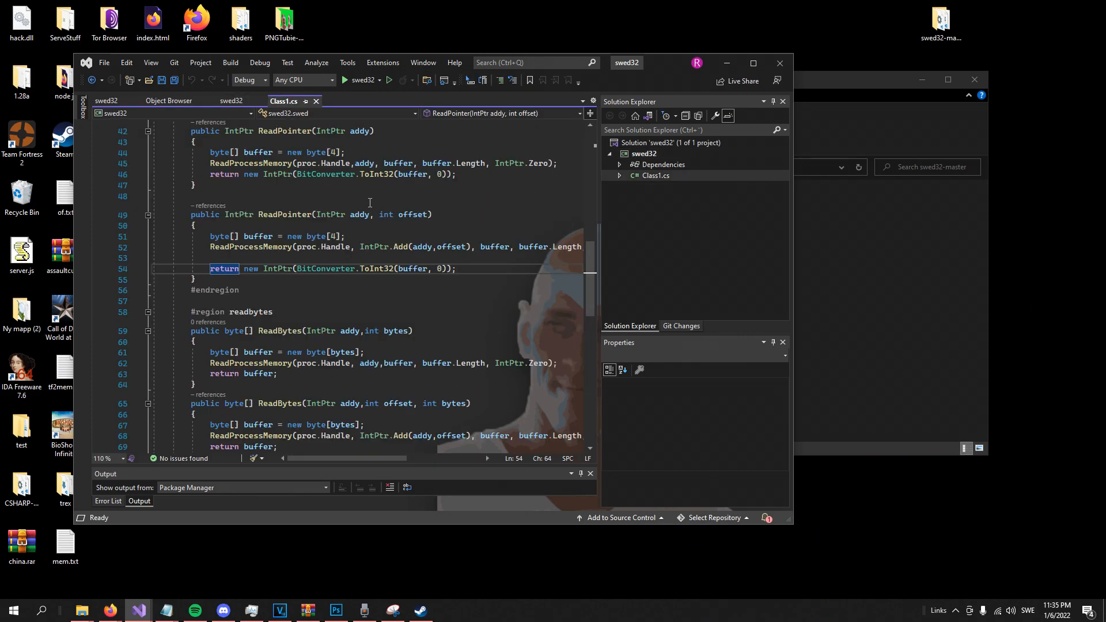
{"action": "key", "text": "ctrl+b"}
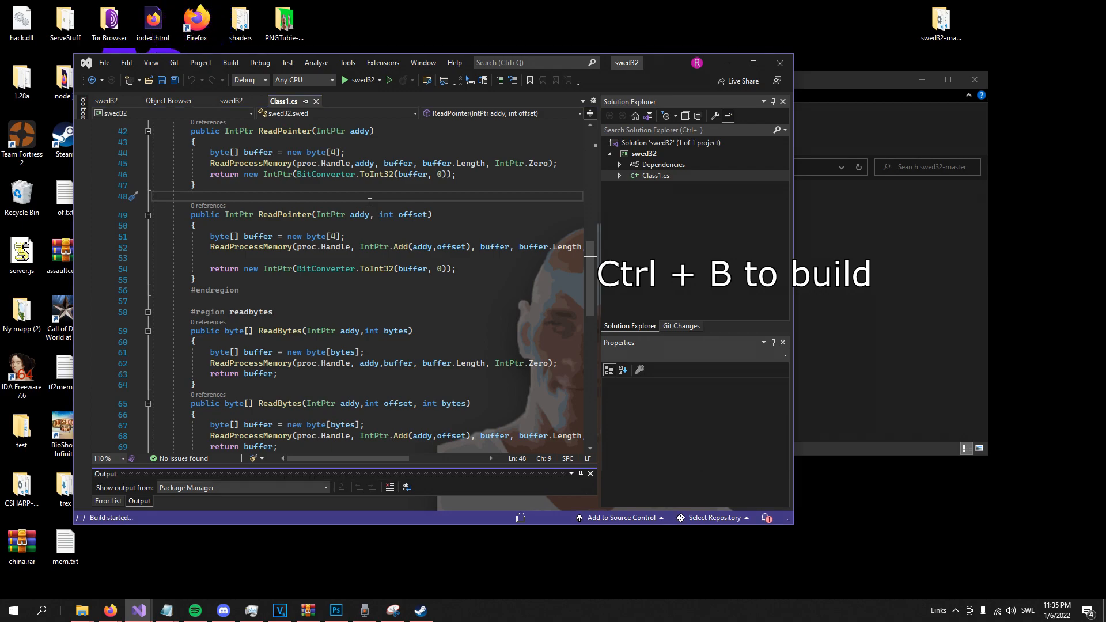
{"action": "key", "text": "ctrl+b"}
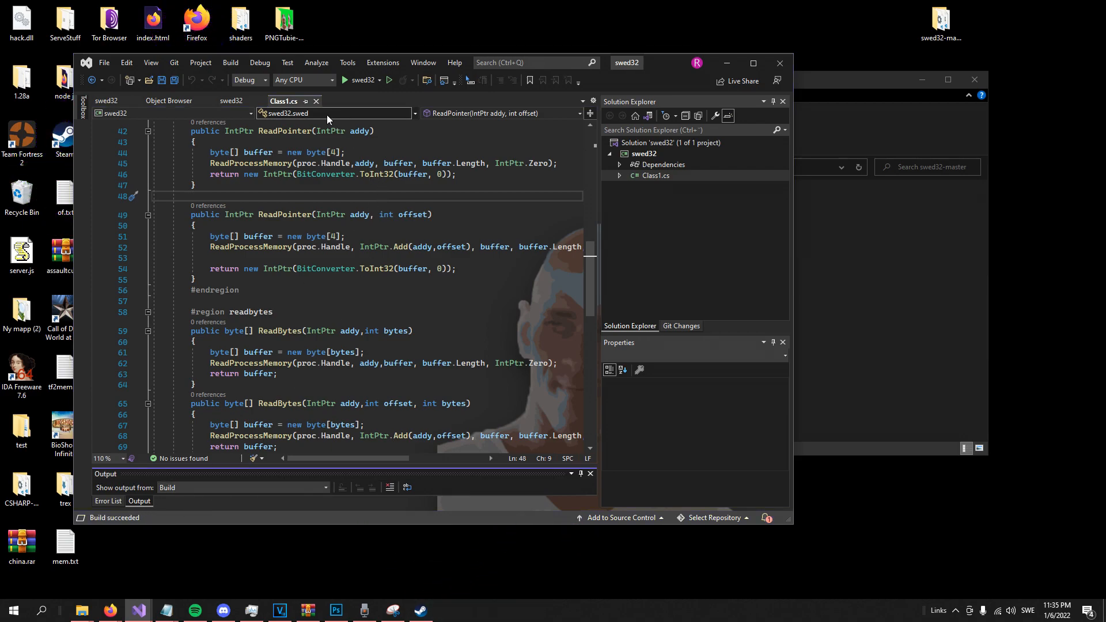
{"action": "left_click", "coordinate": [230, 63]}
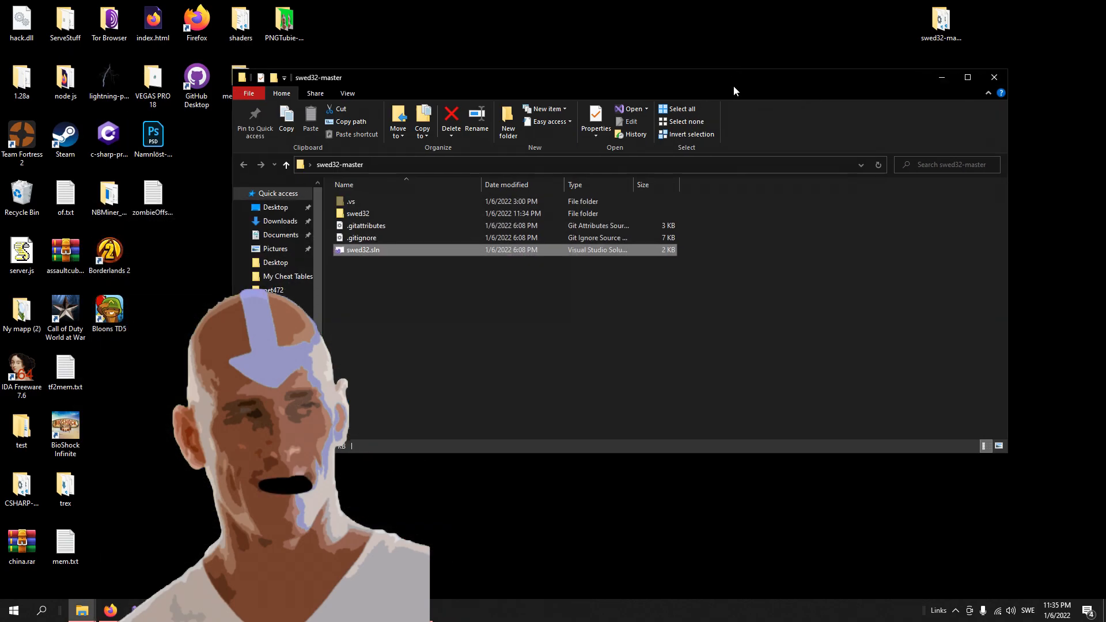
- Navigate to swed32 > bin > Debug > net472 to locate swed32.dll
{"action": "left_click", "coordinate": [387, 213]}
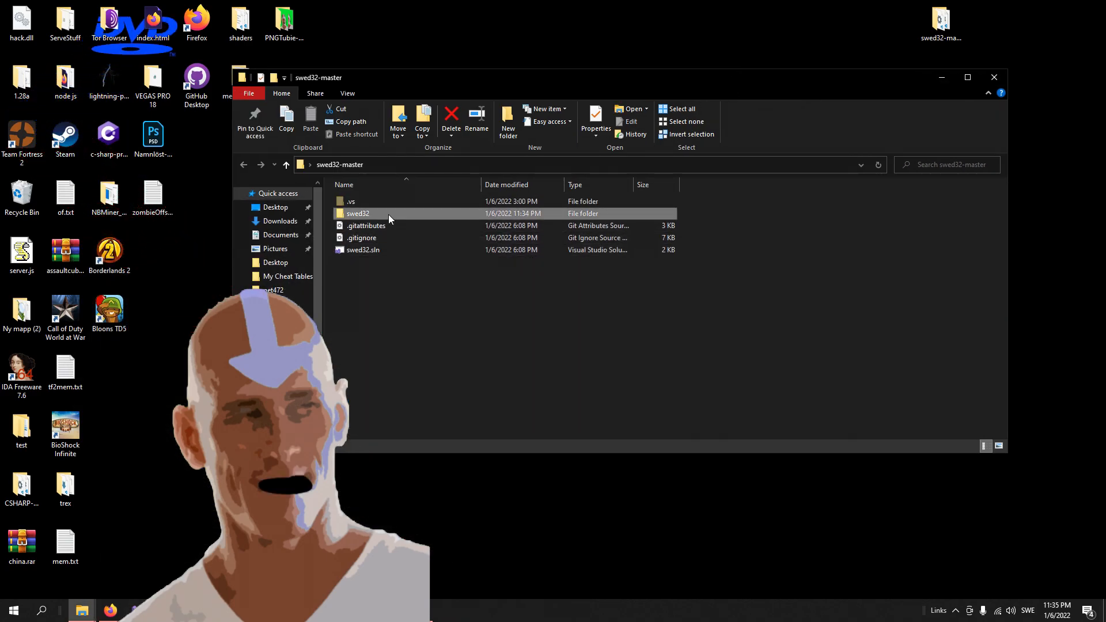
{"action": "double_click", "coordinate": [357, 213]}
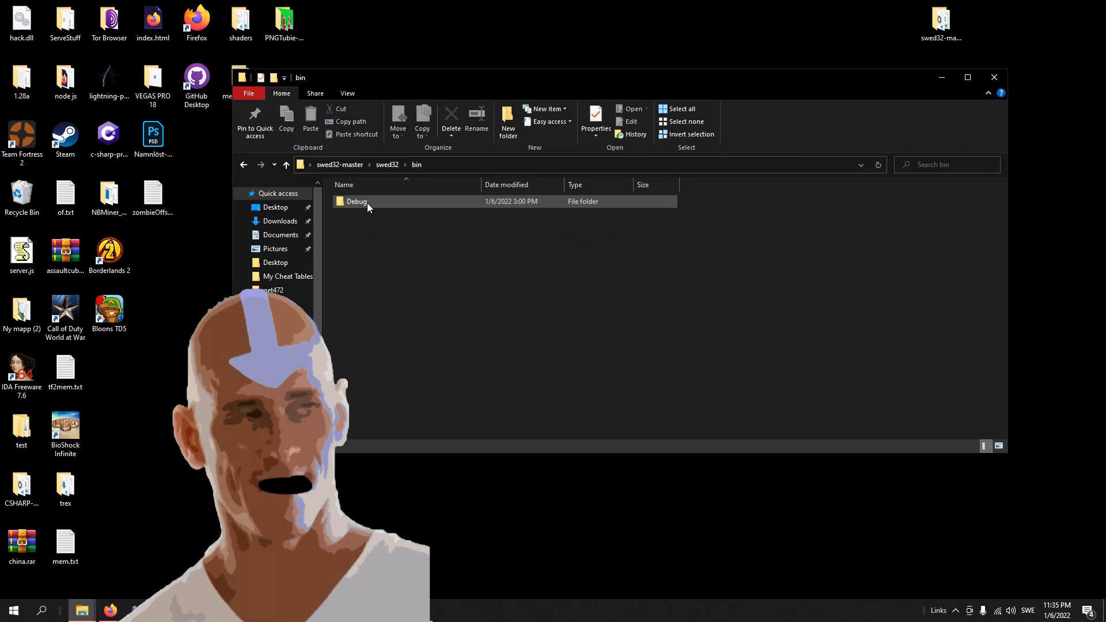
{"action": "double_click", "coordinate": [356, 201]}
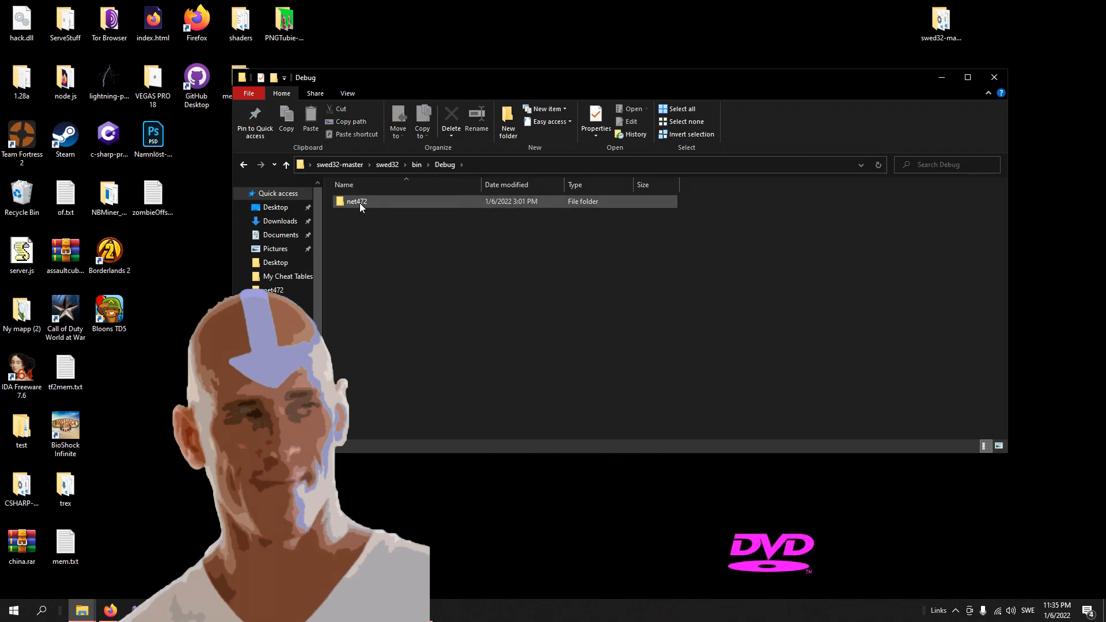
{"action": "double_click", "coordinate": [355, 201]}
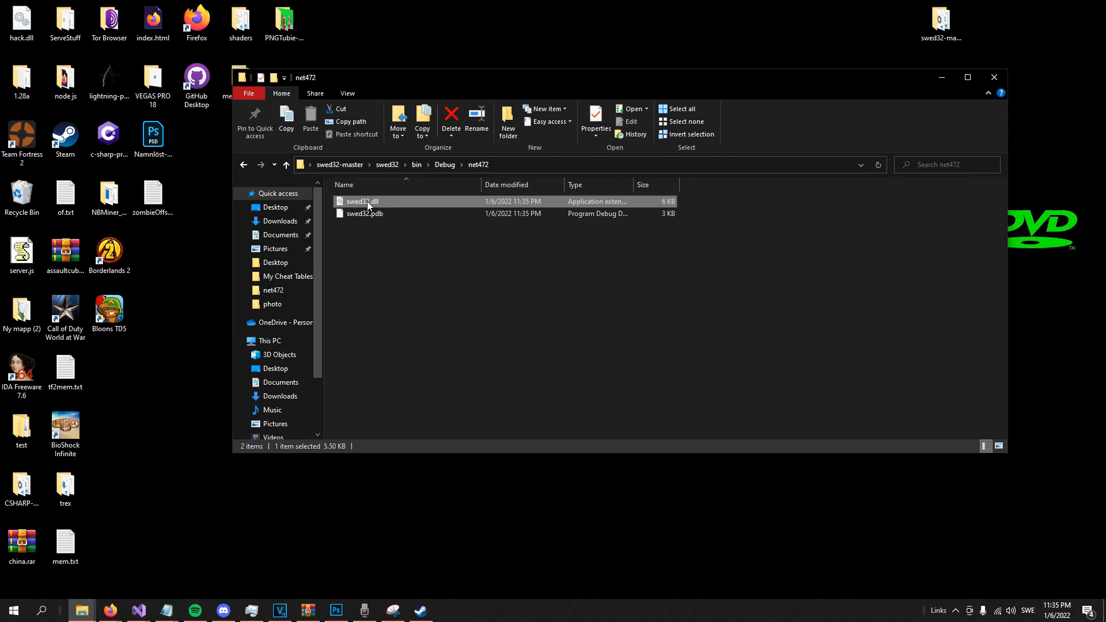
{"action": "mouse_move", "coordinate": [361, 202]}
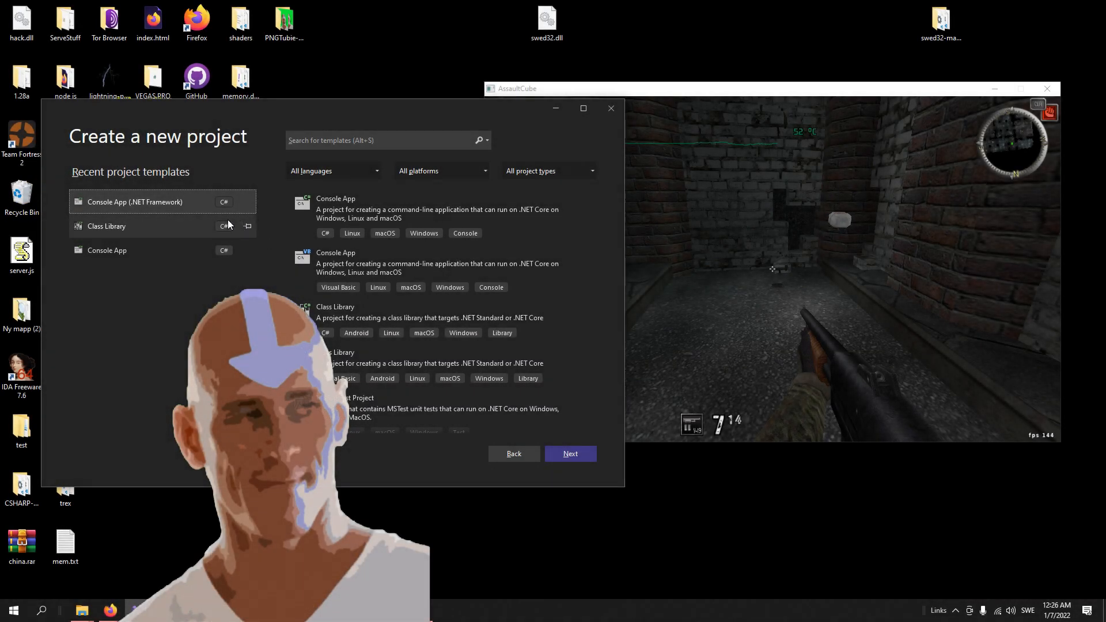
{"action": "mouse_move", "coordinate": [147, 209]}
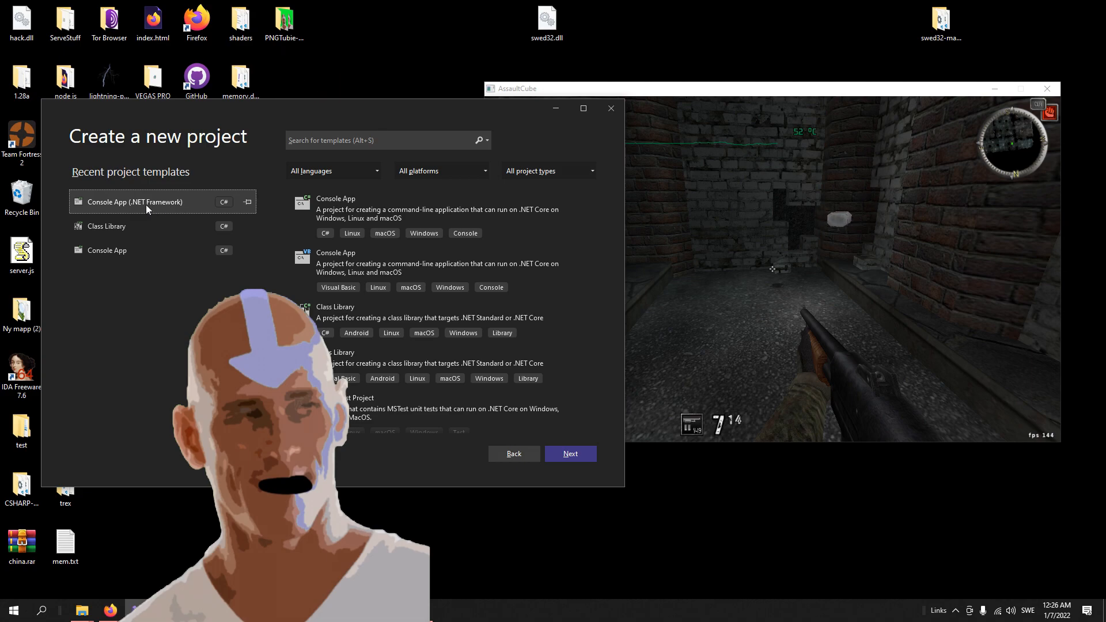
- Create a Console App (.NET Framework) project named 'assaultcubetrainer'
{"action": "left_click", "coordinate": [568, 453]}
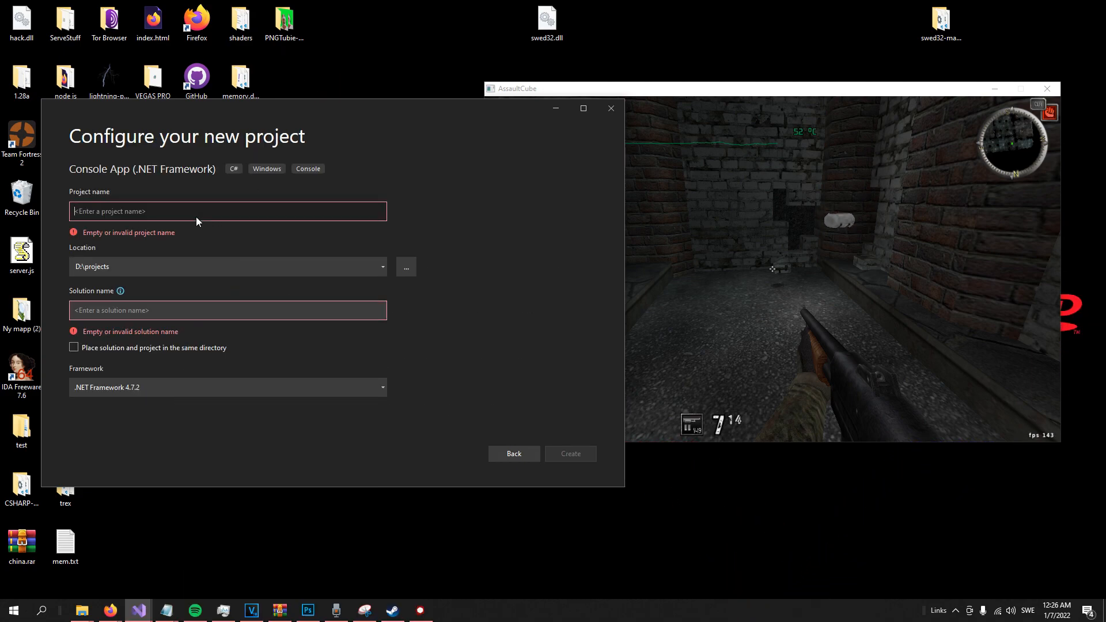
{"action": "type", "text": "assaultcub"}
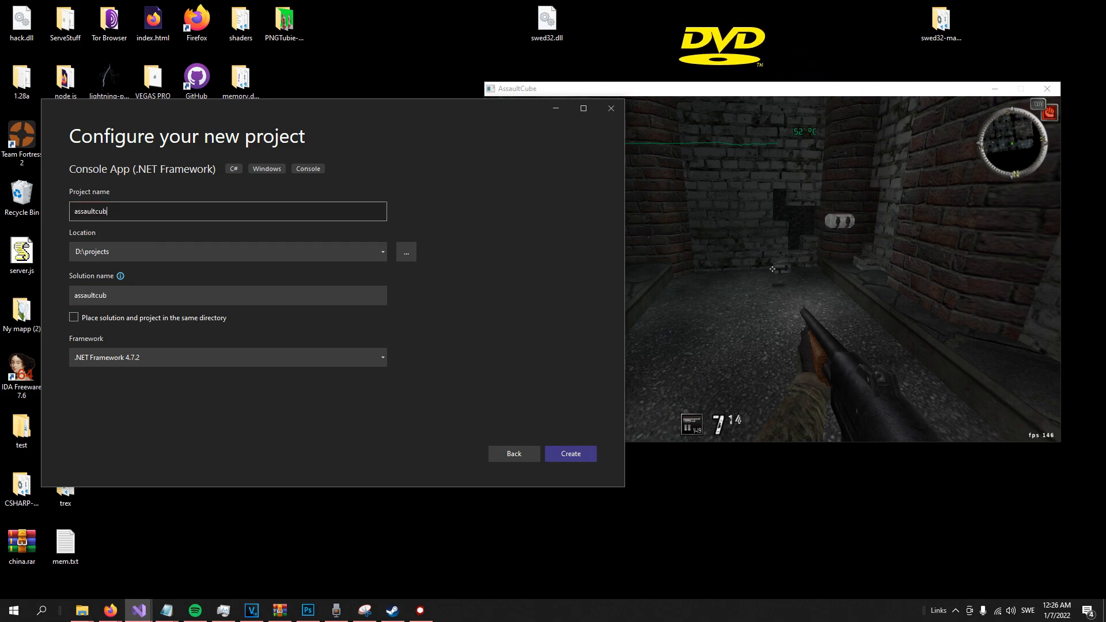
{"action": "type", "text": "etrainer"}
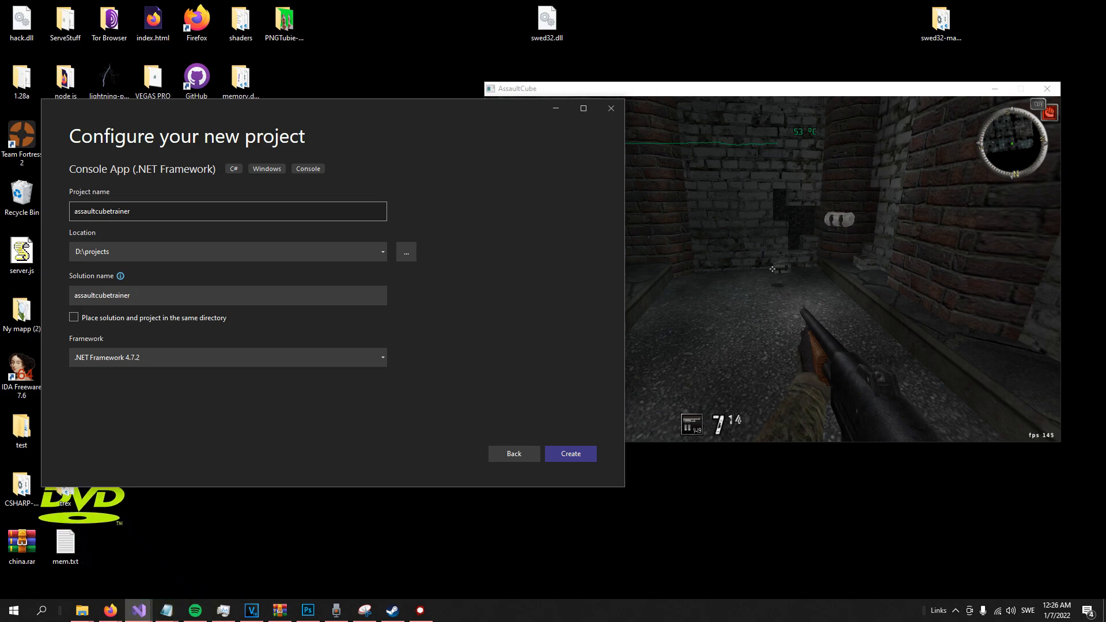
{"action": "left_click", "coordinate": [570, 453]}
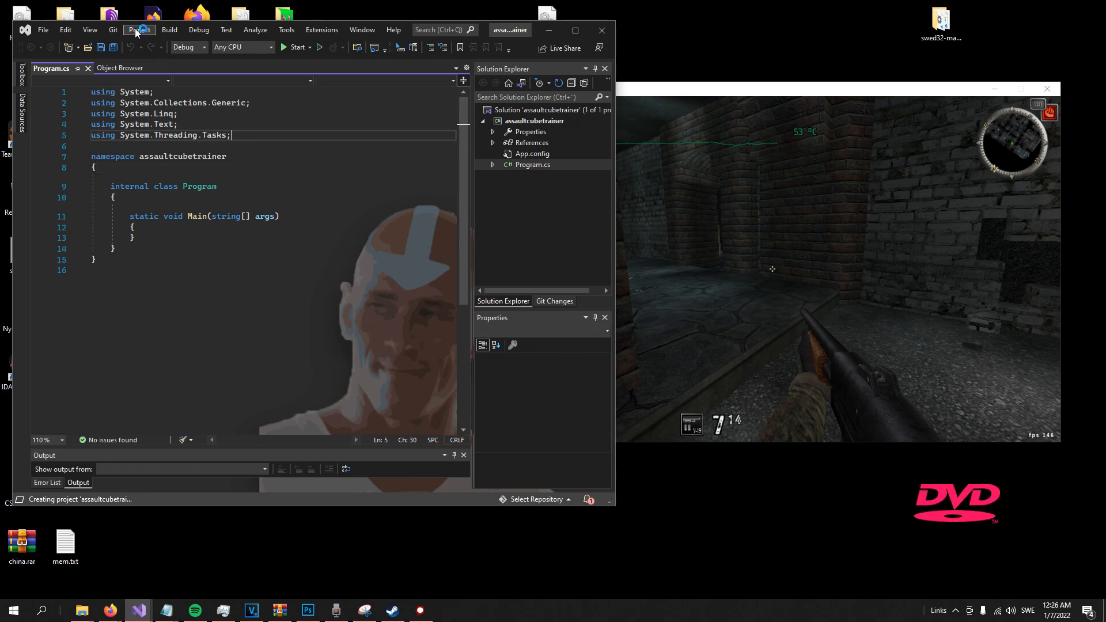
- Set the assaultcubetrainer Build platform target to x86 and return to Program.cs
{"action": "left_click", "coordinate": [139, 30]}
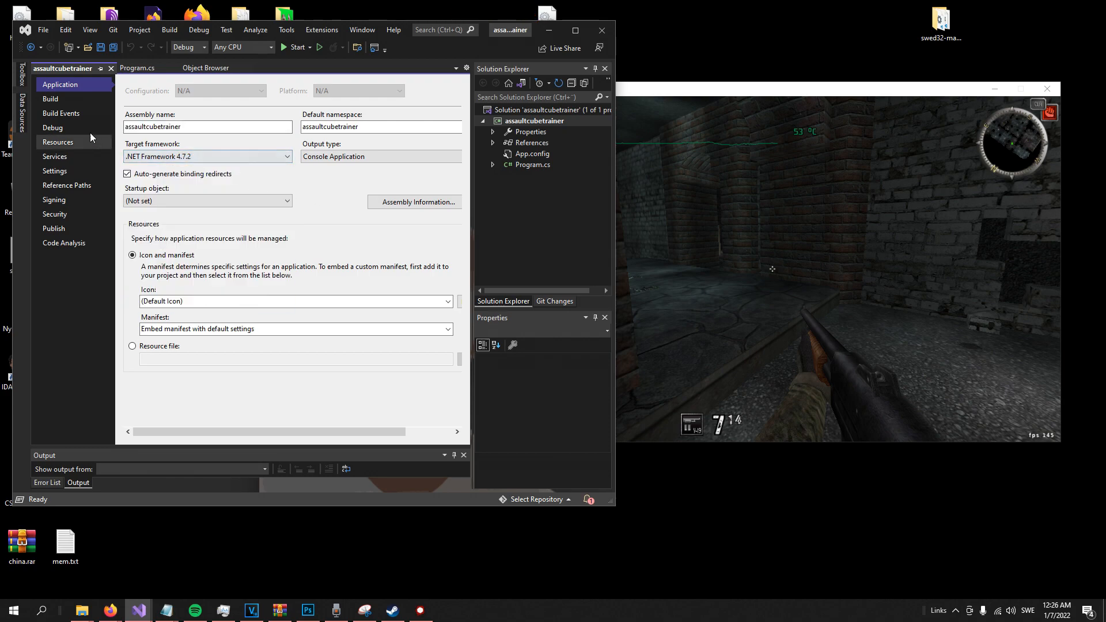
{"action": "left_click", "coordinate": [50, 98]}
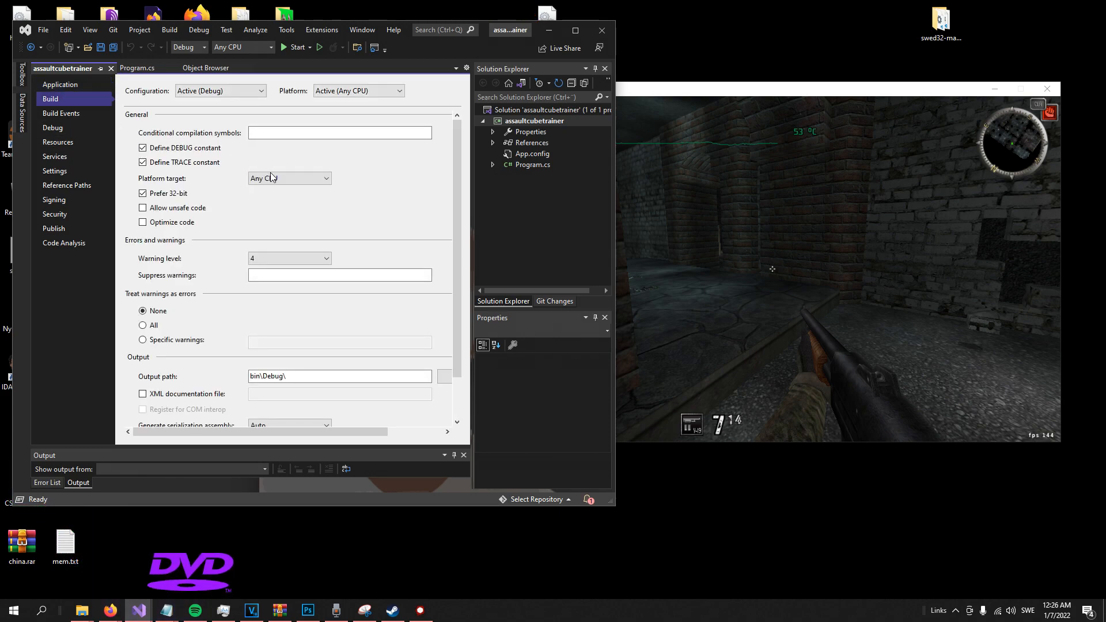
{"action": "left_click", "coordinate": [289, 178]}
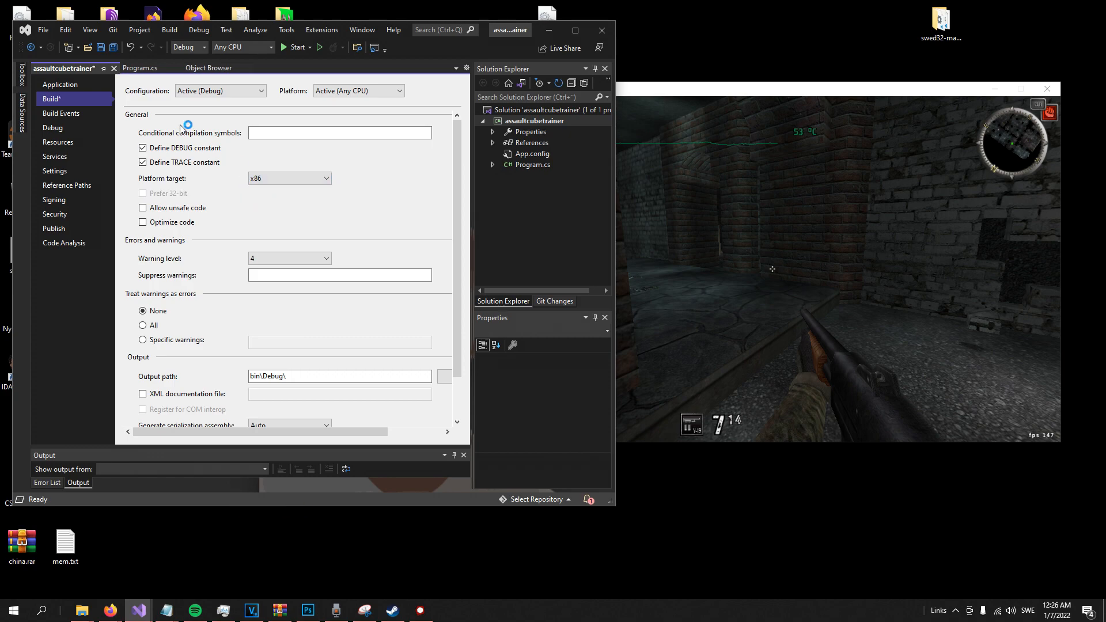
{"action": "mouse_move", "coordinate": [135, 68]}
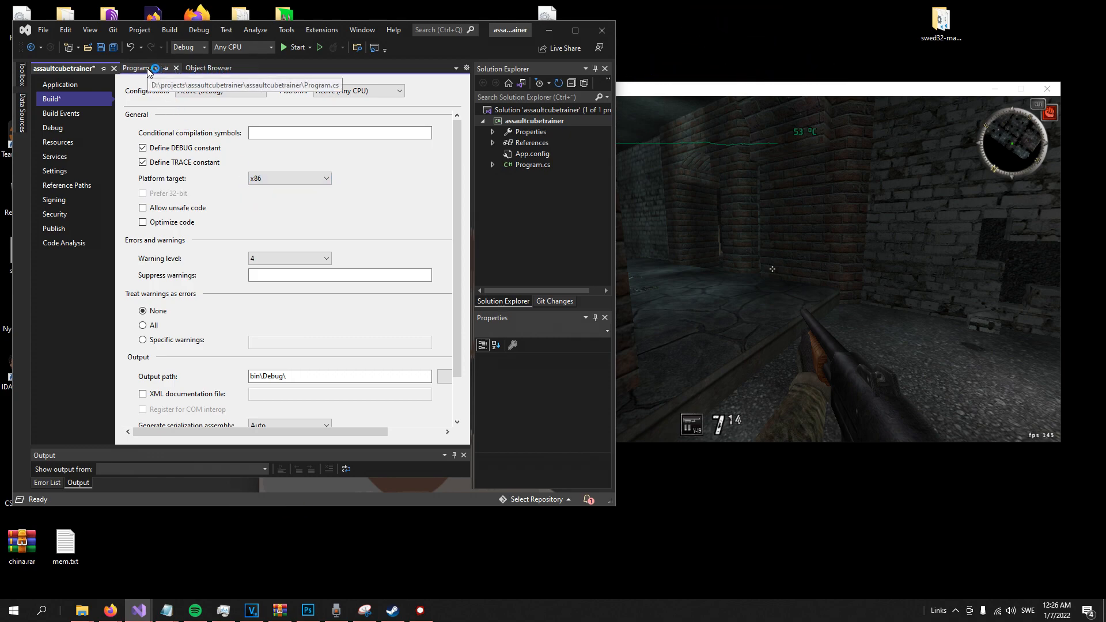
{"action": "left_click", "coordinate": [137, 68]}
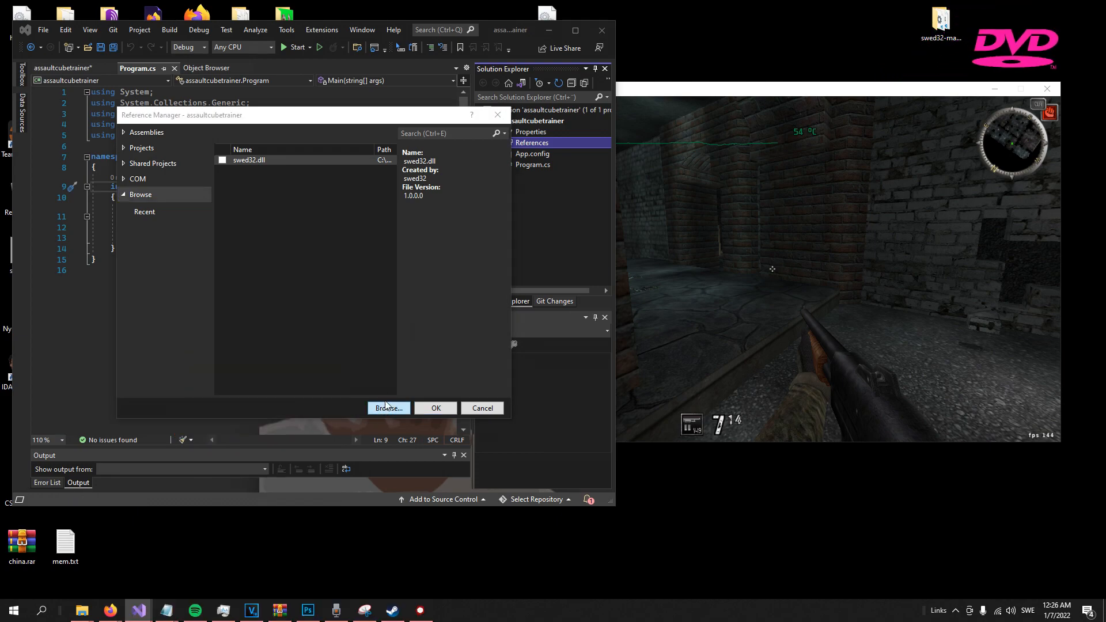
- Browse to swed32.dll on the Desktop and add it as a project reference
{"action": "left_click", "coordinate": [387, 408]}
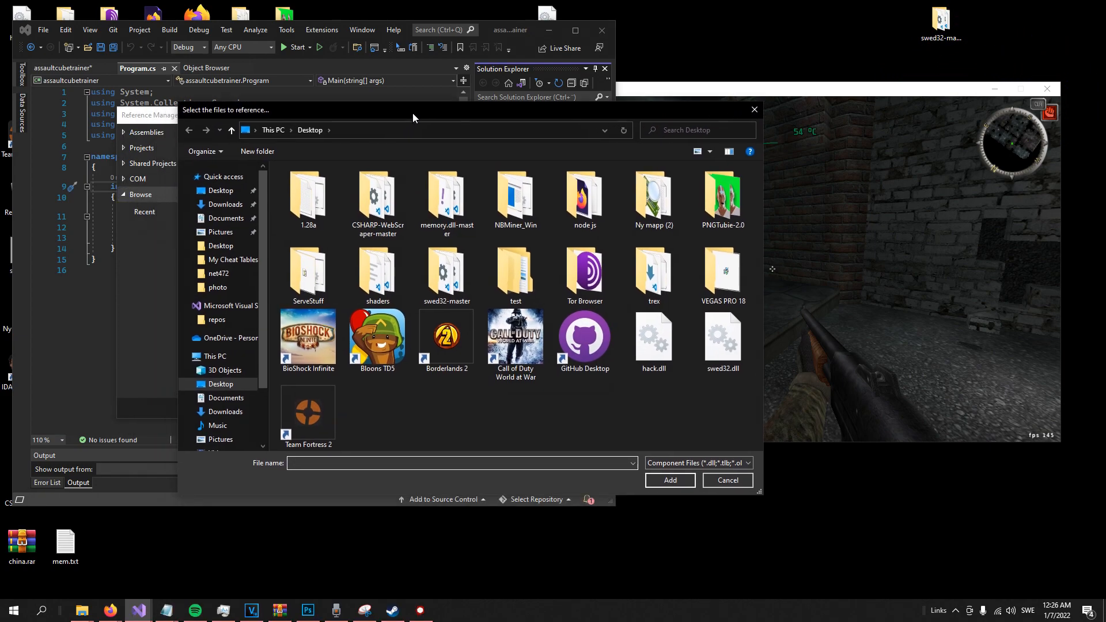
{"action": "left_click", "coordinate": [722, 339]}
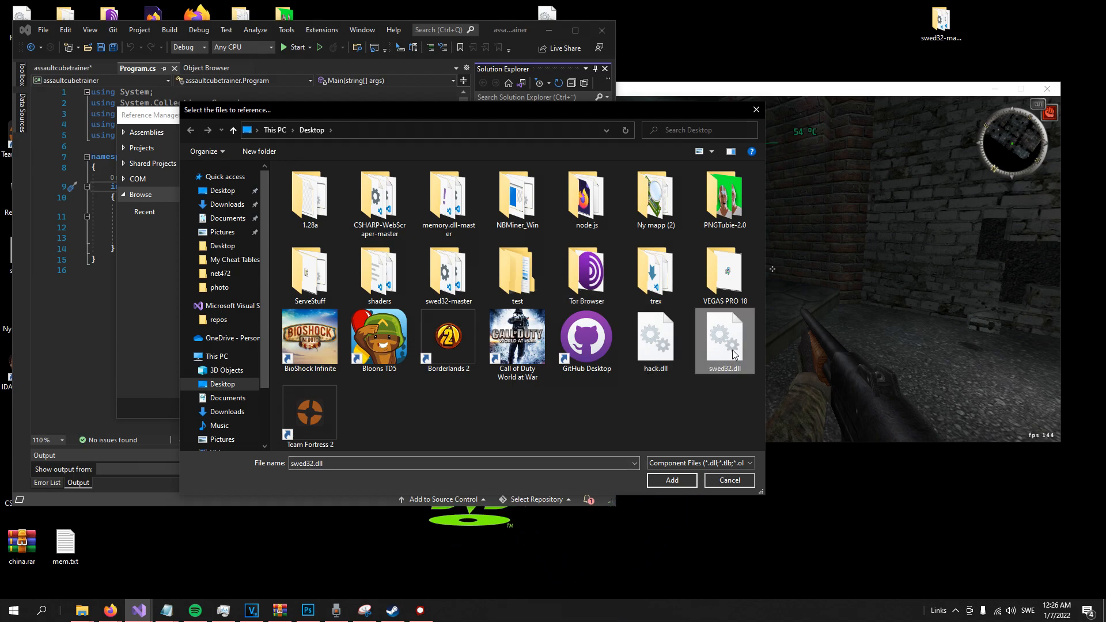
{"action": "mouse_move", "coordinate": [660, 435]}
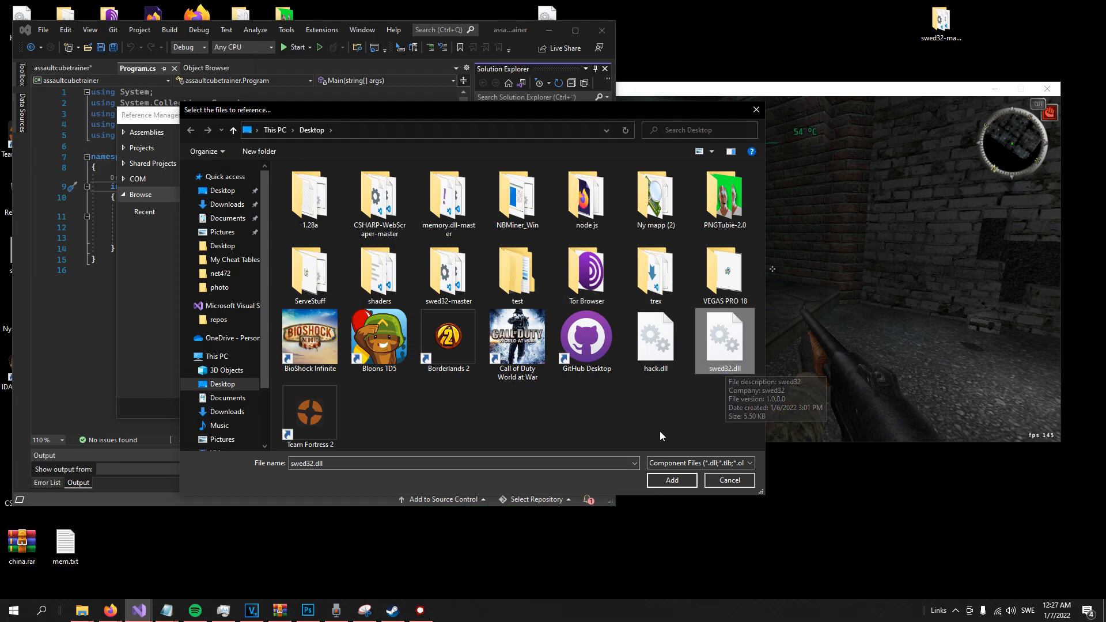
{"action": "left_click", "coordinate": [670, 480]}
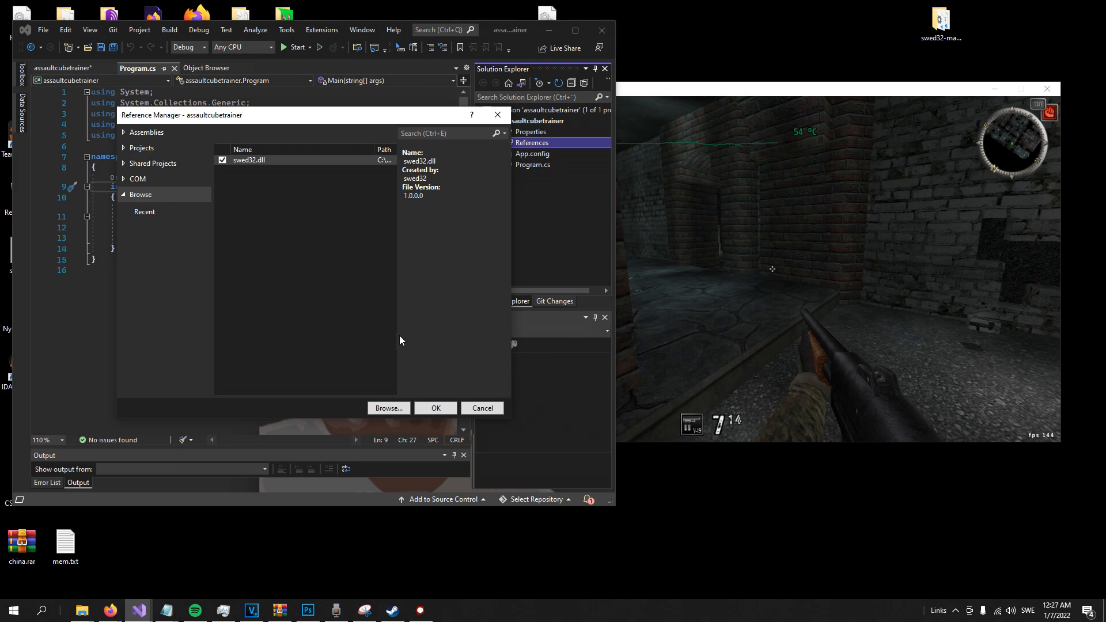
{"action": "left_click", "coordinate": [435, 408]}
{"action": "type", "text": "using S"}
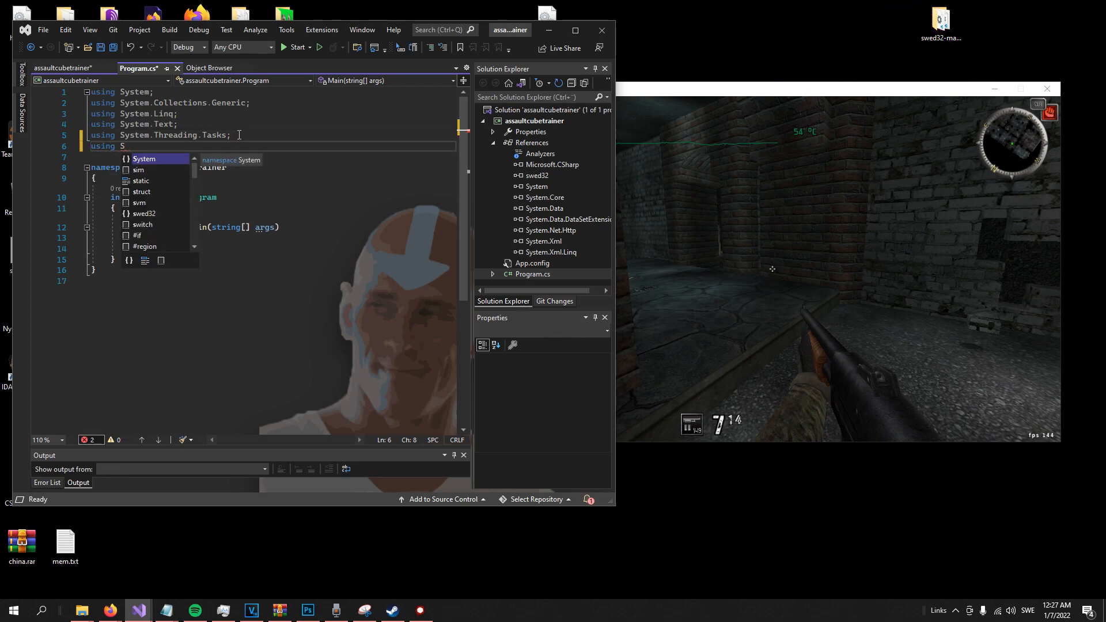
- Add 'using swed32;', declare 'swed swed = new swed();' in Main, and call swed.GetProcess("")
{"action": "type", "text": "wed32;"}
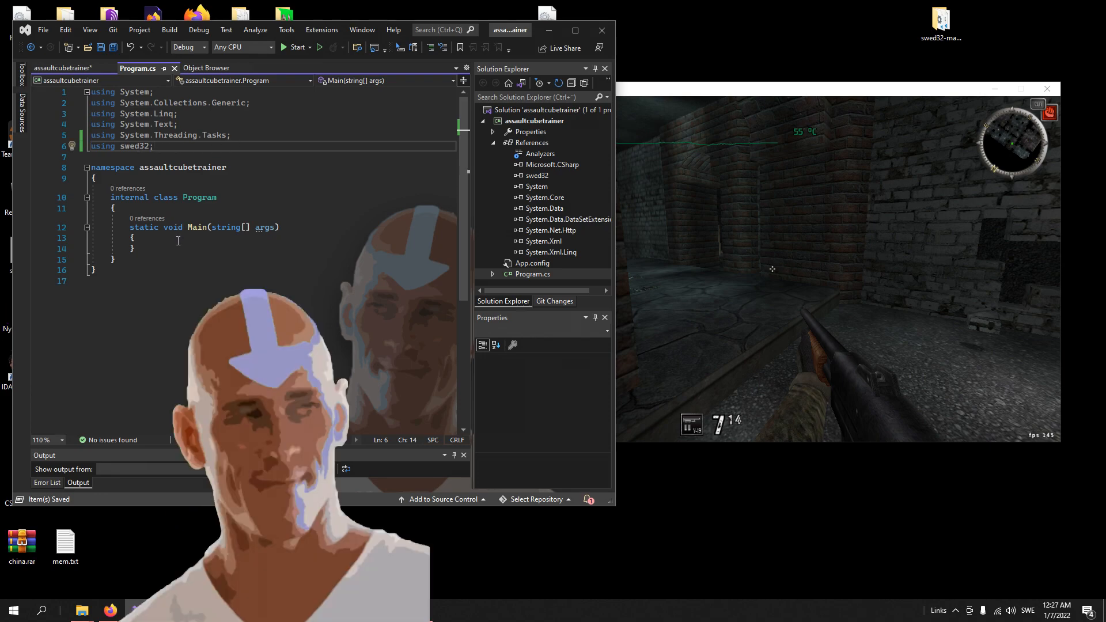
{"action": "type", "text": "swed swed ="}
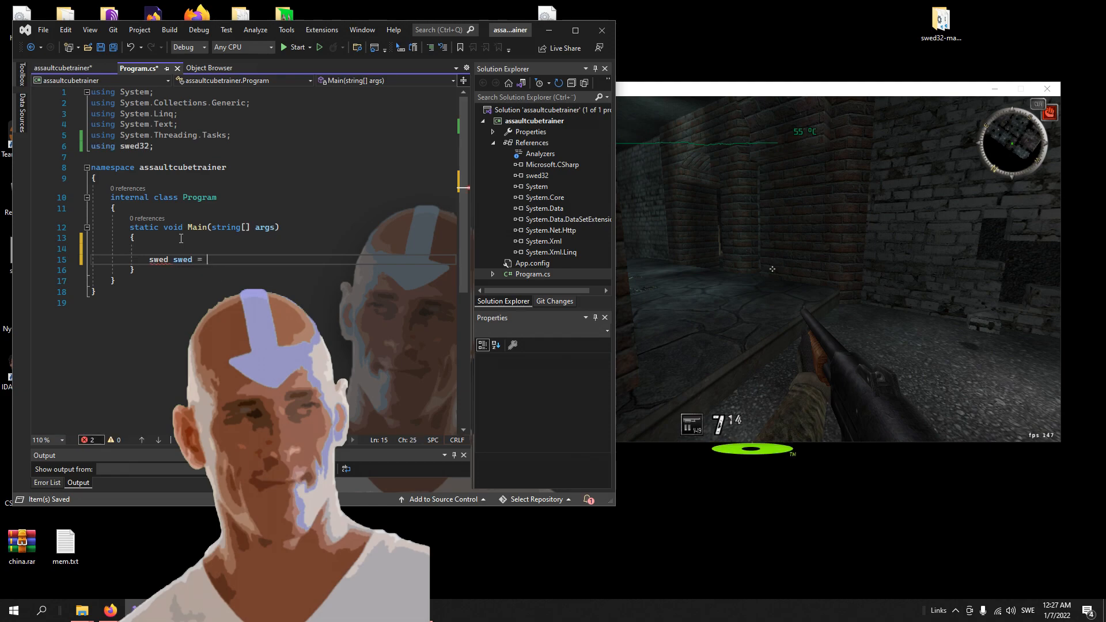
{"action": "type", "text": "new w"}
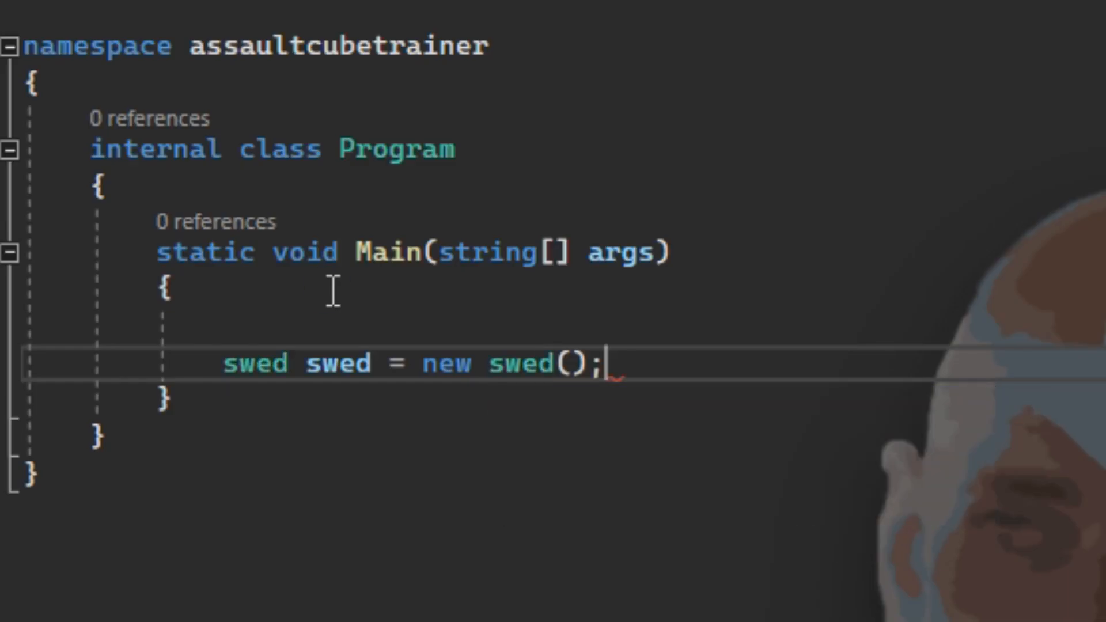
{"action": "key", "text": "enter"}
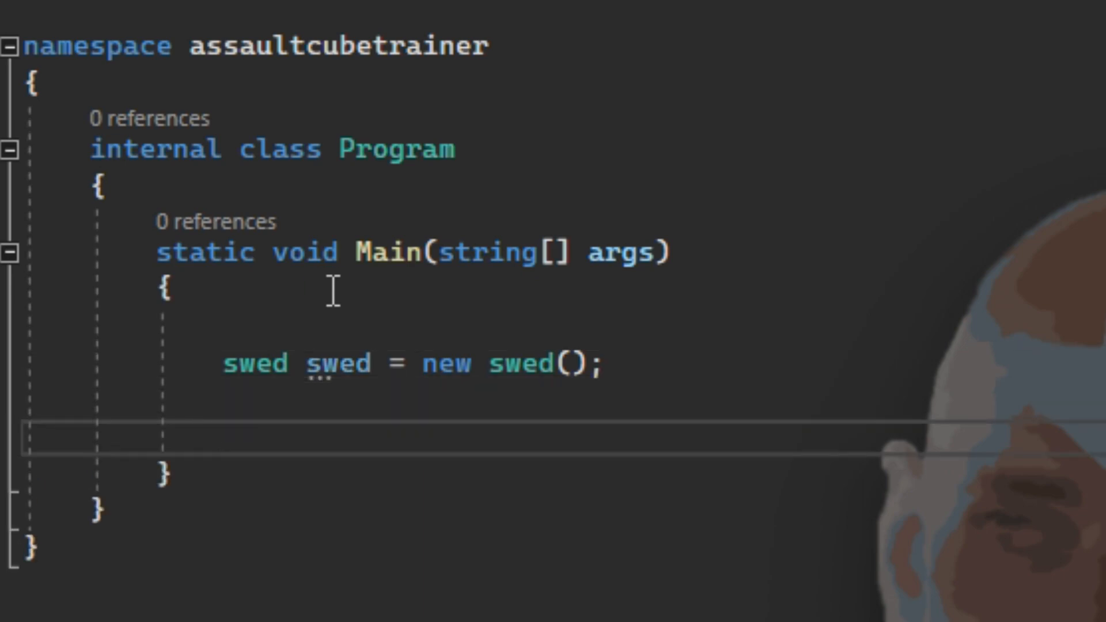
{"action": "type", "text": "swed.GetProcess("}
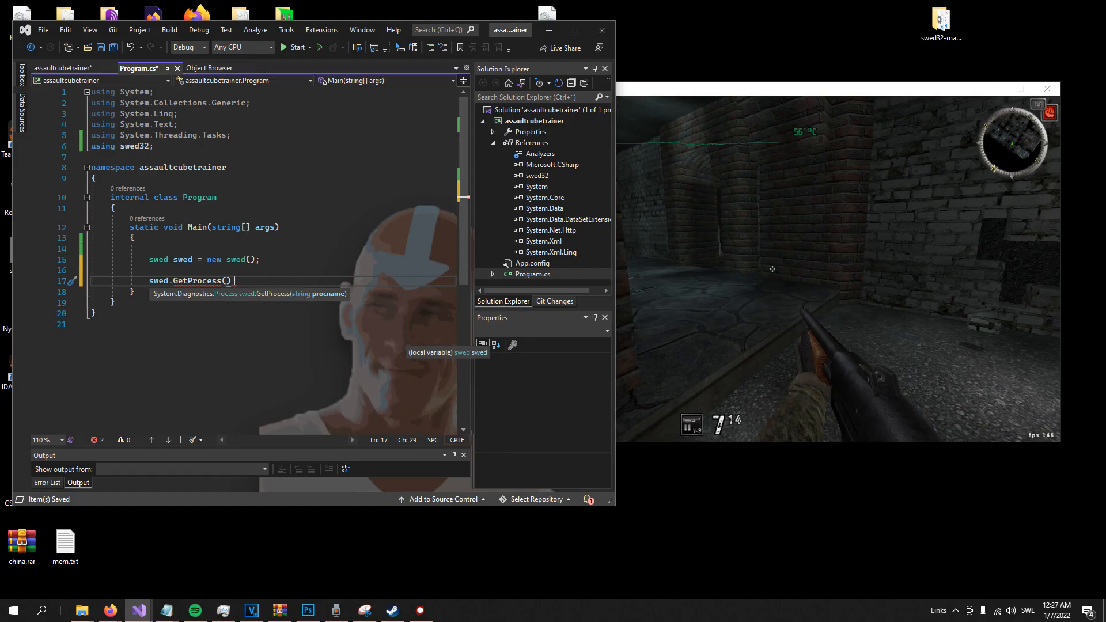
{"action": "type", "text": "\"\""}
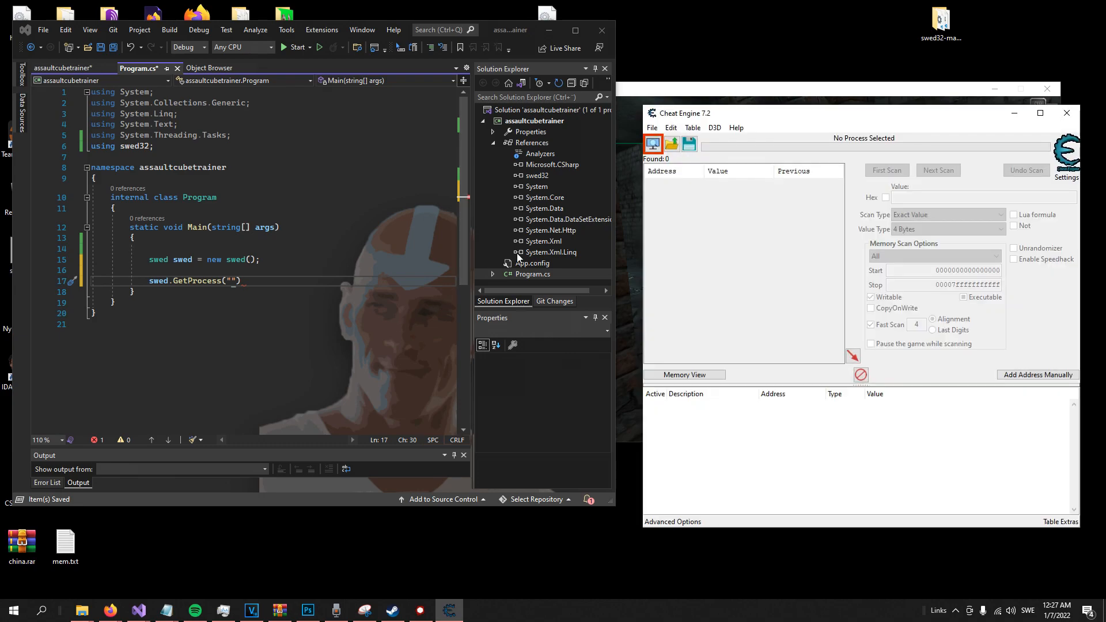
- Attach Cheat Engine to AssaultCube and pass 'ac_client' to GetProcess
{"action": "left_click_drag", "start_coordinate": [776, 113], "coordinate": [663, 114]}
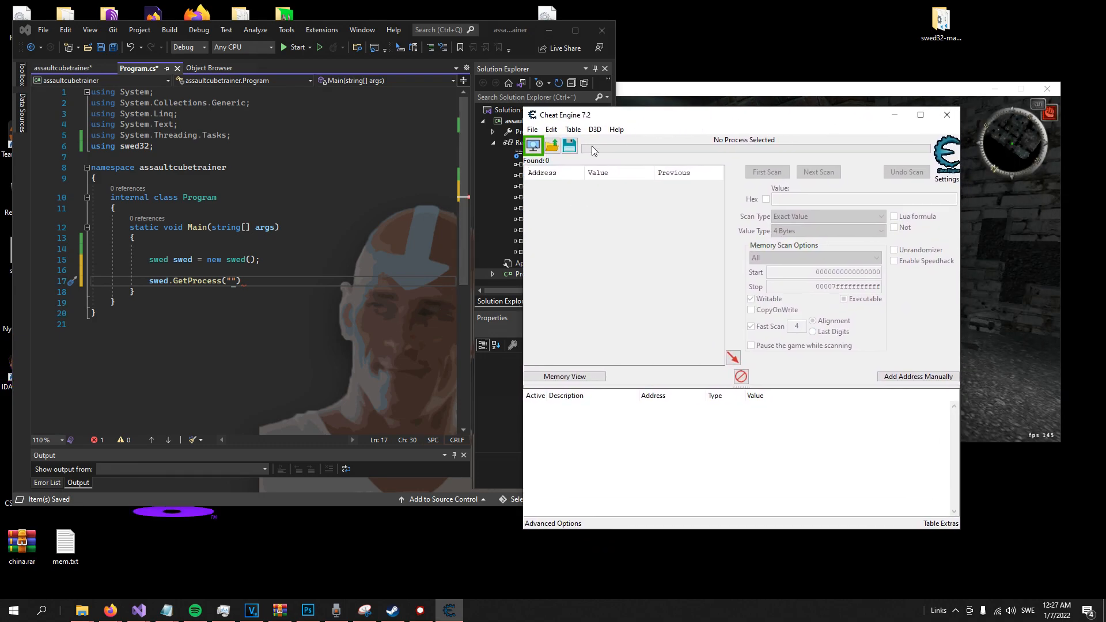
{"action": "left_click", "coordinate": [532, 146]}
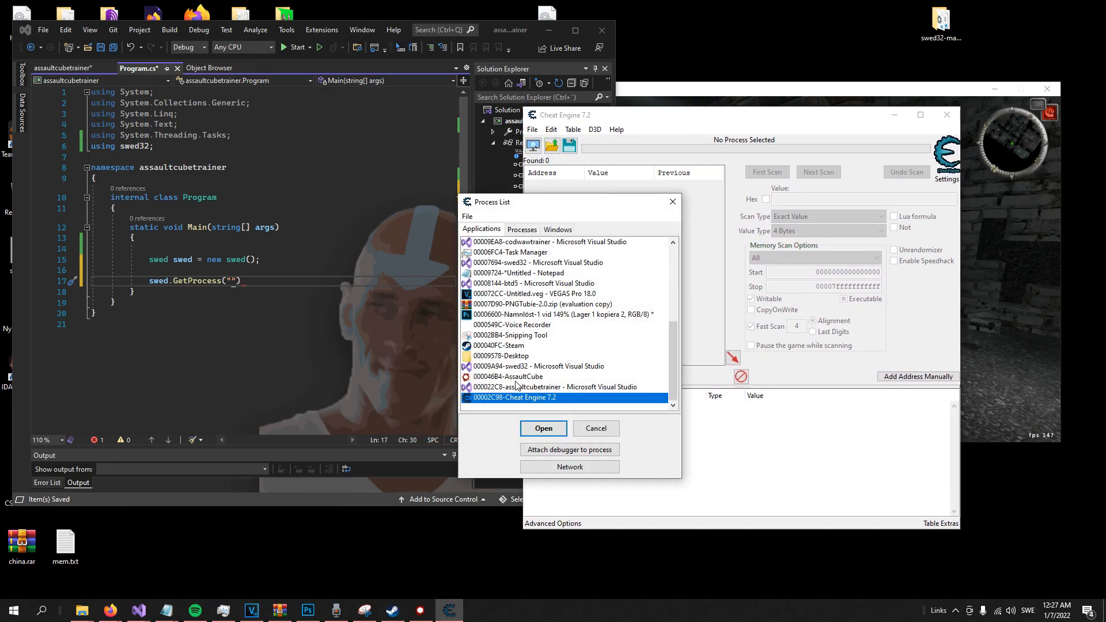
{"action": "left_click", "coordinate": [508, 376]}
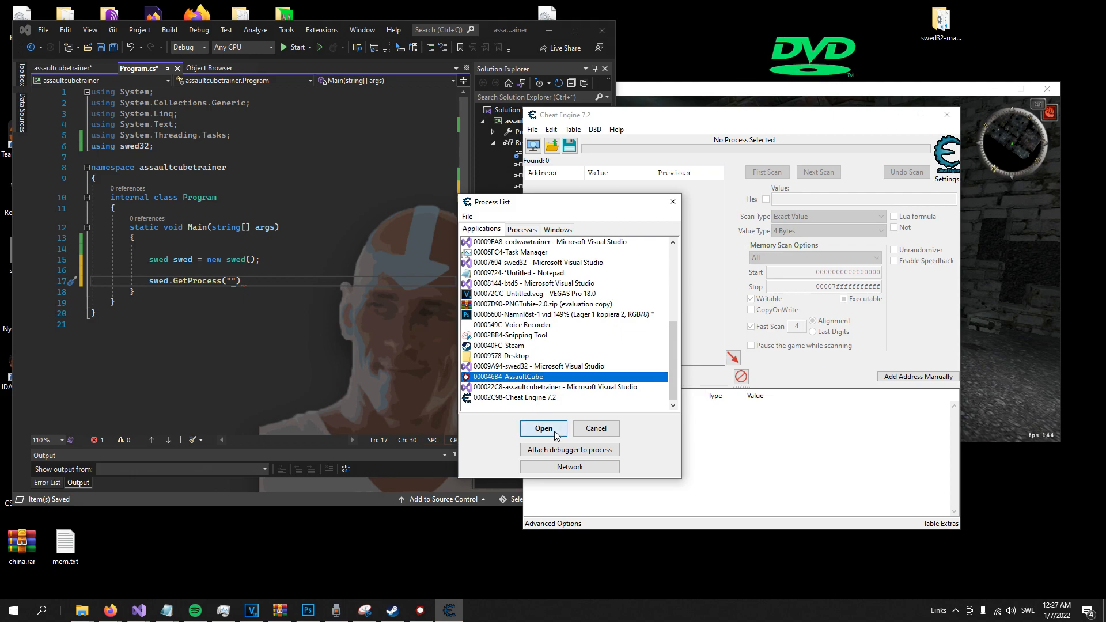
{"action": "left_click", "coordinate": [543, 428]}
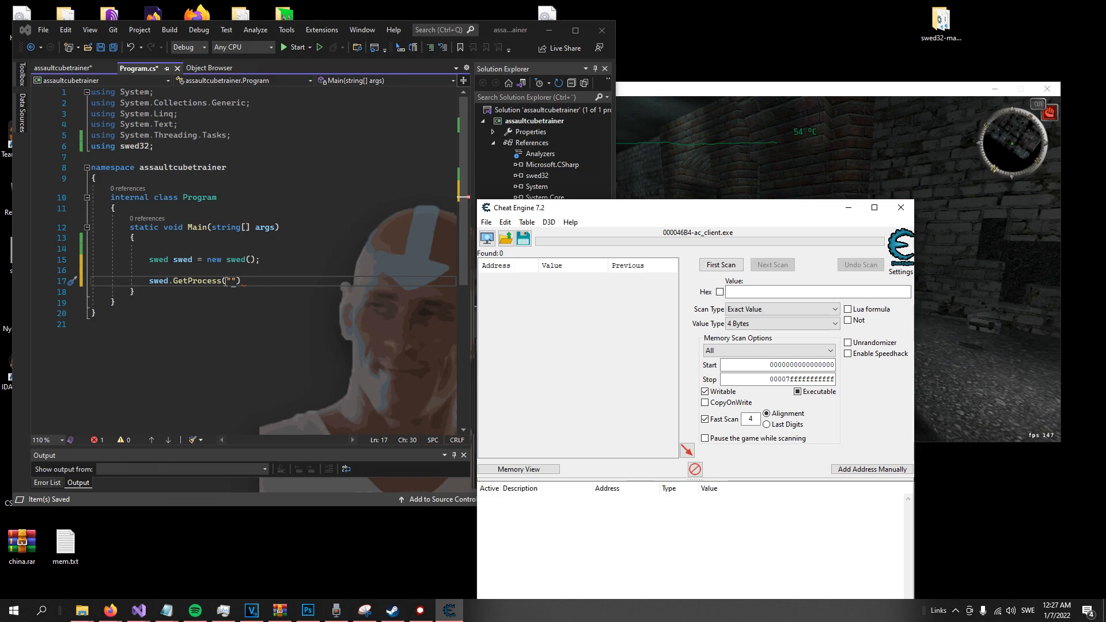
{"action": "type", "text": "ac_client"}
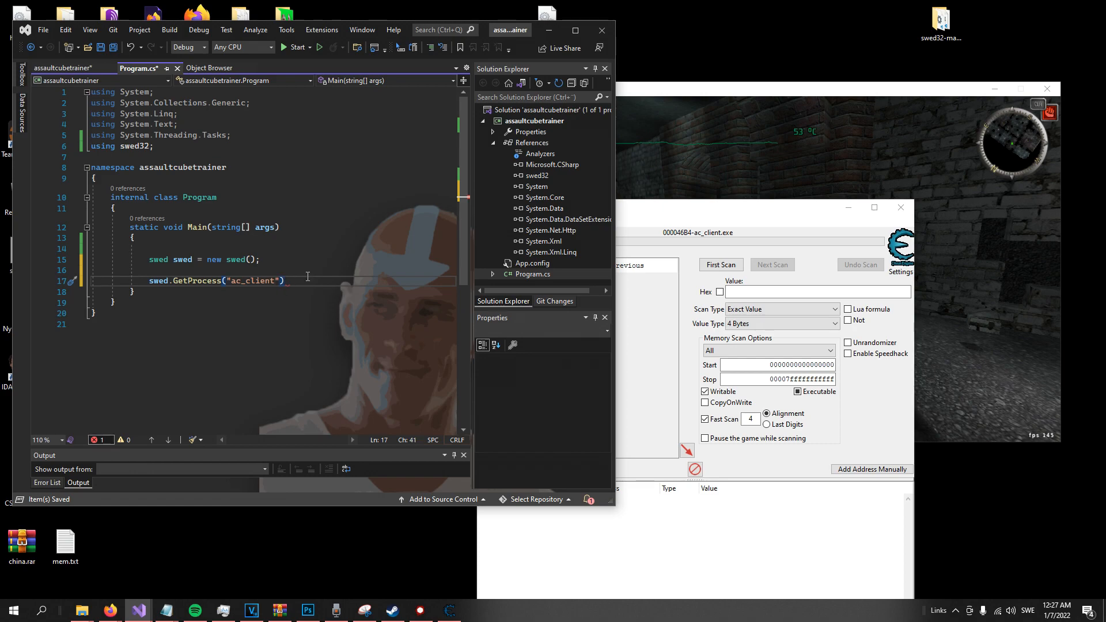
{"action": "type", "text": "swed"}
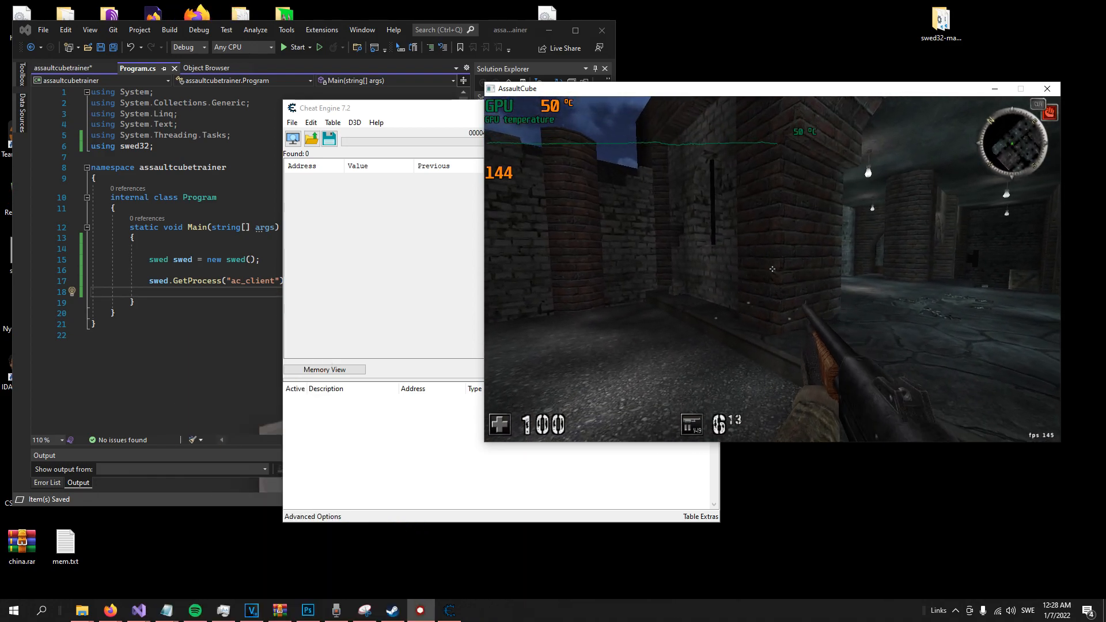
- Scan for ammo value 6, rescan after shooting, and add both found addresses
{"action": "left_click", "coordinate": [13, 610]}
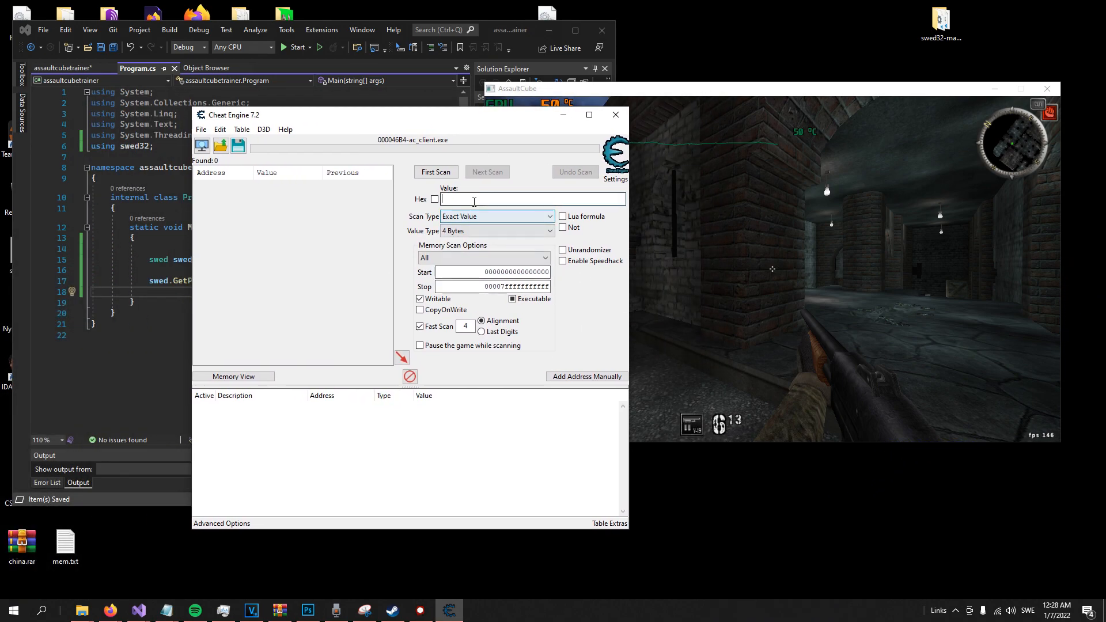
{"action": "left_click", "coordinate": [435, 172]}
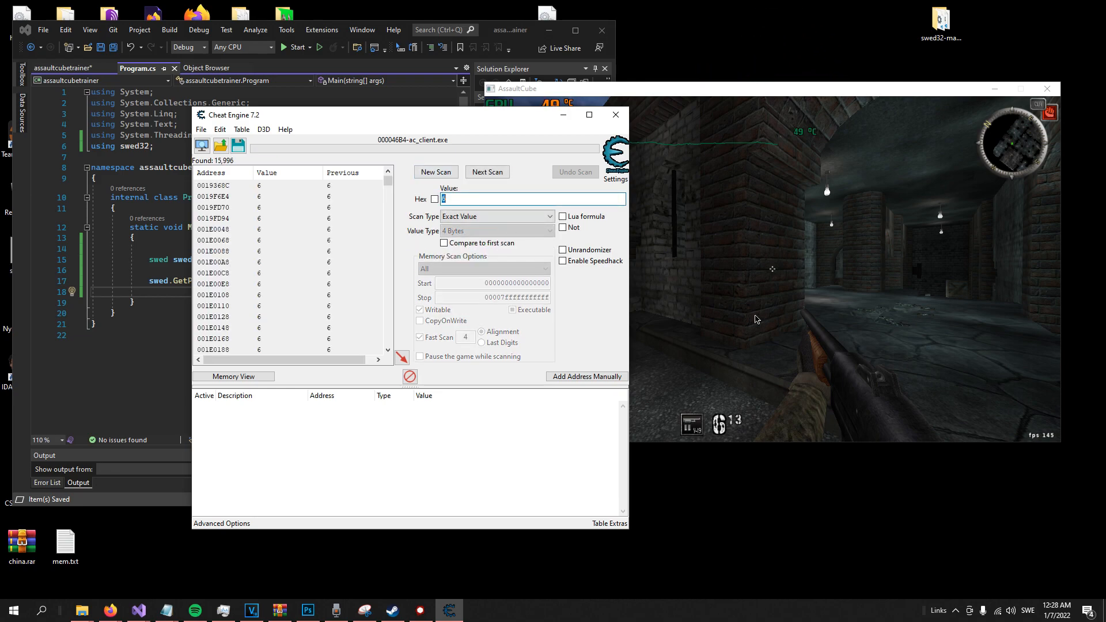
{"action": "left_click", "coordinate": [13, 609]}
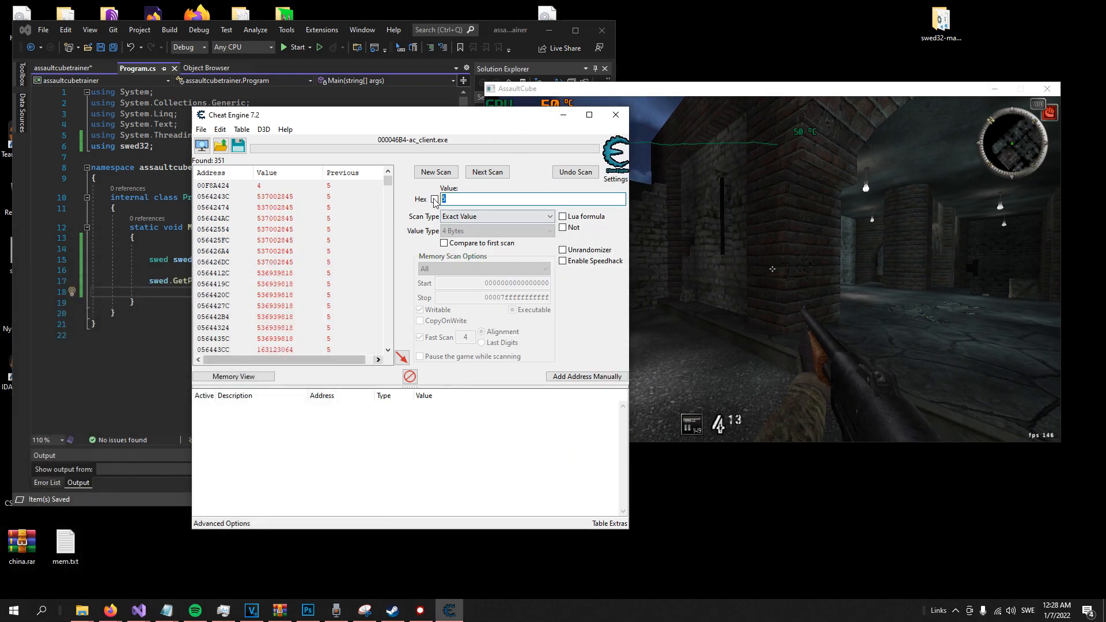
{"action": "left_click", "coordinate": [486, 172]}
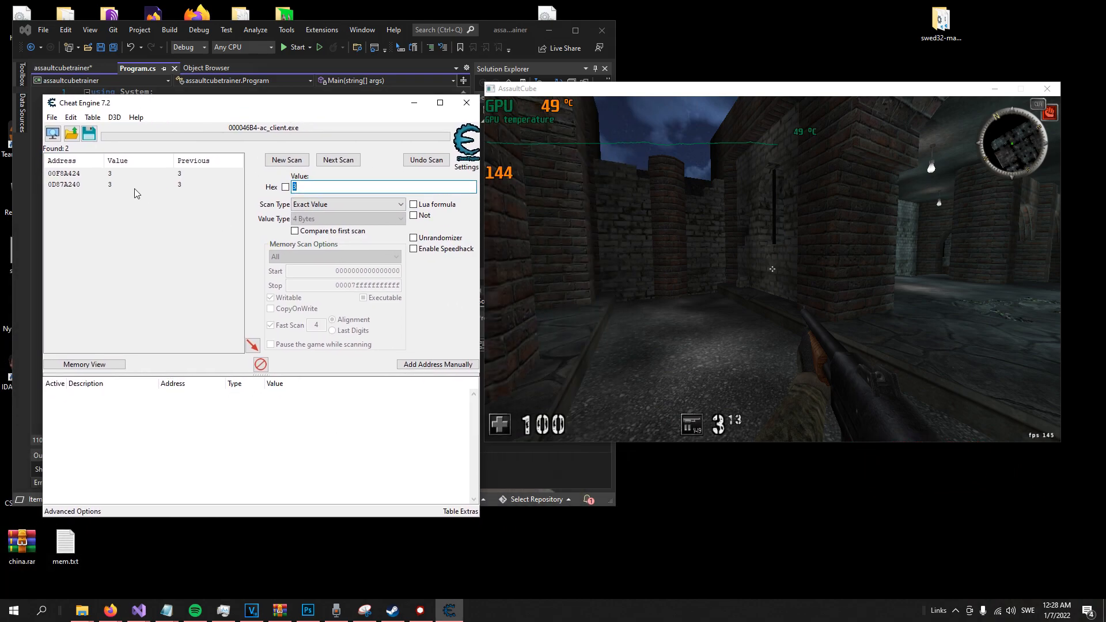
{"action": "double_click", "coordinate": [63, 184]}
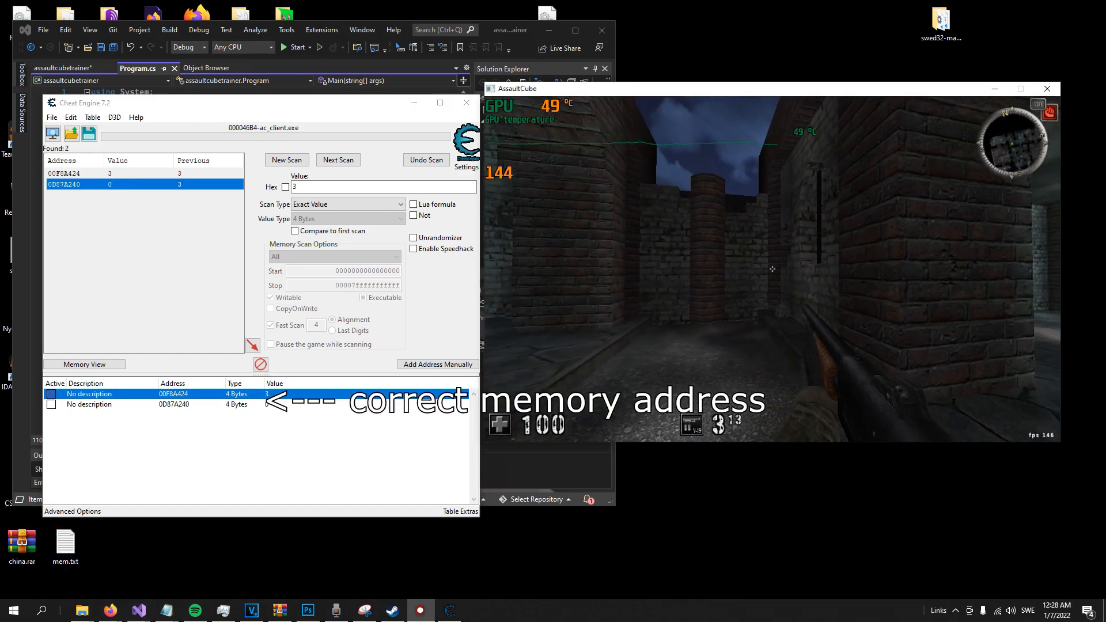
{"action": "left_click", "coordinate": [13, 610]}
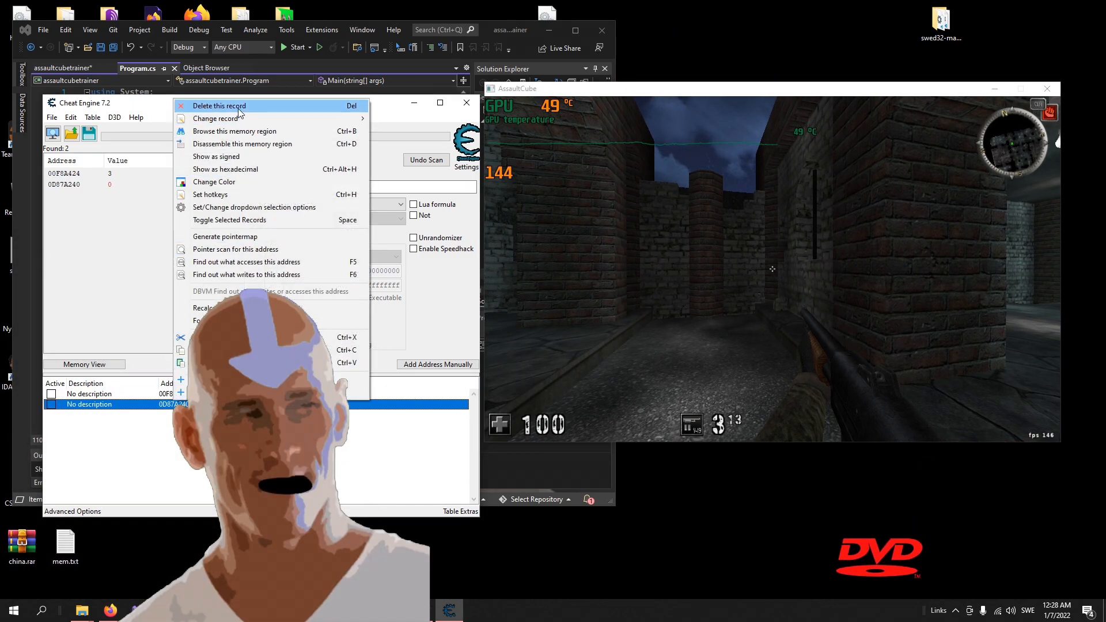
- Delete the wrong ammo address and pointer-scan the correct one, saving the .PTR file
{"action": "left_click", "coordinate": [219, 105]}
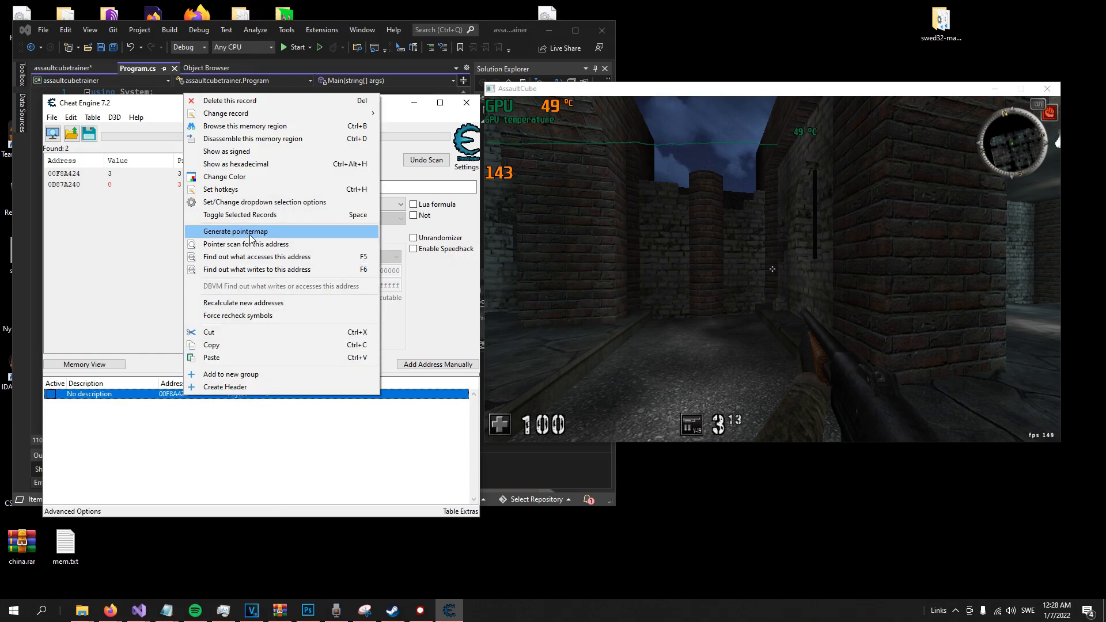
{"action": "left_click", "coordinate": [236, 231]}
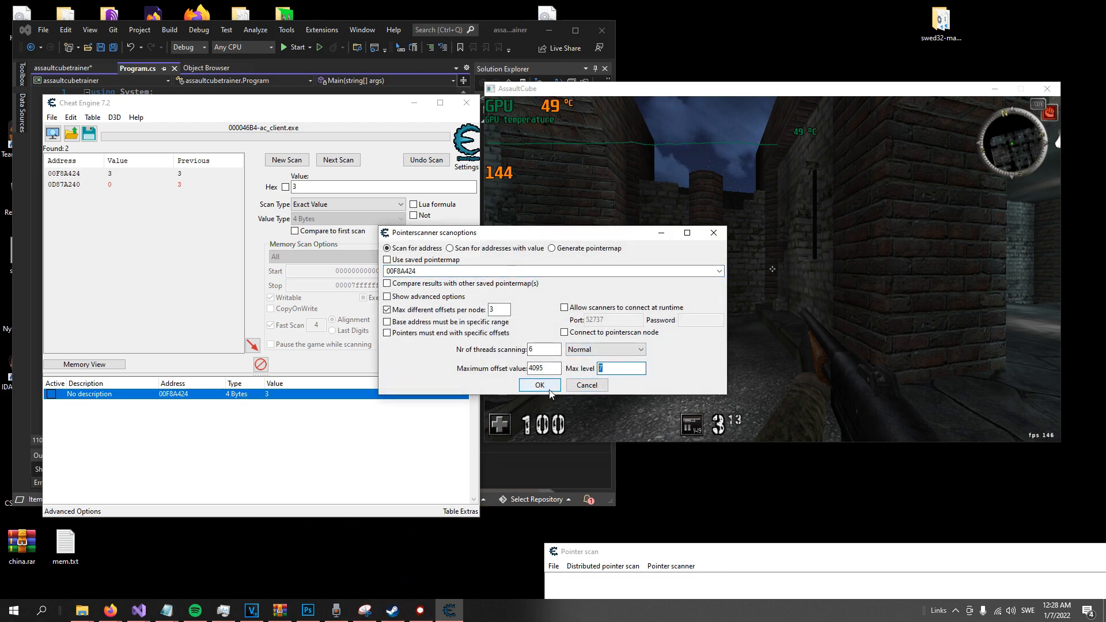
{"action": "left_click", "coordinate": [539, 384]}
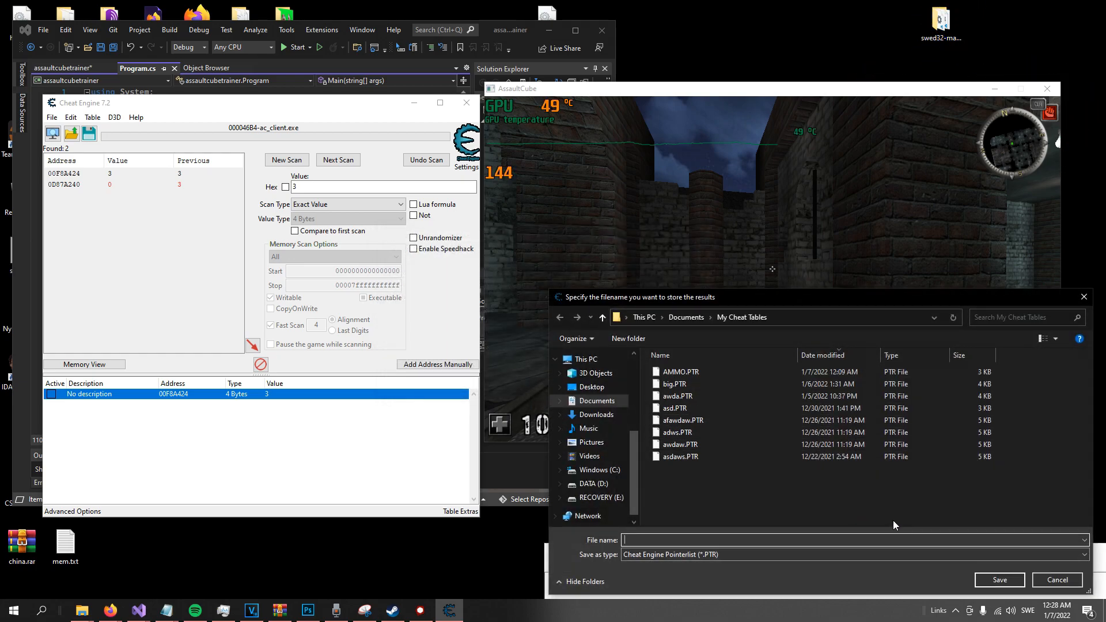
{"action": "type", "text": "a"}
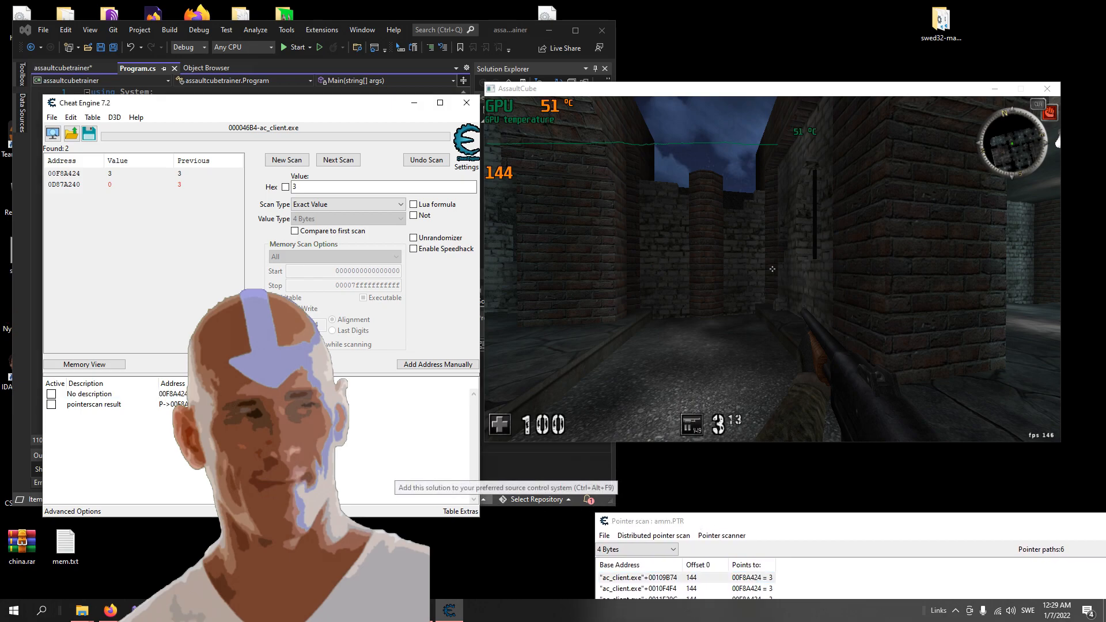
- Edit the pointer result's ammo value twice in Cheat Engine, bringing in-game ammo to 4
{"action": "double_click", "coordinate": [268, 405]}
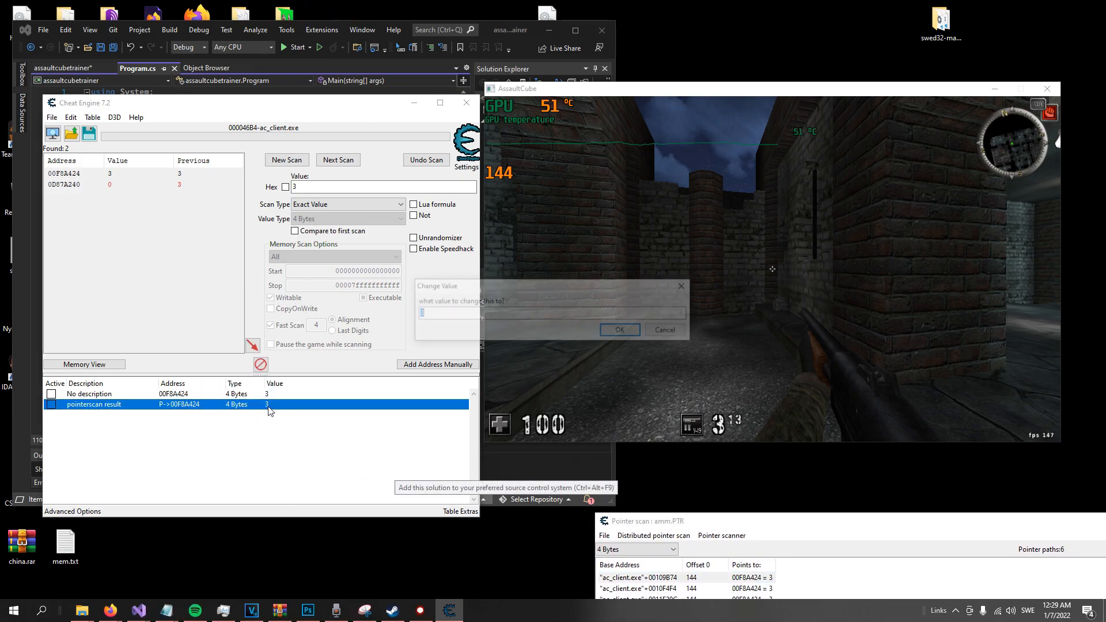
{"action": "left_click", "coordinate": [619, 330]}
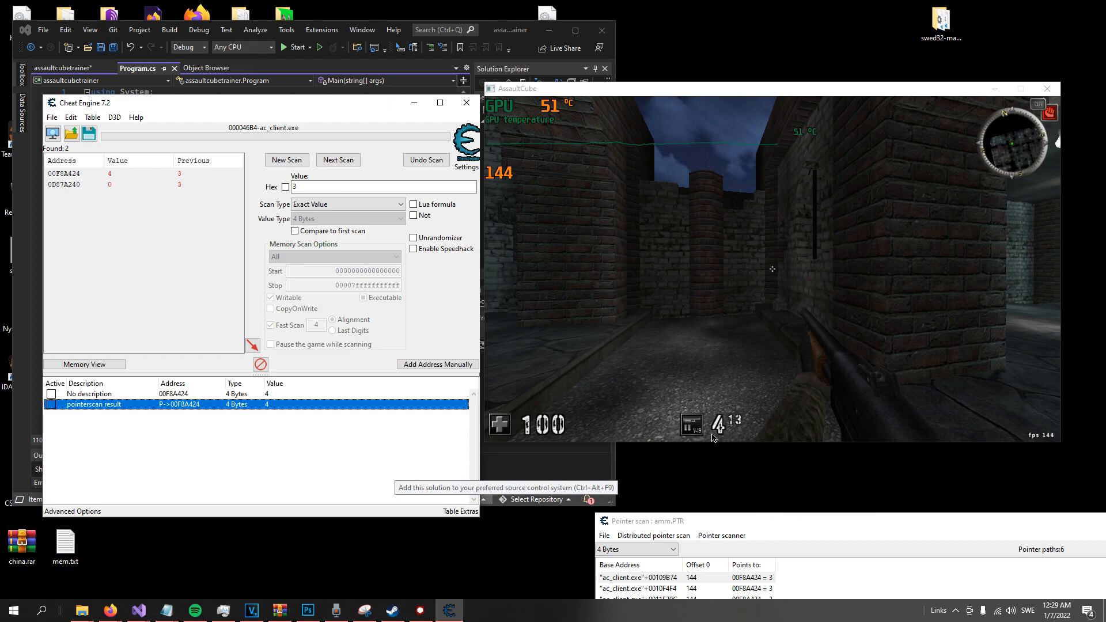
{"action": "double_click", "coordinate": [266, 404]}
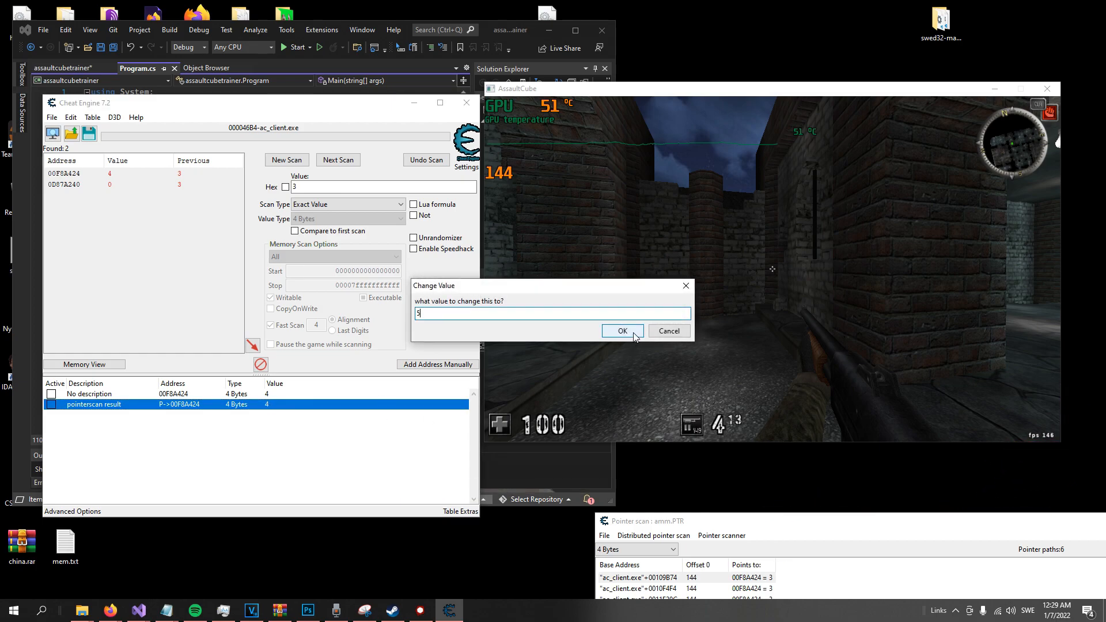
{"action": "left_click", "coordinate": [621, 331]}
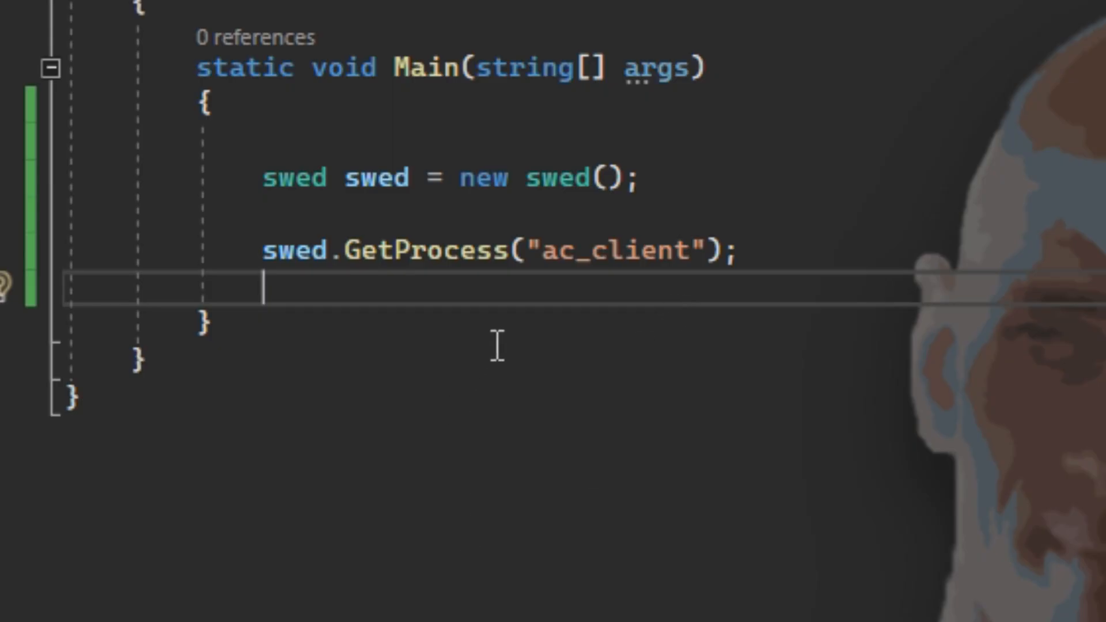
- Store the game module base with var ModuleBase = swed.GetModuleBase(".exe")
{"action": "type", "text": "s"}
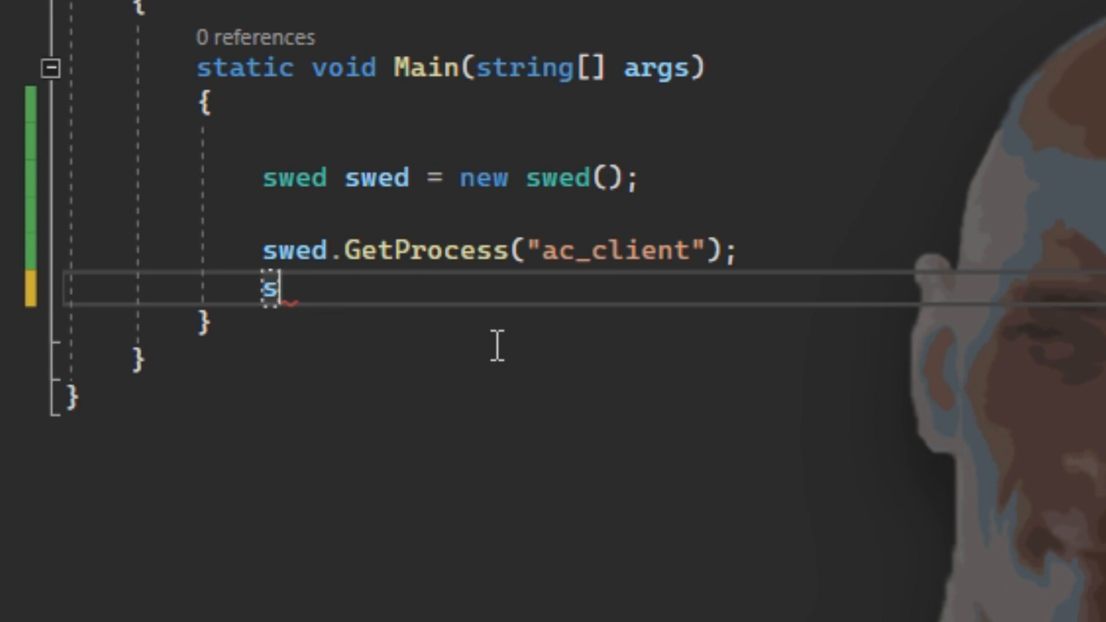
{"action": "key", "text": "Backspace"}
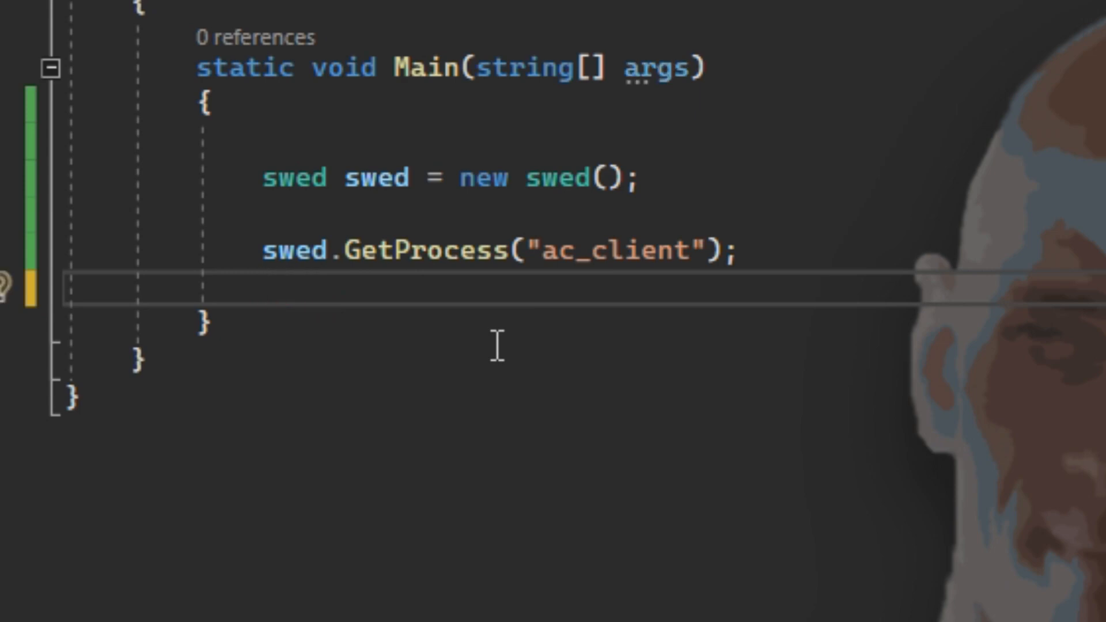
{"action": "type", "text": "var"}
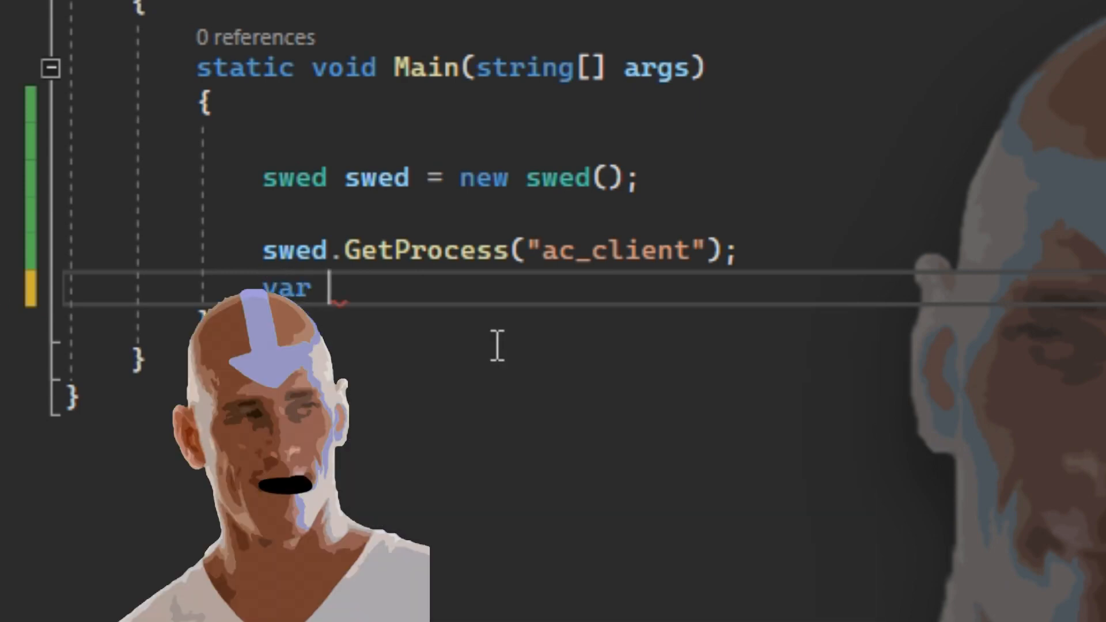
{"action": "type", "text": "Mo"}
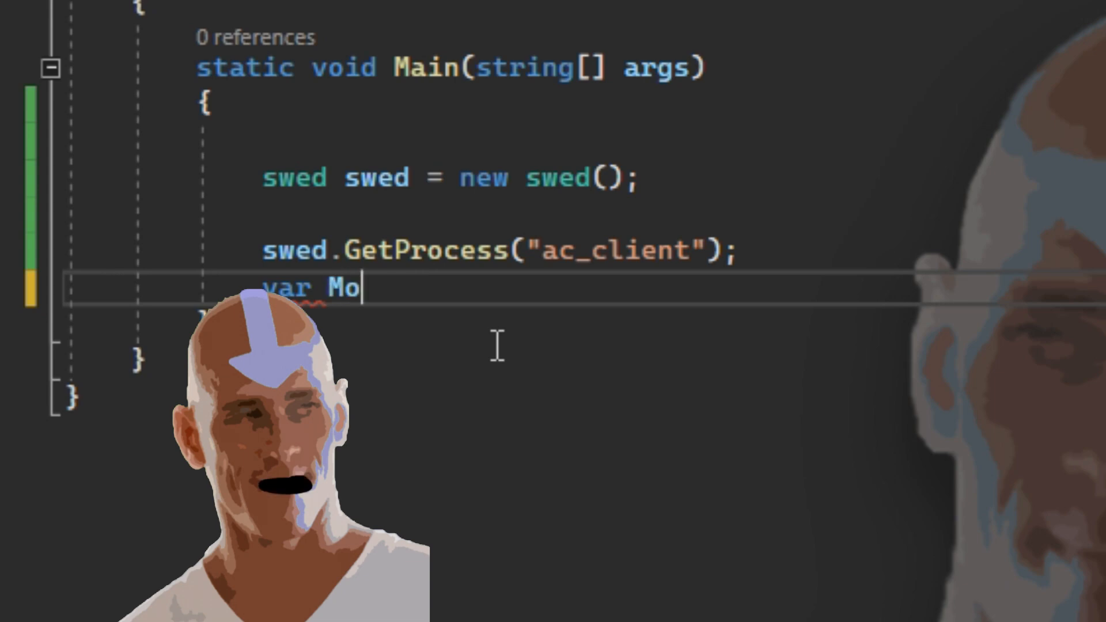
{"action": "type", "text": "du"}
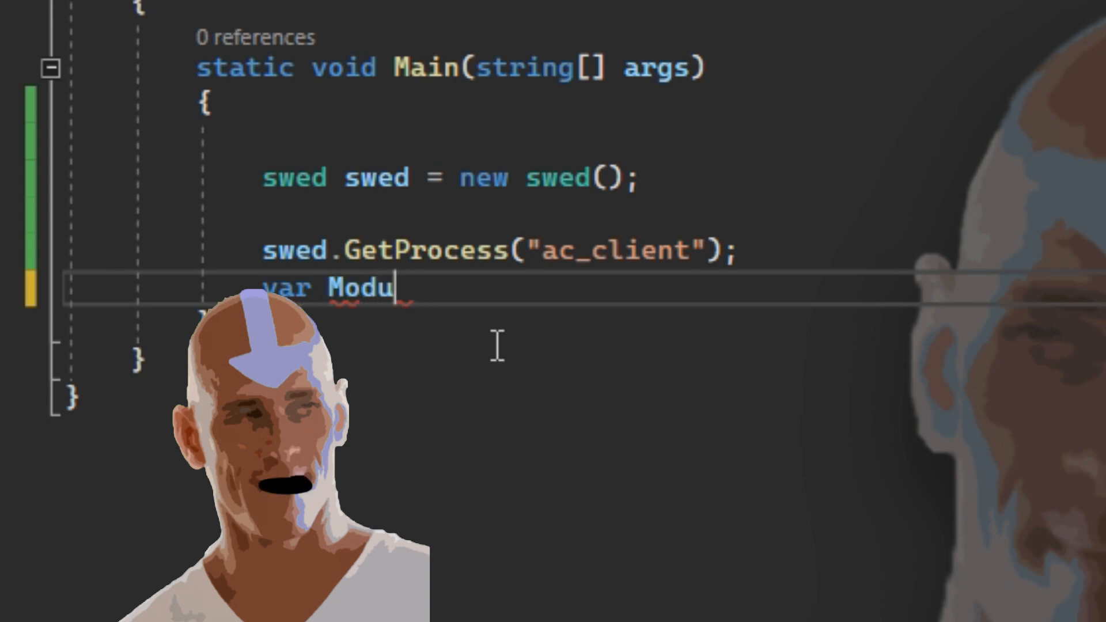
{"action": "type", "text": "leBase ="}
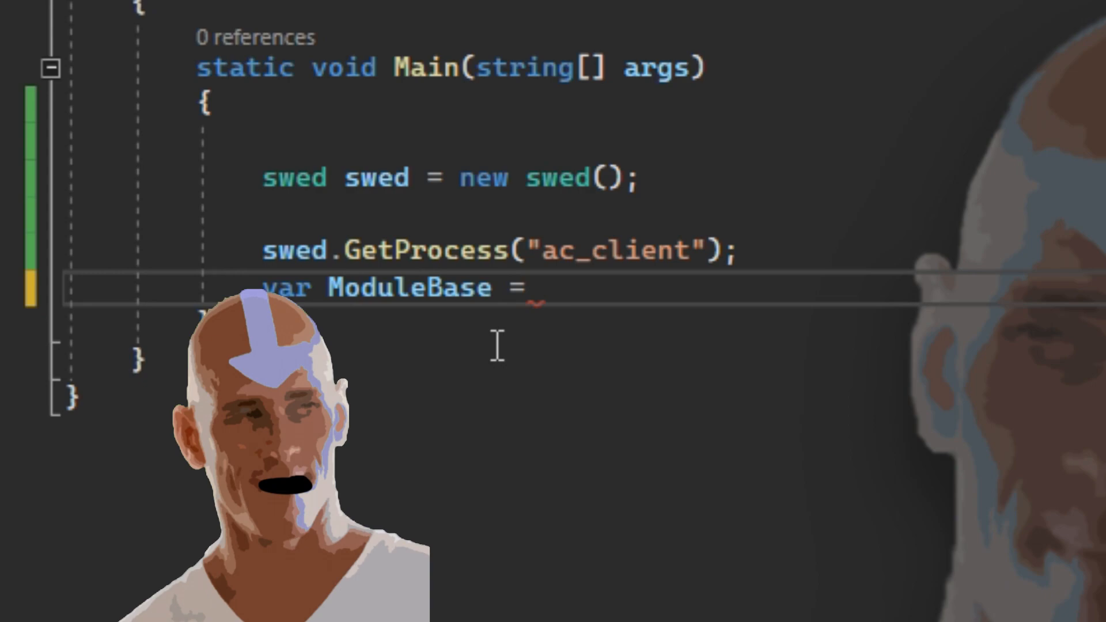
{"action": "type", "text": "swed.GetModuleBase"}
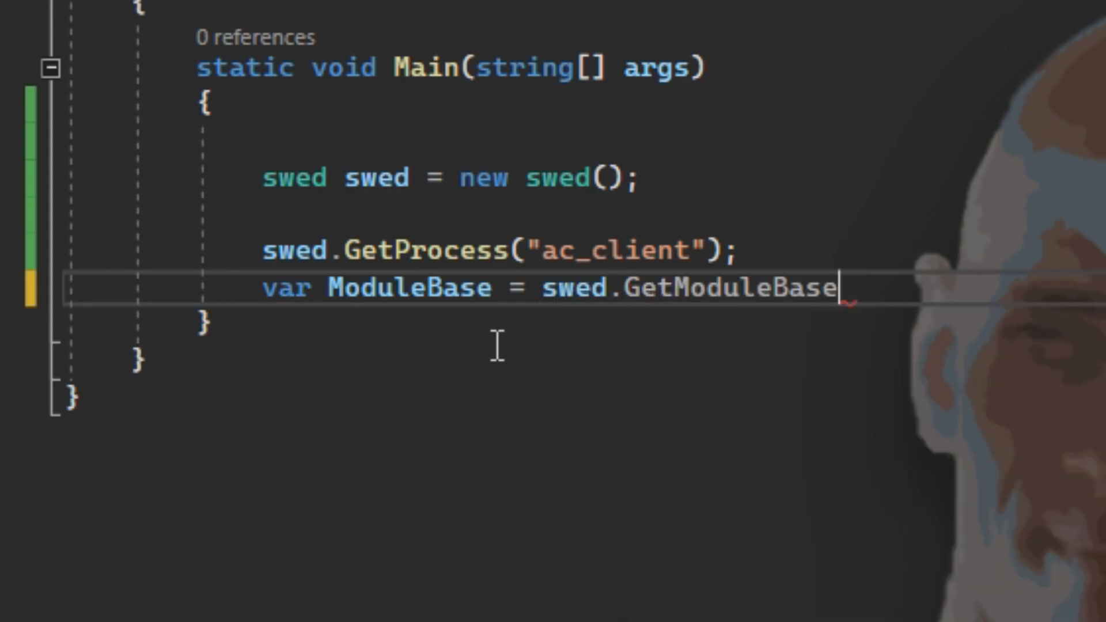
{"action": "type", "text": "(\"\")"}
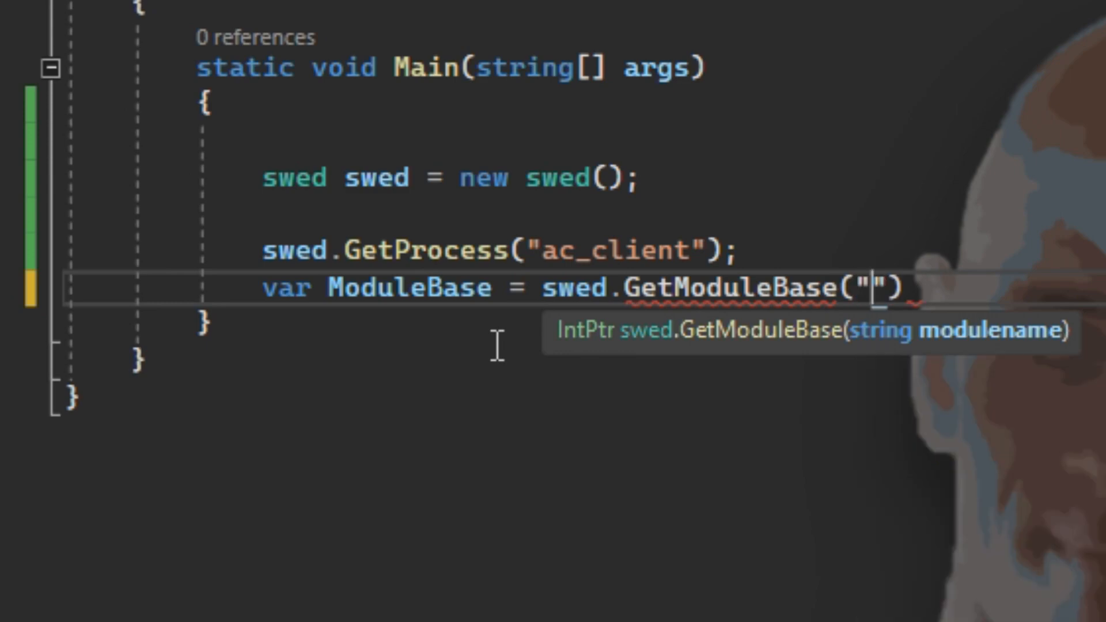
{"action": "type", "text": ".e"}
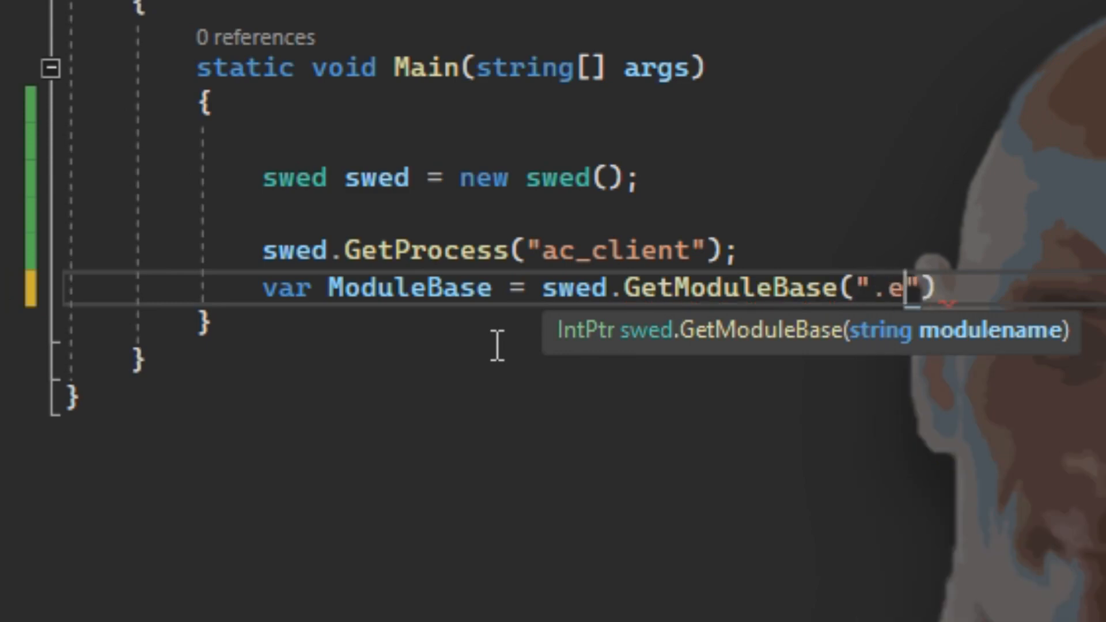
{"action": "type", "text": "xe"}
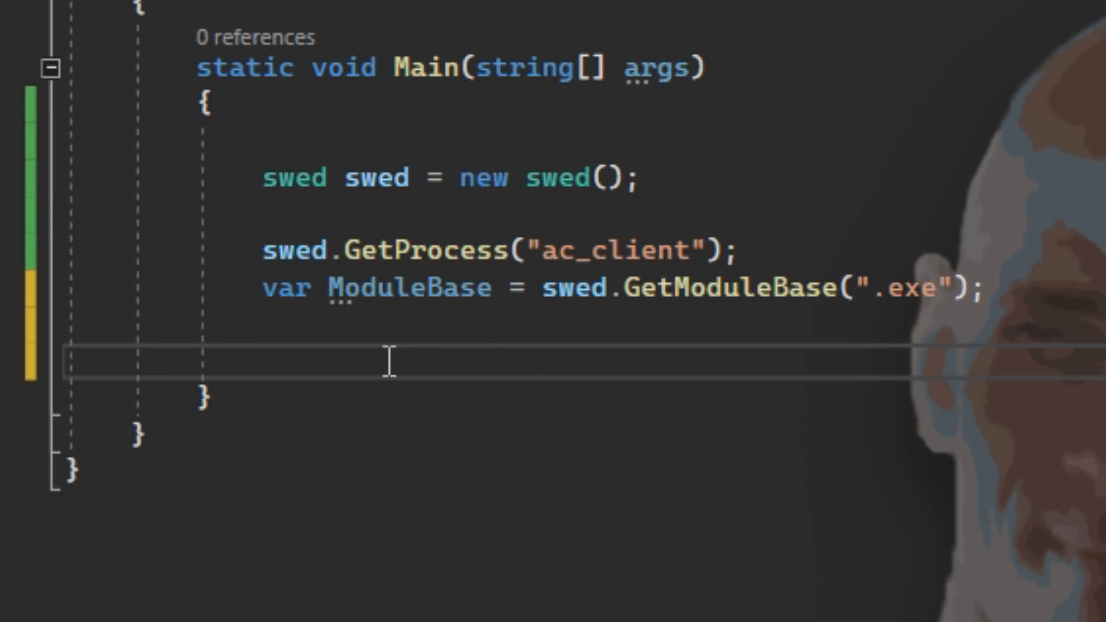
{"action": "mouse_move", "coordinate": [936, 387]}
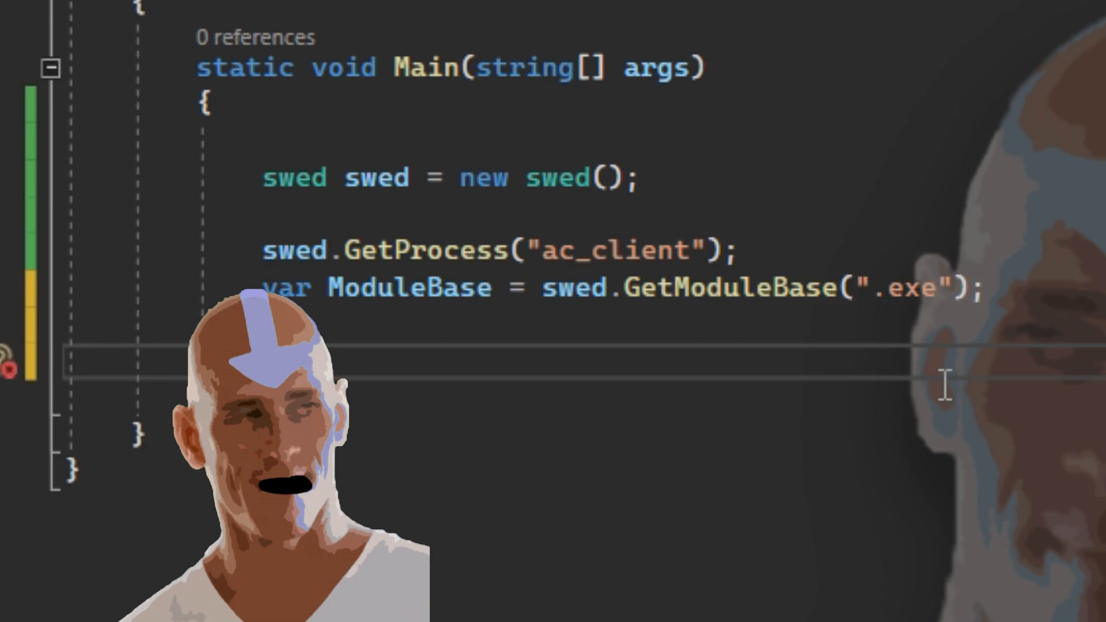
- Begin var ptr = swed.ReadPointer(...) reading from the module base
{"action": "type", "text": "ptr ="}
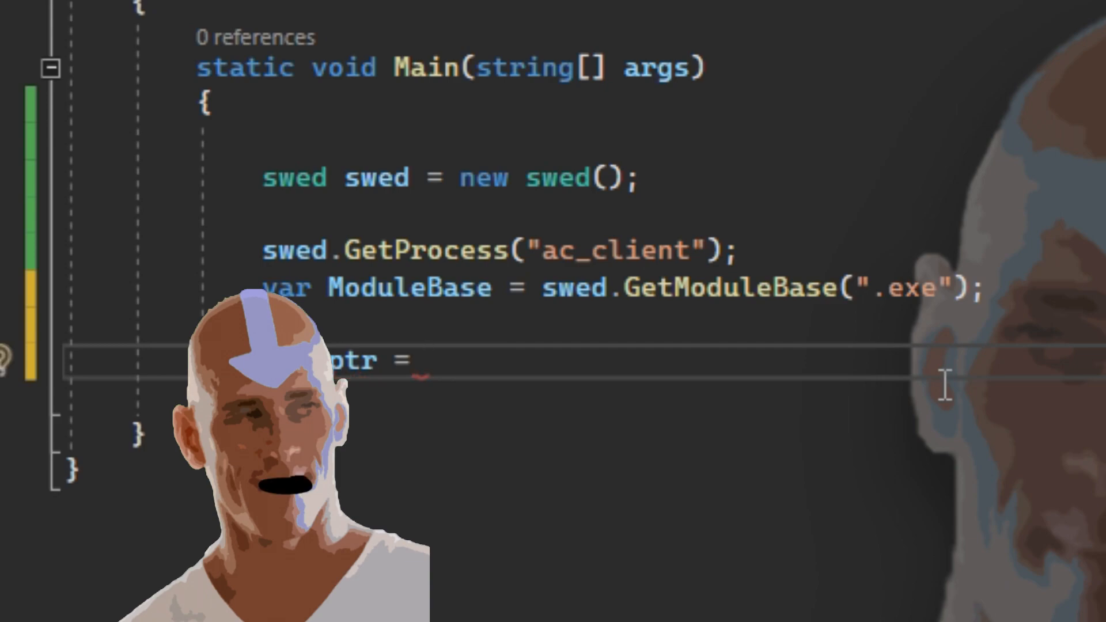
{"action": "type", "text": "swed"}
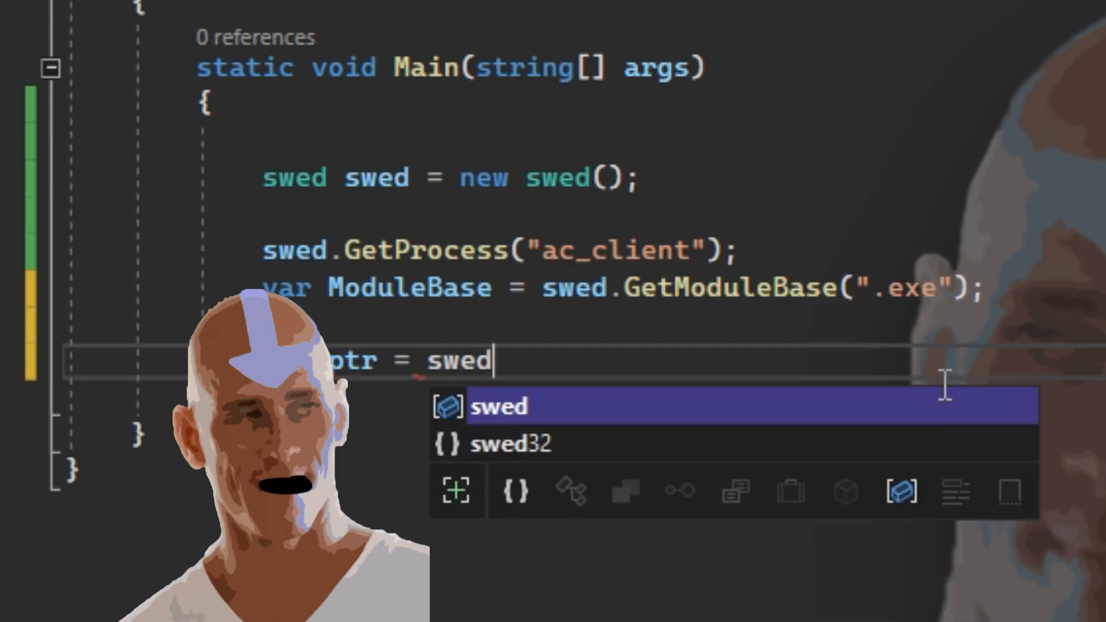
{"action": "type", "text": ".ReadPointer(ModuleBase,"}
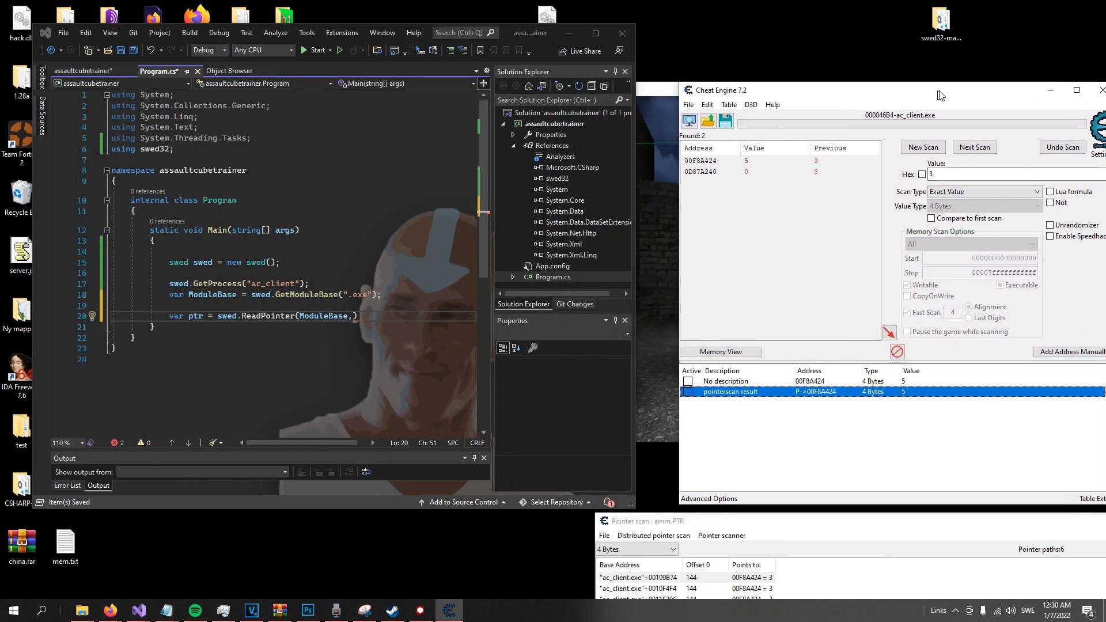
- Open the pointer result's Change address details and select base offset 00109B74
{"action": "double_click", "coordinate": [729, 392]}
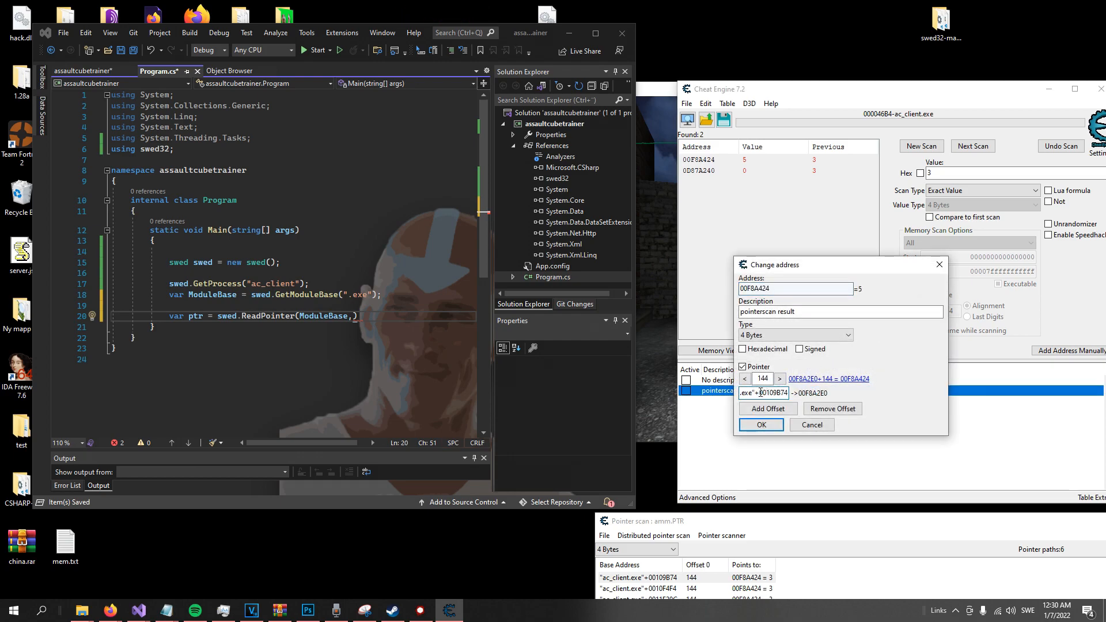
{"action": "double_click", "coordinate": [765, 393]}
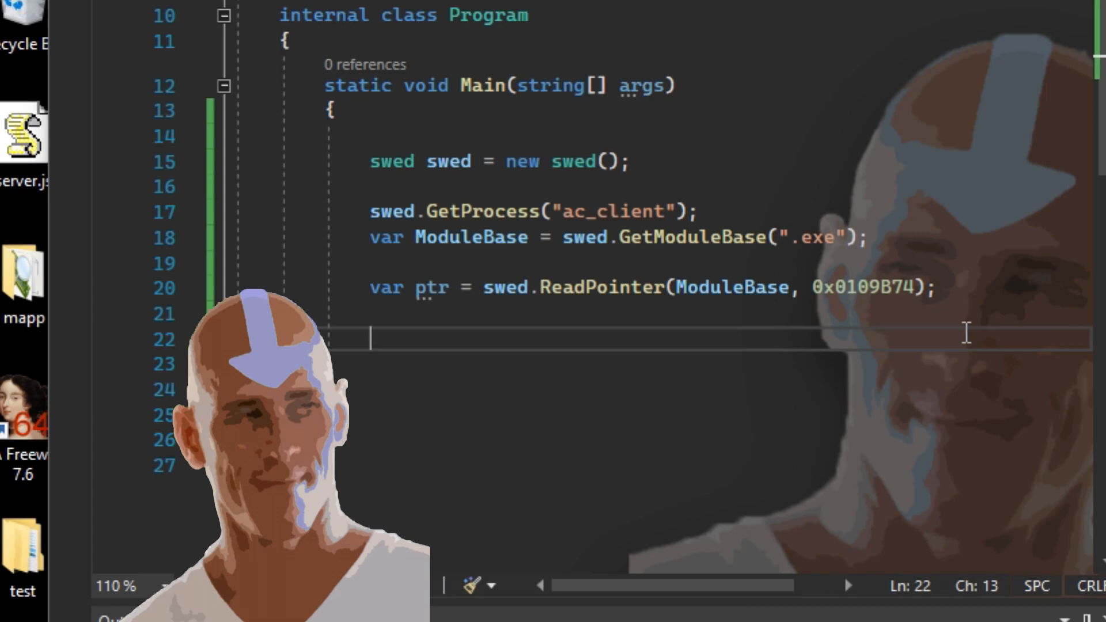
- Read 4 ammo bytes at offset 0x144 from ptr into var ammo
{"action": "type", "text": "var"}
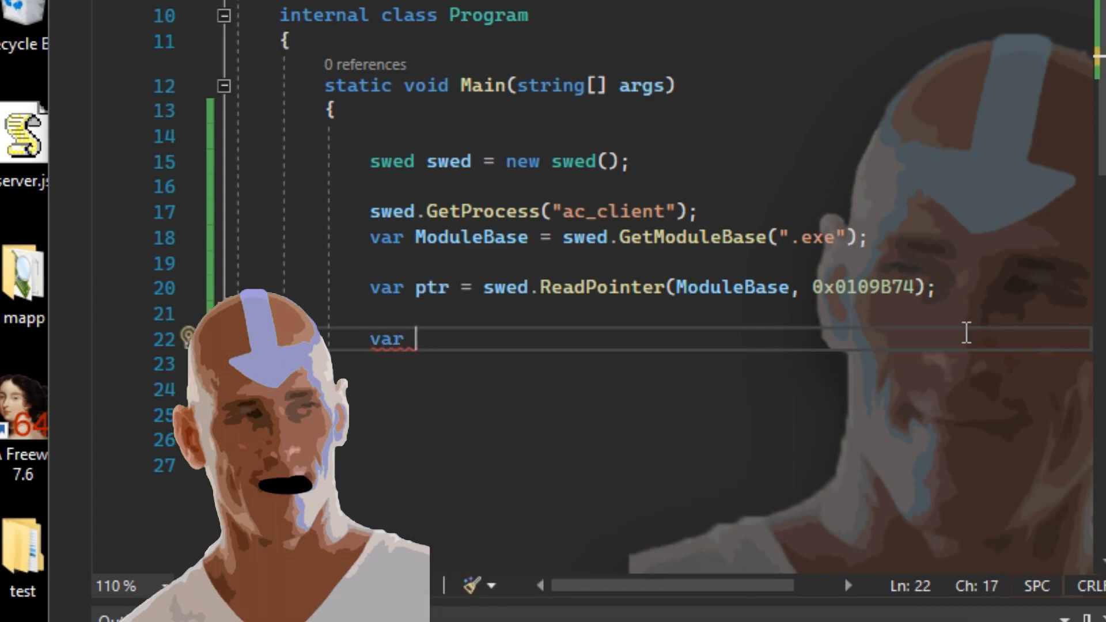
{"action": "type", "text": "ammo = swed.ReadPointer(ModuleBase,"}
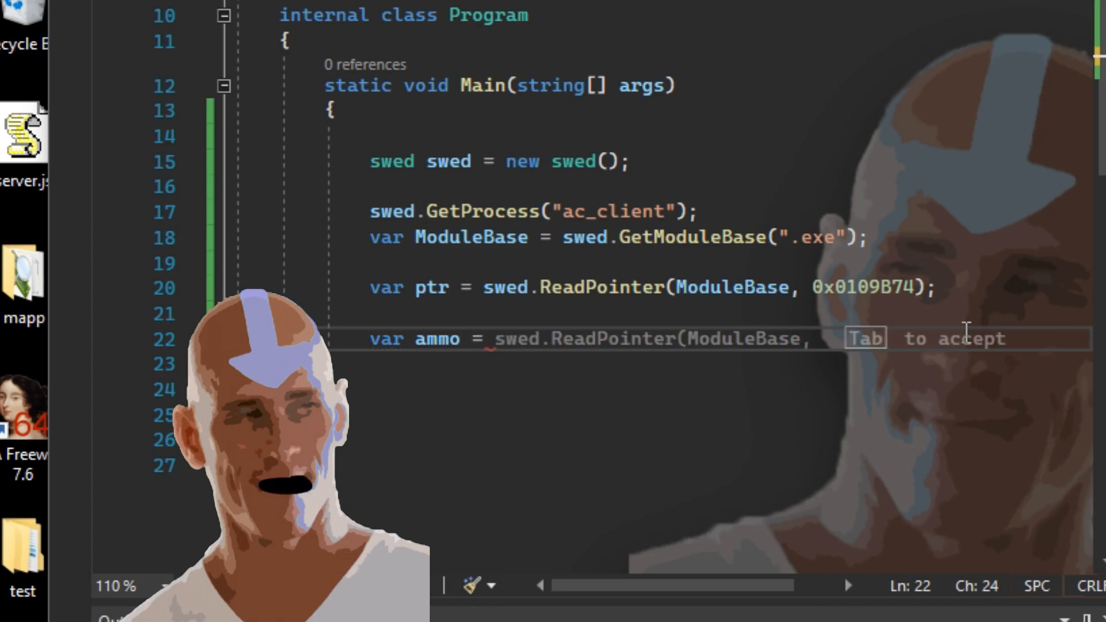
{"action": "type", "text": "R"}
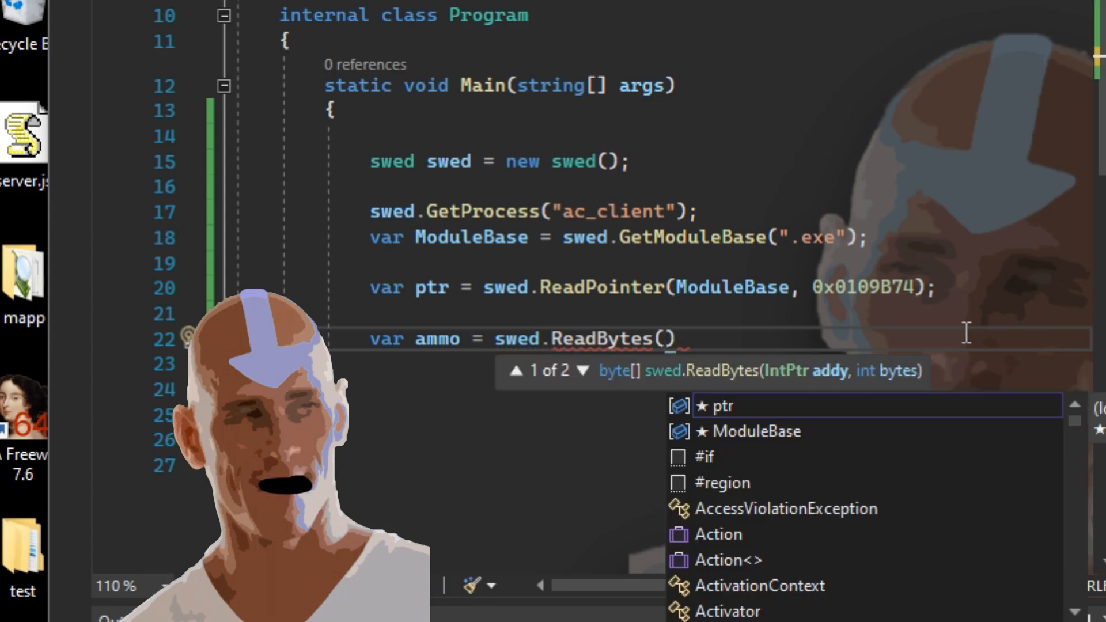
{"action": "type", "text": "ptr,"}
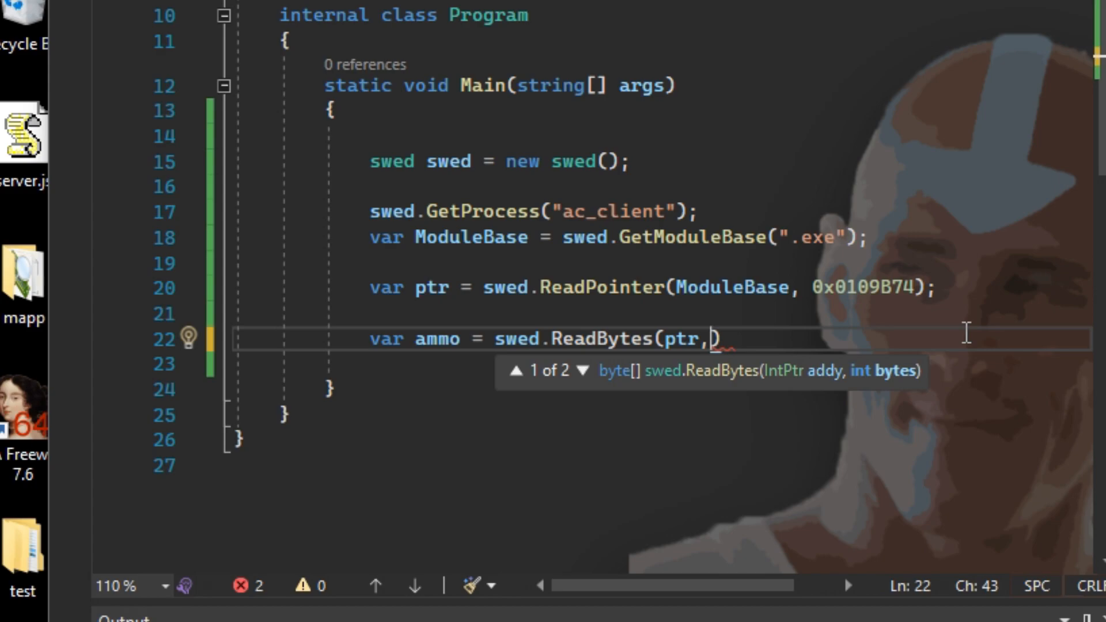
{"action": "type", "text": "0x144)"}
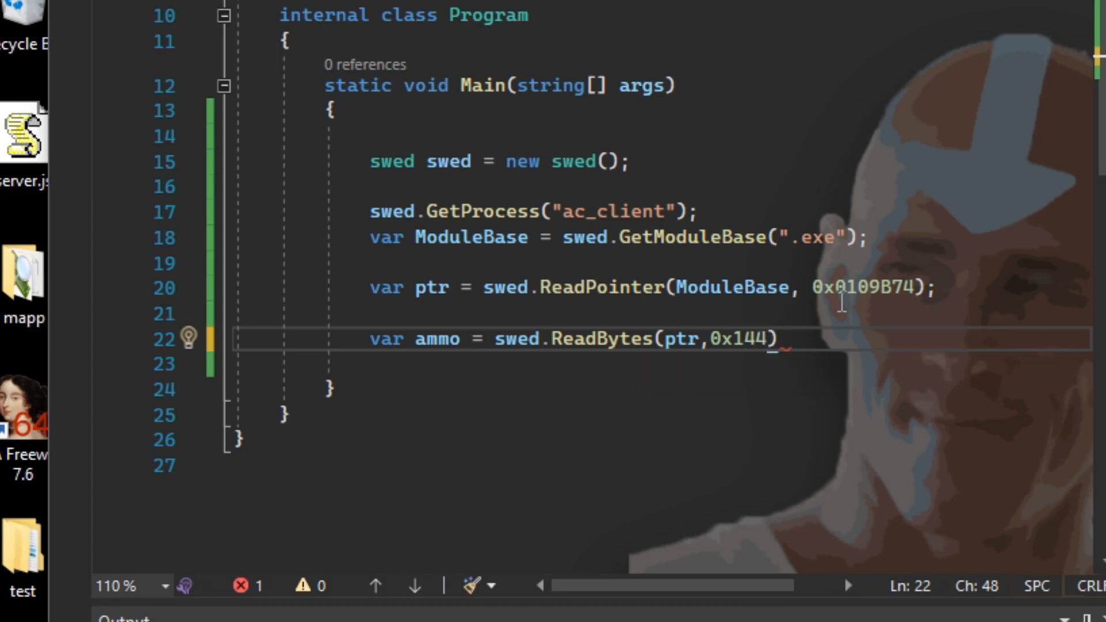
{"action": "type", "text": ",4"}
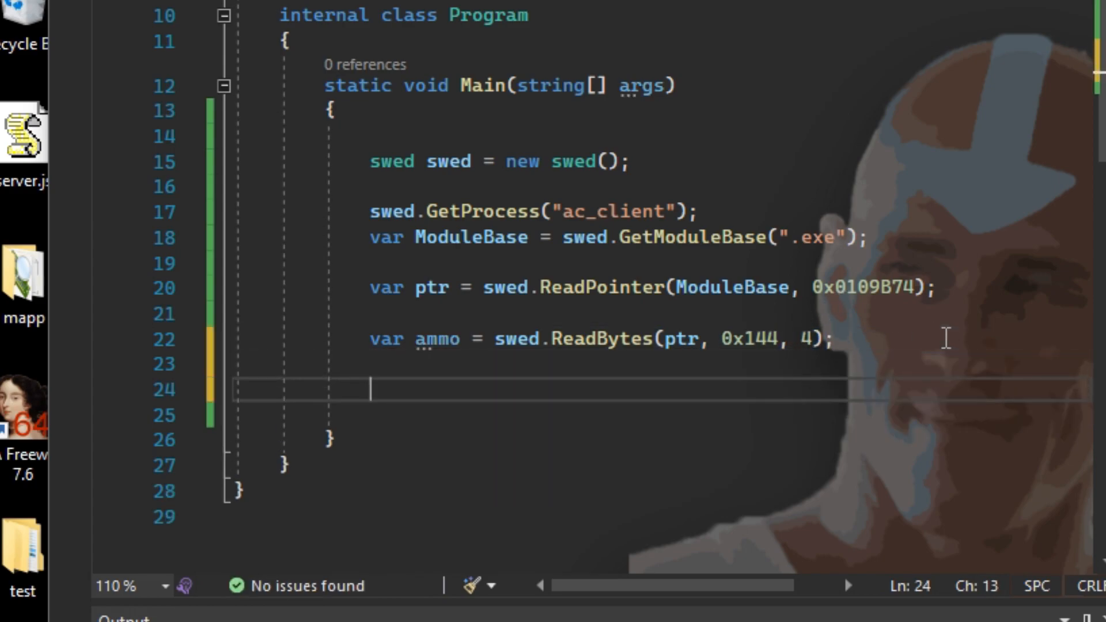
- Print the ammo via BitConverter.ToInt32(ammo, 0) and add Console.ReadLine()
{"action": "type", "text": "Console.WriteLine"}
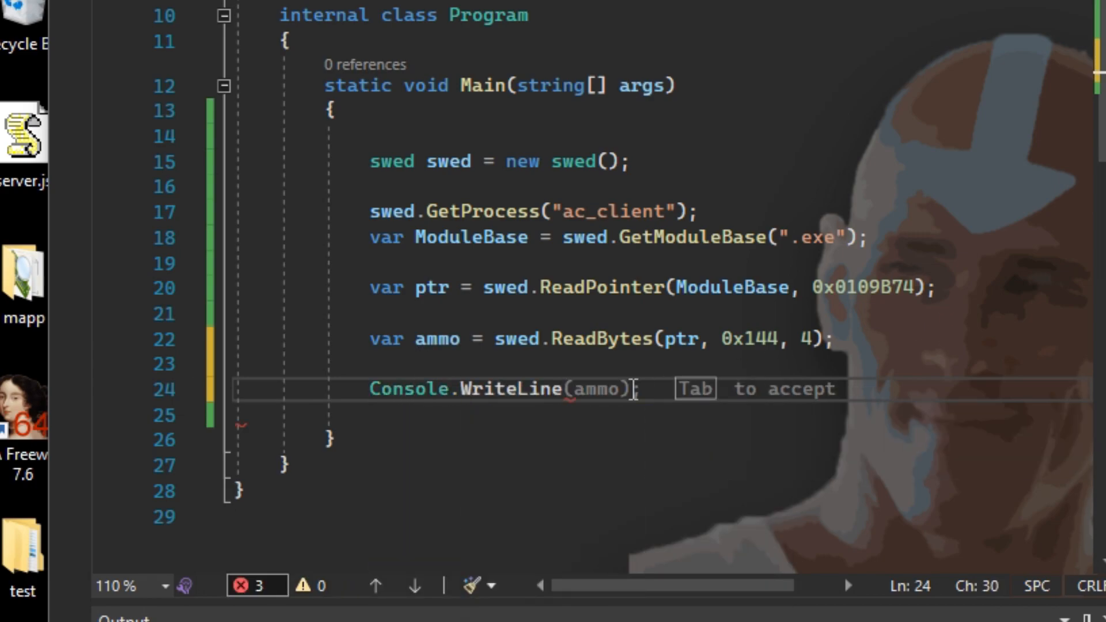
{"action": "type", "text": "BitConverter.ToInt32("}
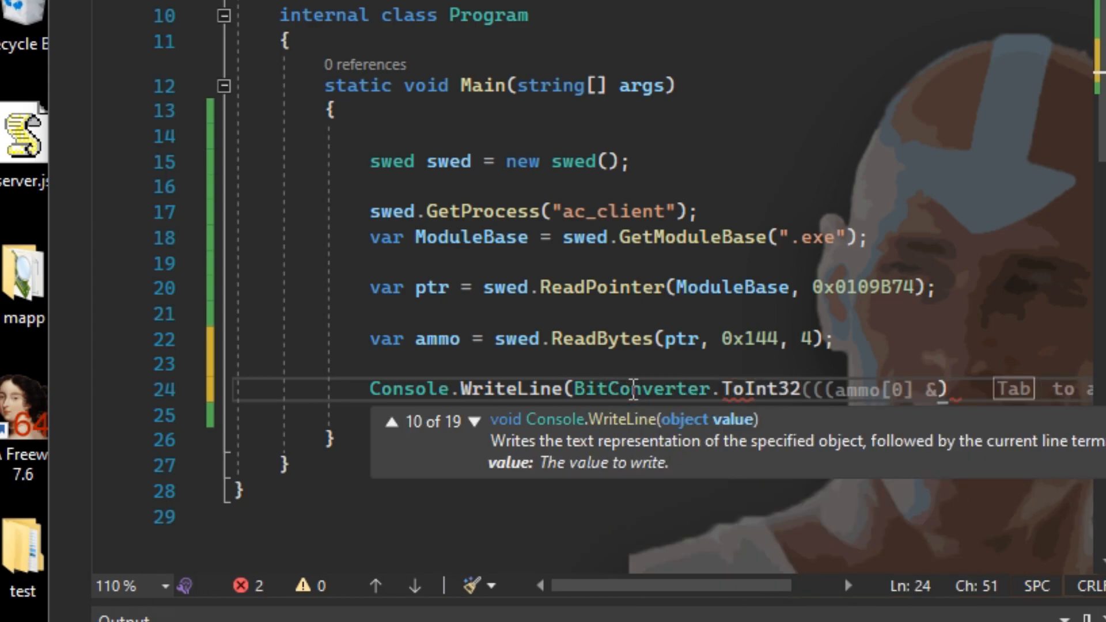
{"action": "type", "text": "));"}
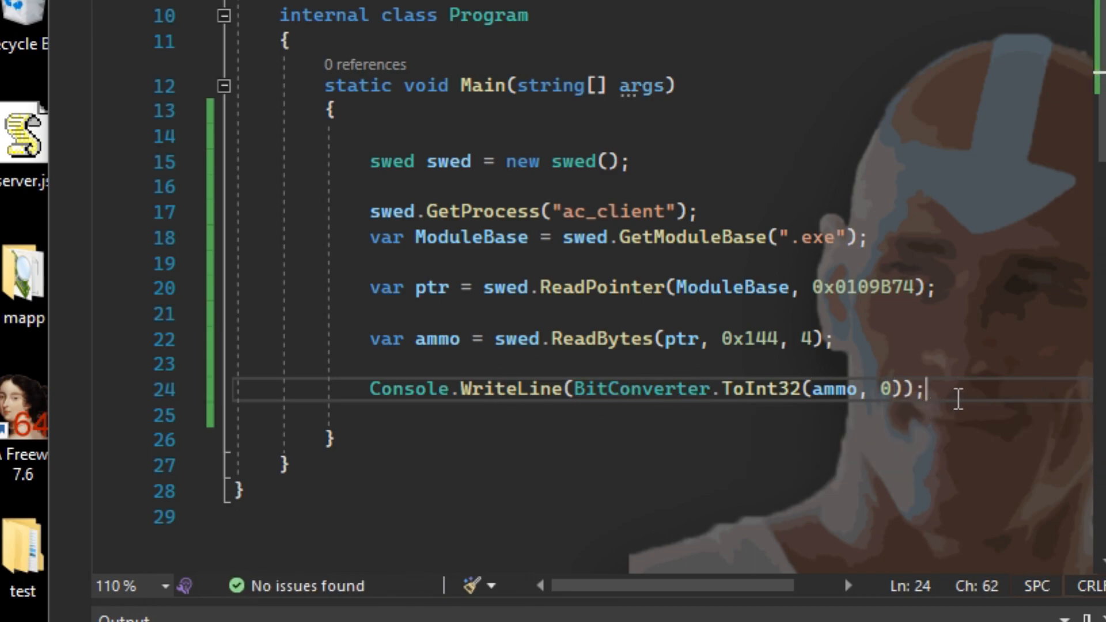
{"action": "type", "text": "COns"}
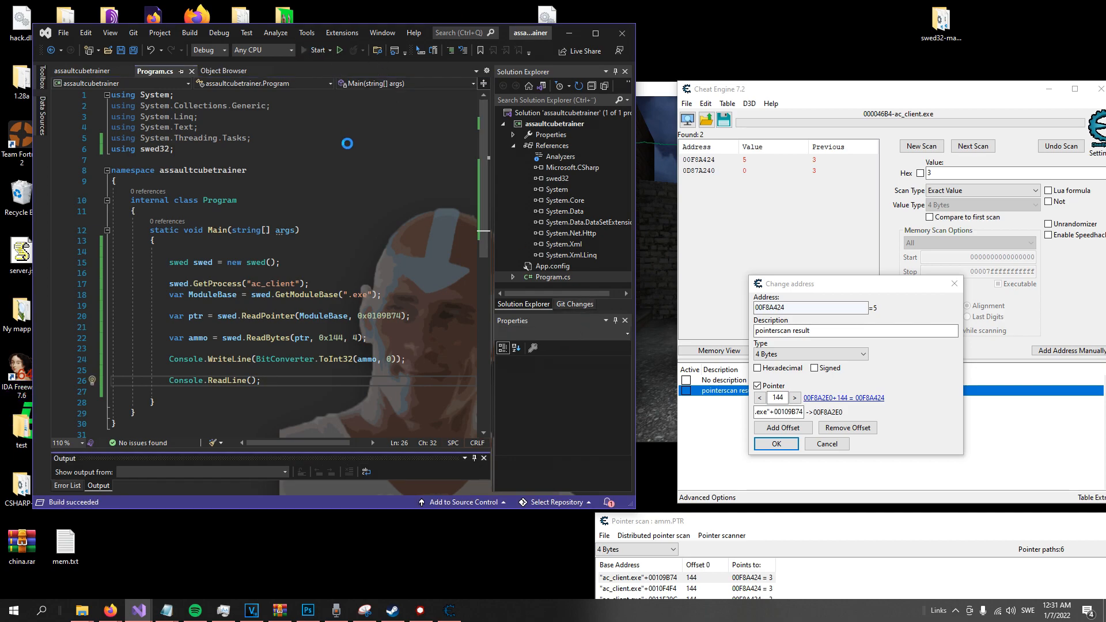
- Start debugging the trainer and focus its blank console window
{"action": "left_click", "coordinate": [340, 50]}
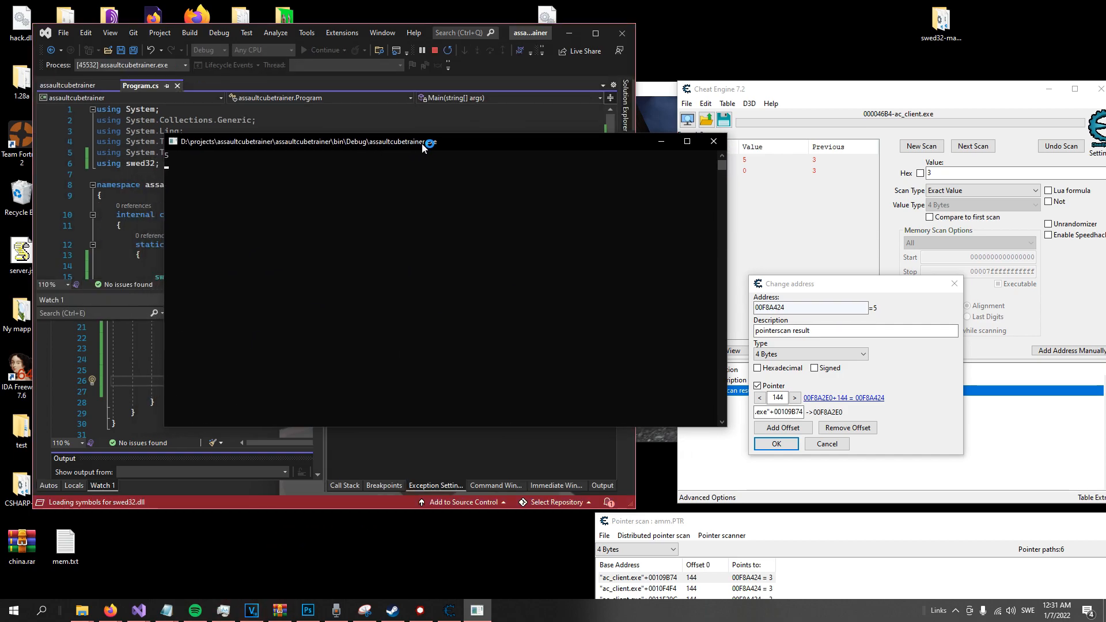
{"action": "left_click", "coordinate": [774, 443]}
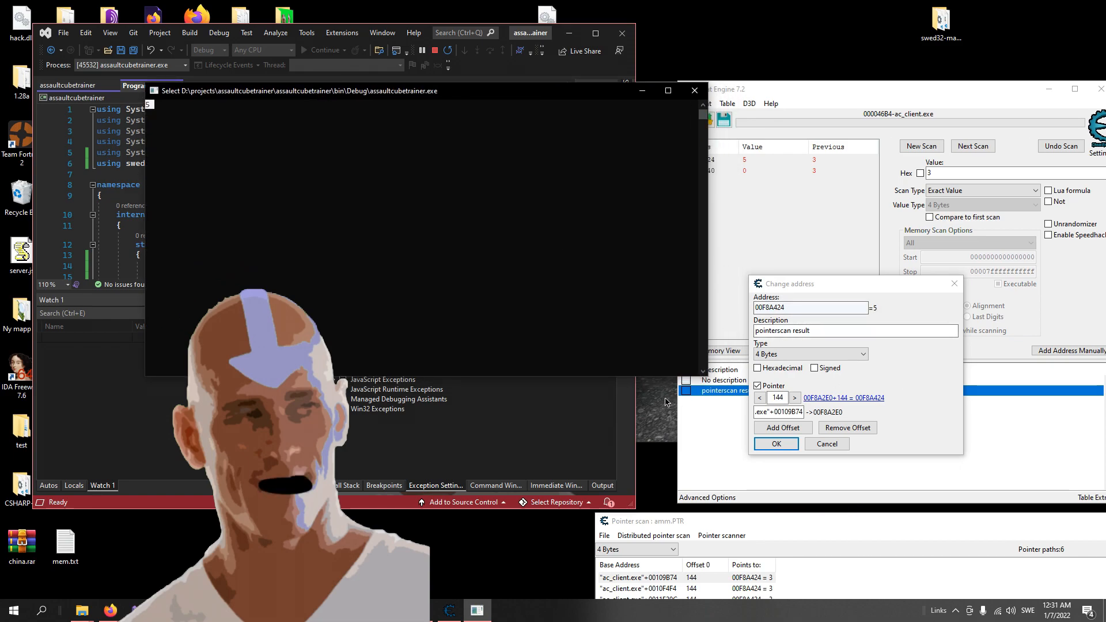
{"action": "mouse_move", "coordinate": [344, 182]}
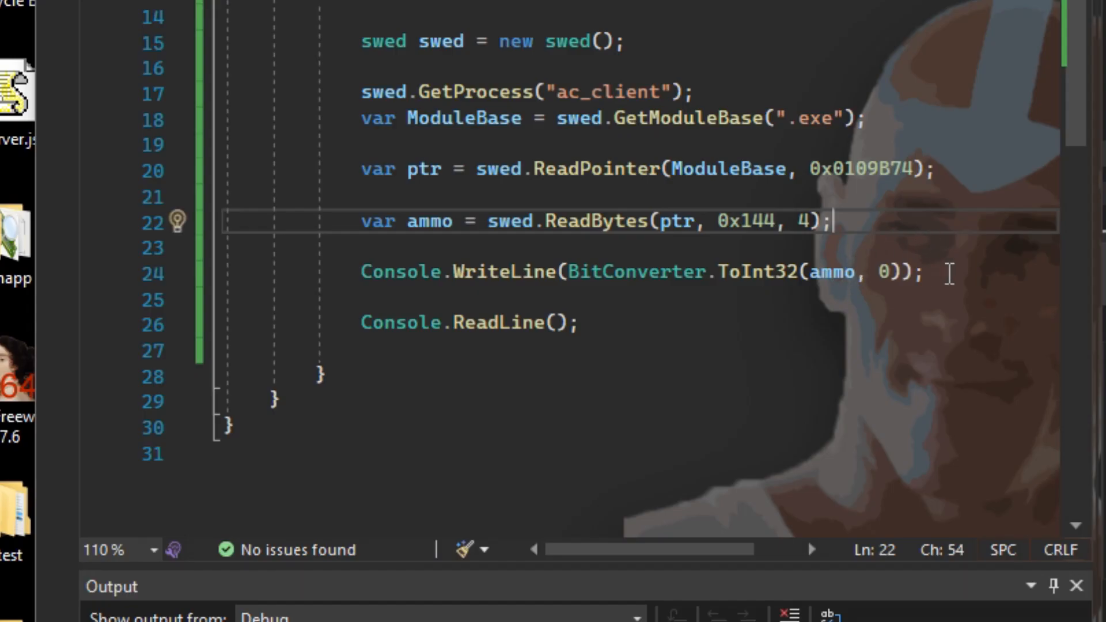
- Insert swed.WriteBytes(ptr, 0x144, BitConverter.GetBytes(99999)); on a new line before Console.ReadLine()
{"action": "key", "text": "enter"}
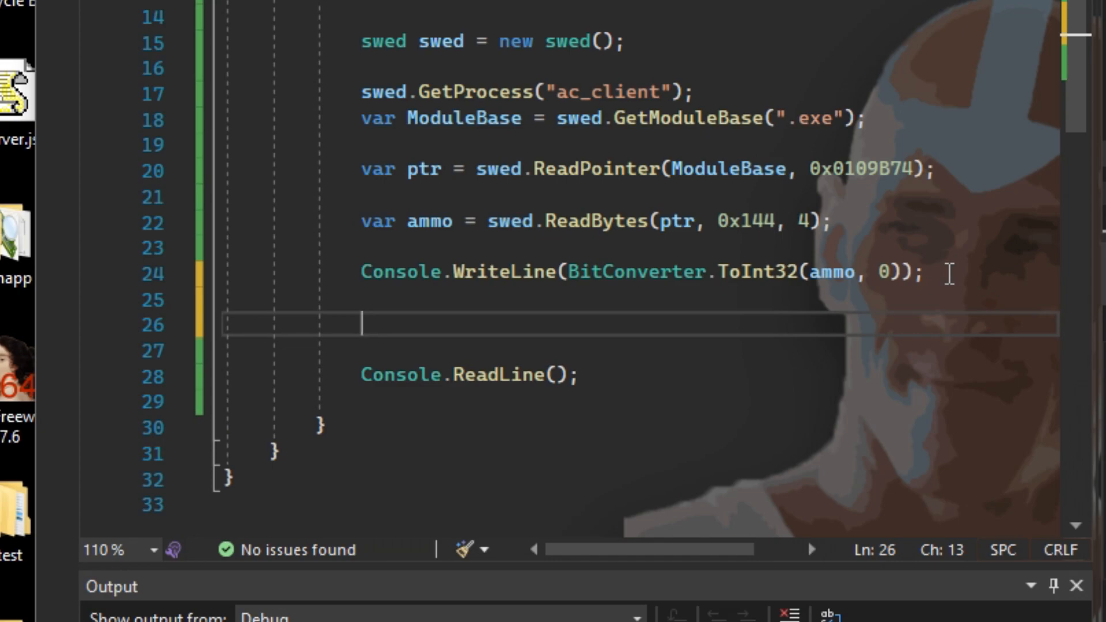
{"action": "type", "text": "swed."}
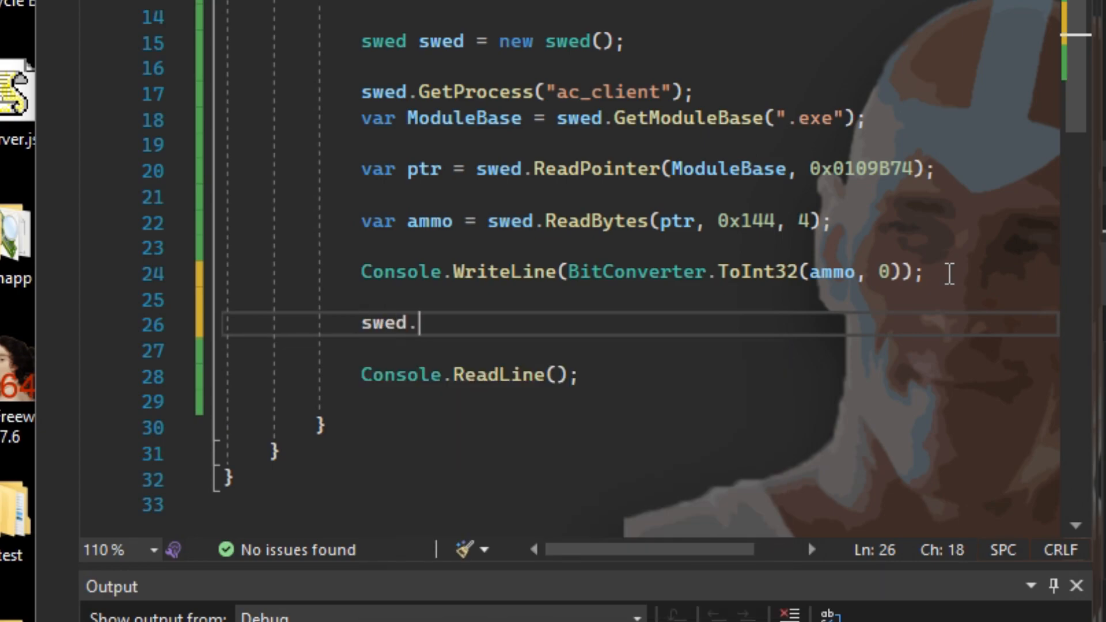
{"action": "type", "text": "WriteBytes(ptr,0x"}
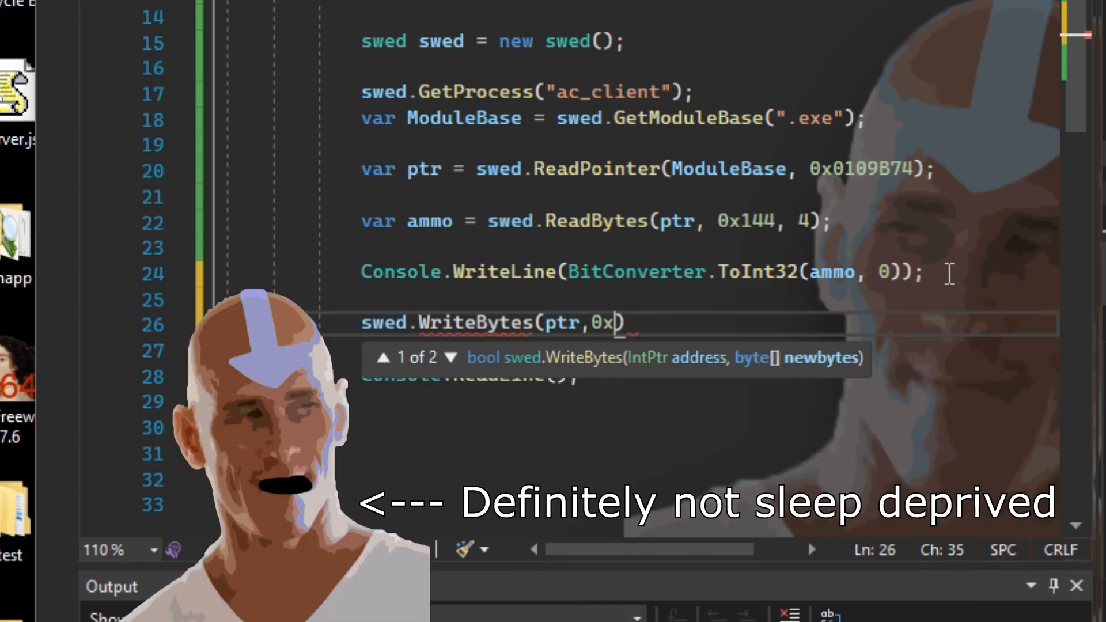
{"action": "type", "text": "144"}
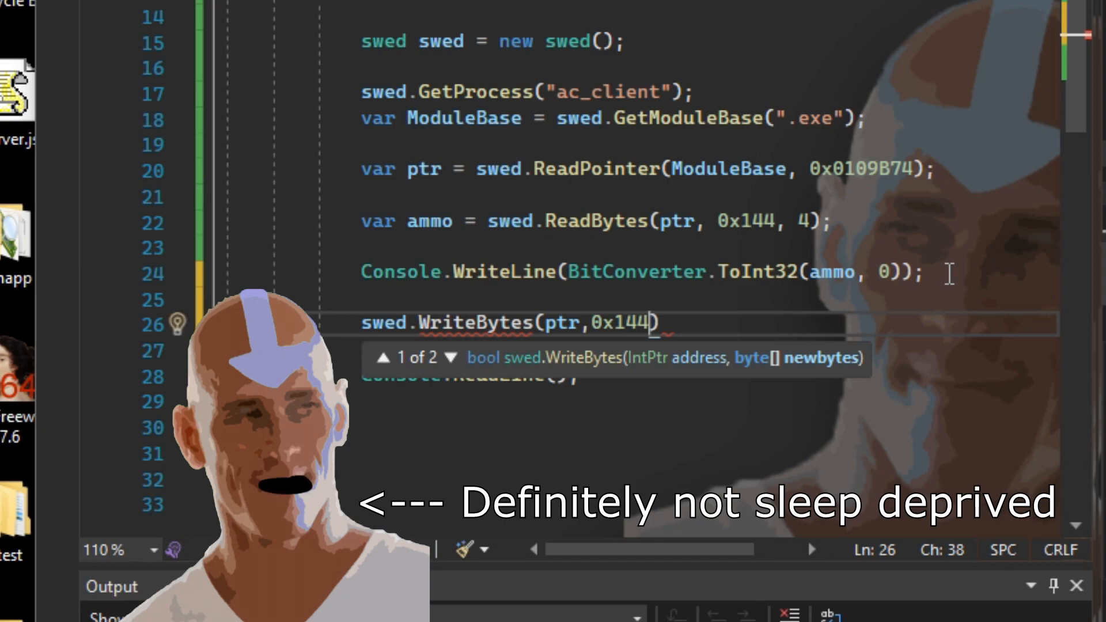
{"action": "type", "text": ","}
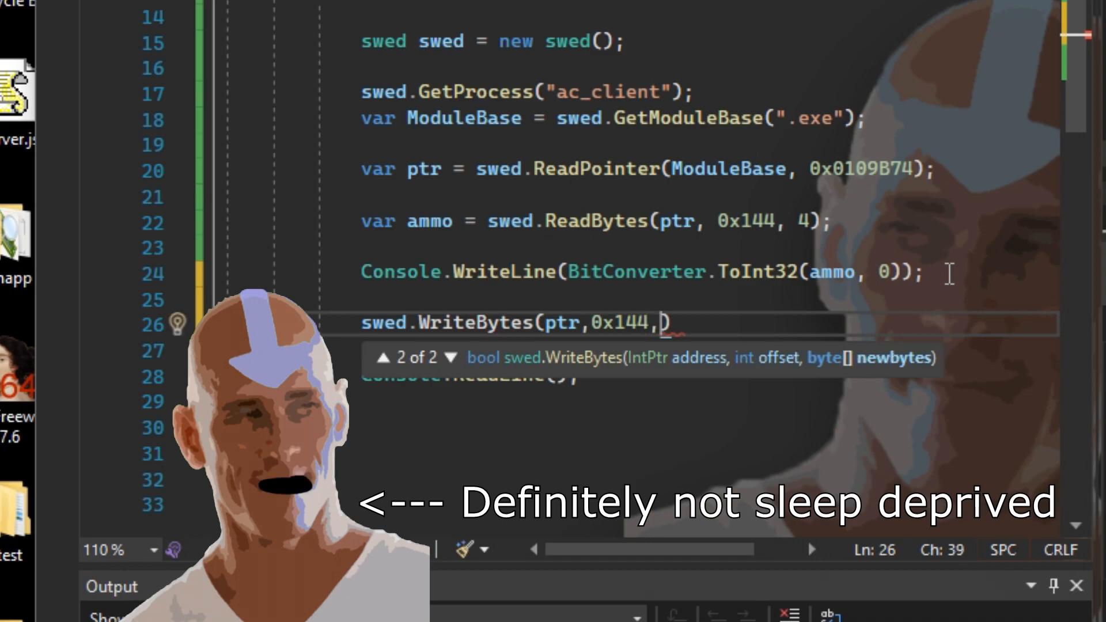
{"action": "type", "text": "BitConverter.GetBytes("}
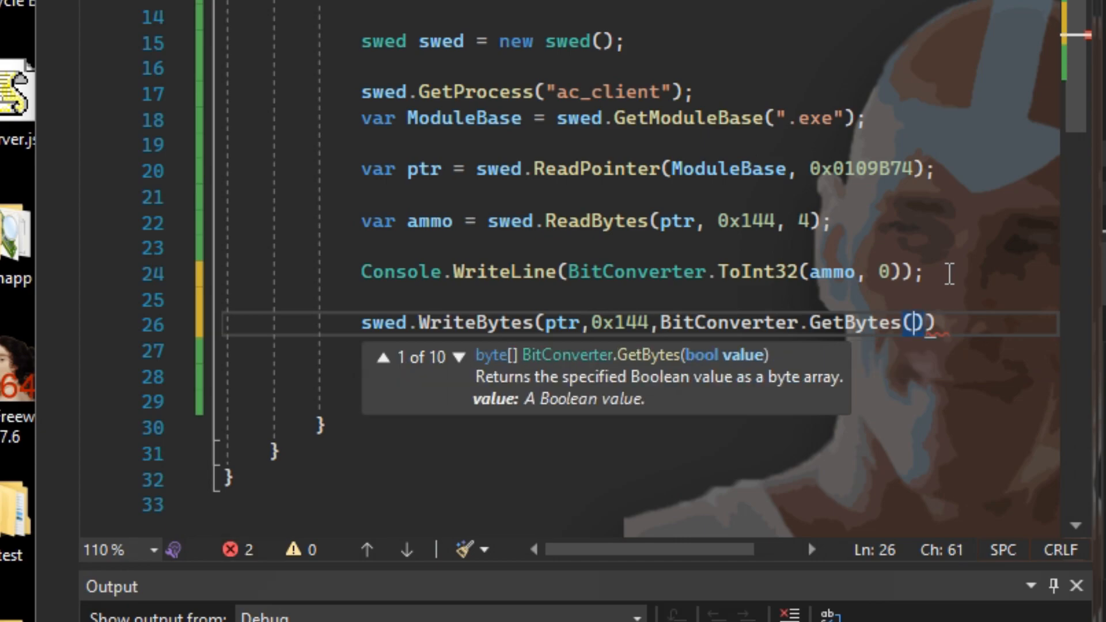
{"action": "type", "text": "99"}
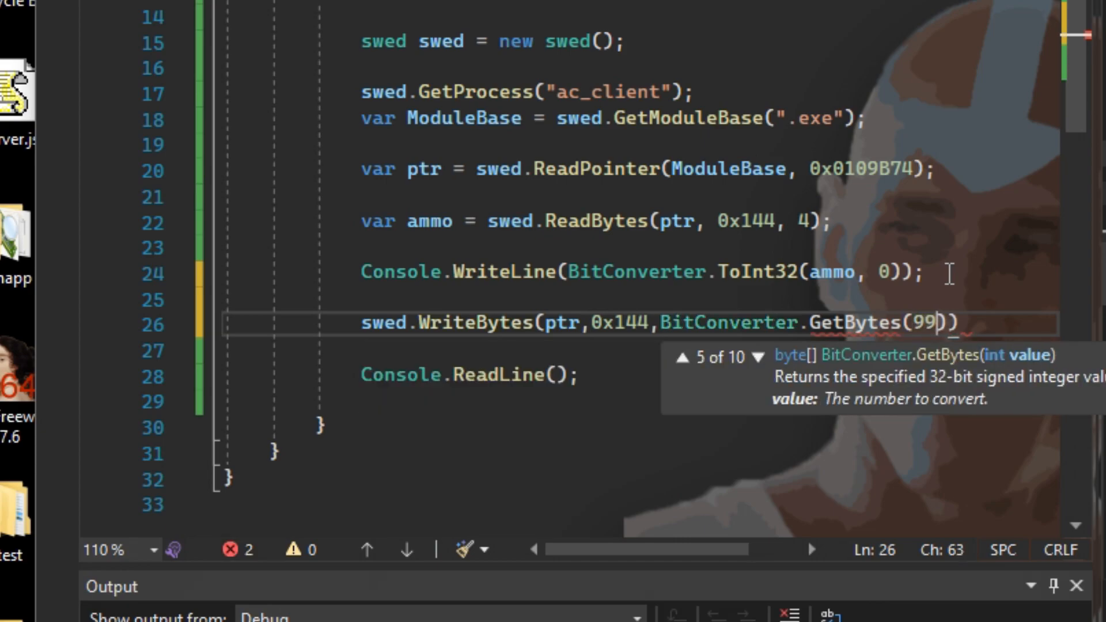
{"action": "type", "text": "999"}
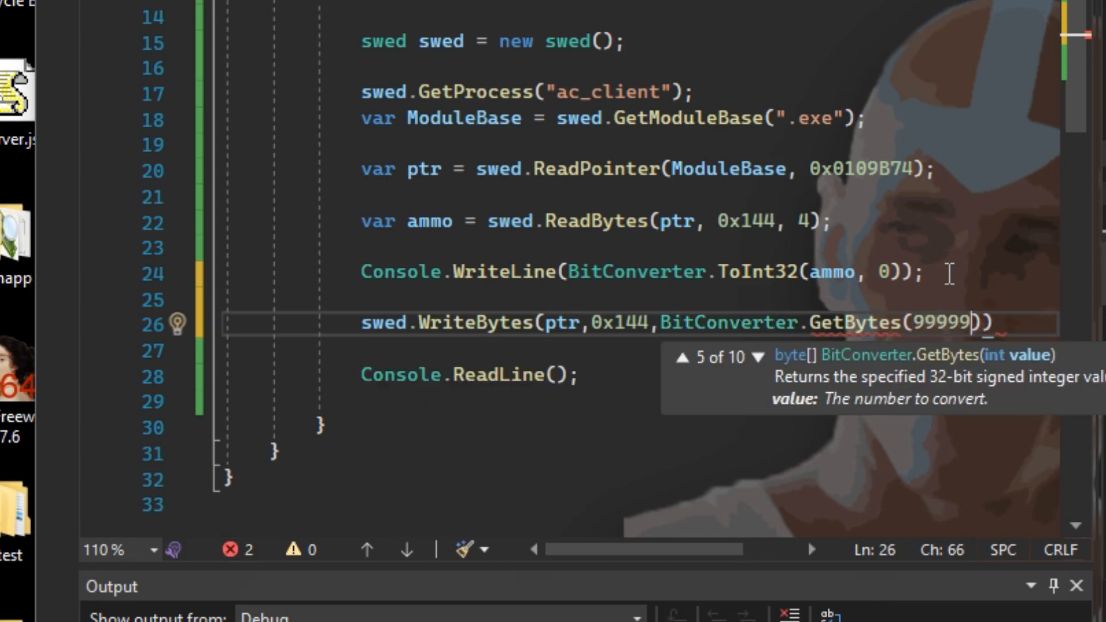
{"action": "type", "text": ")"}
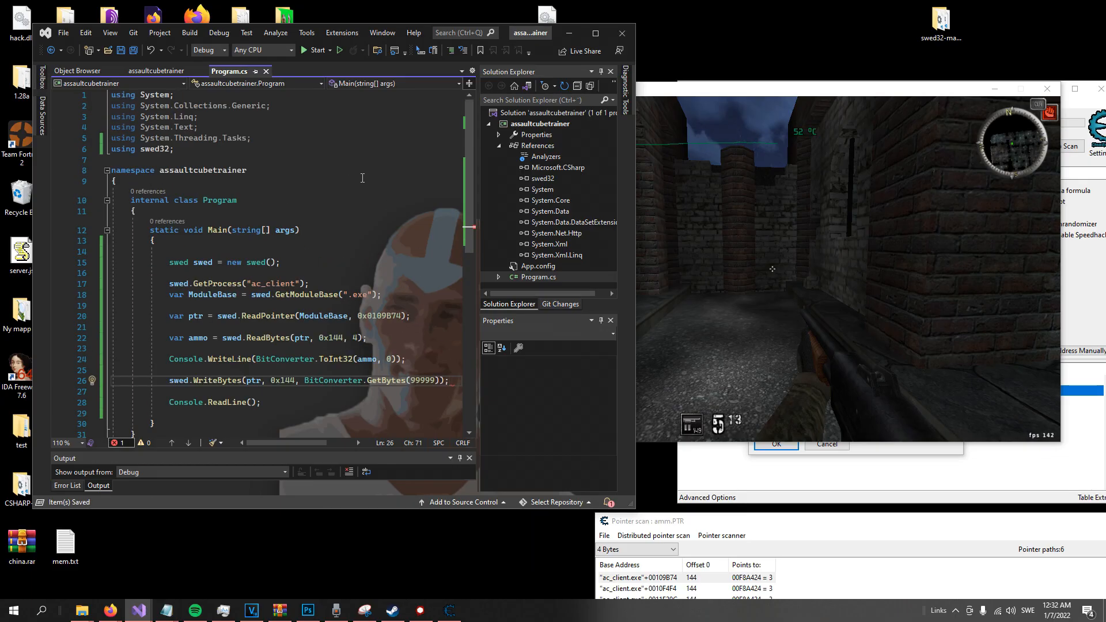
- Relaunch the updated trainer from Visual Studio so AssaultCube's ammo reads 99999
{"action": "left_click", "coordinate": [317, 50]}
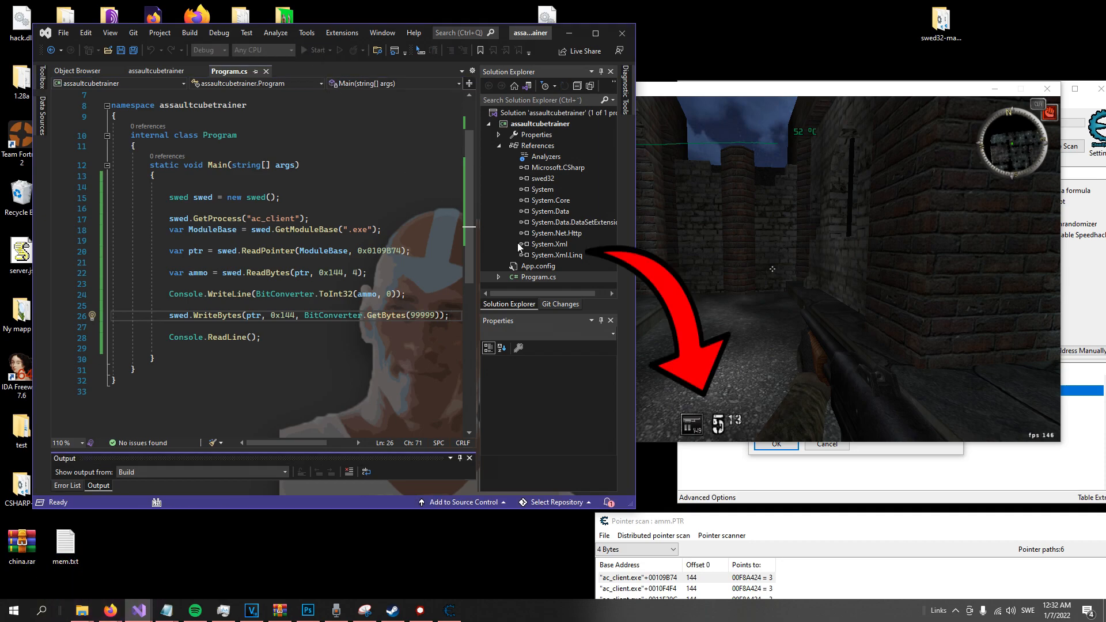
{"action": "left_click", "coordinate": [324, 50]}
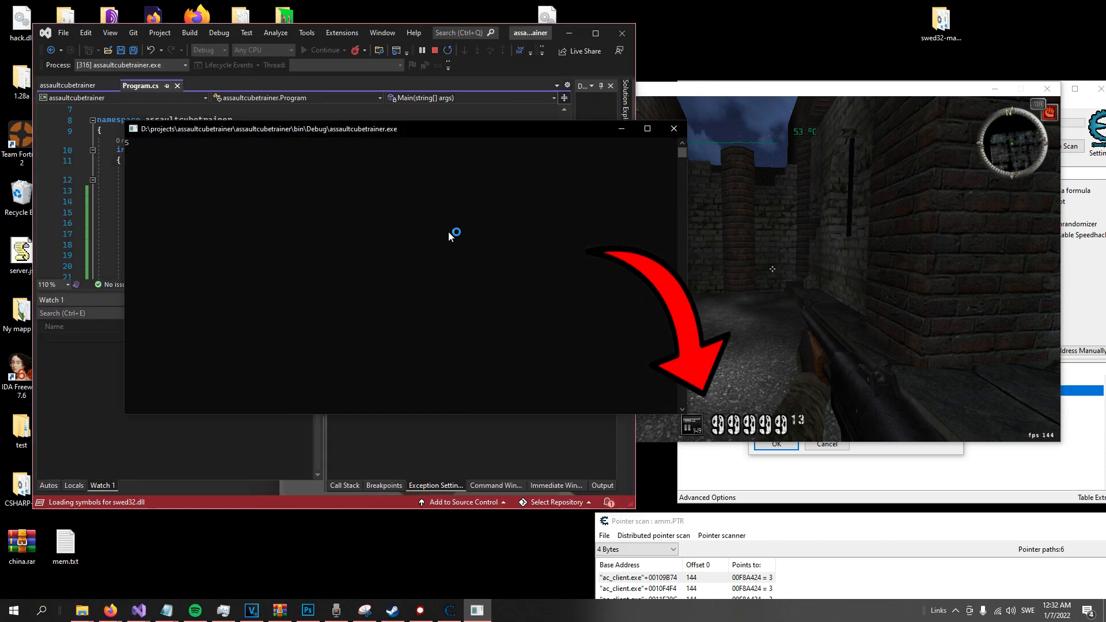